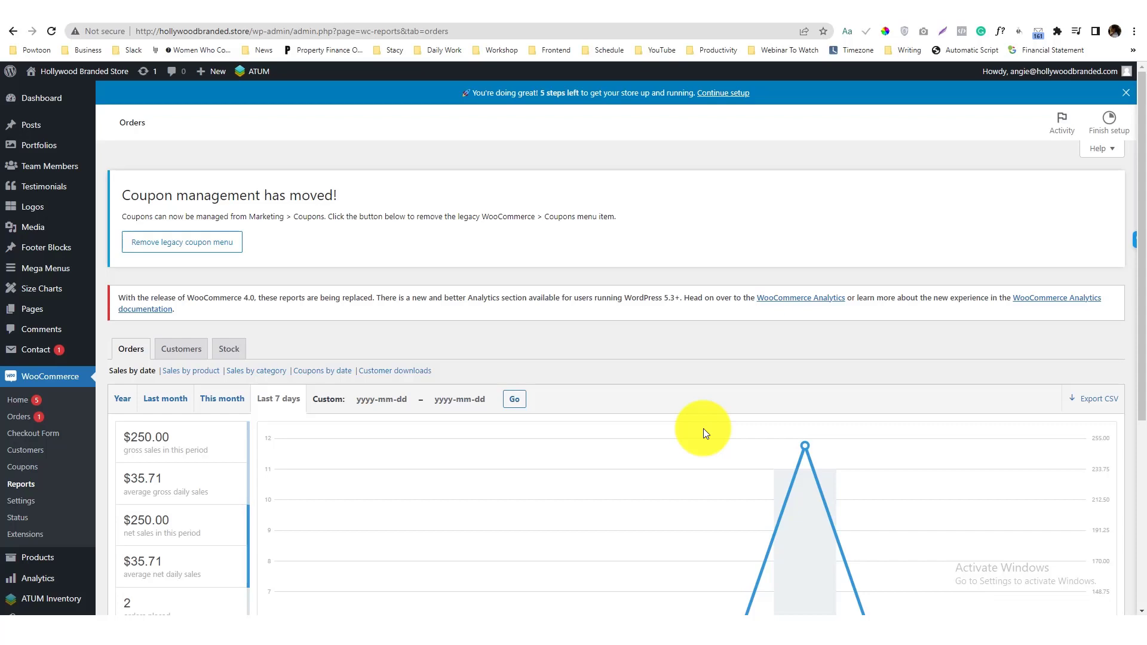
mouse_move(51, 484)
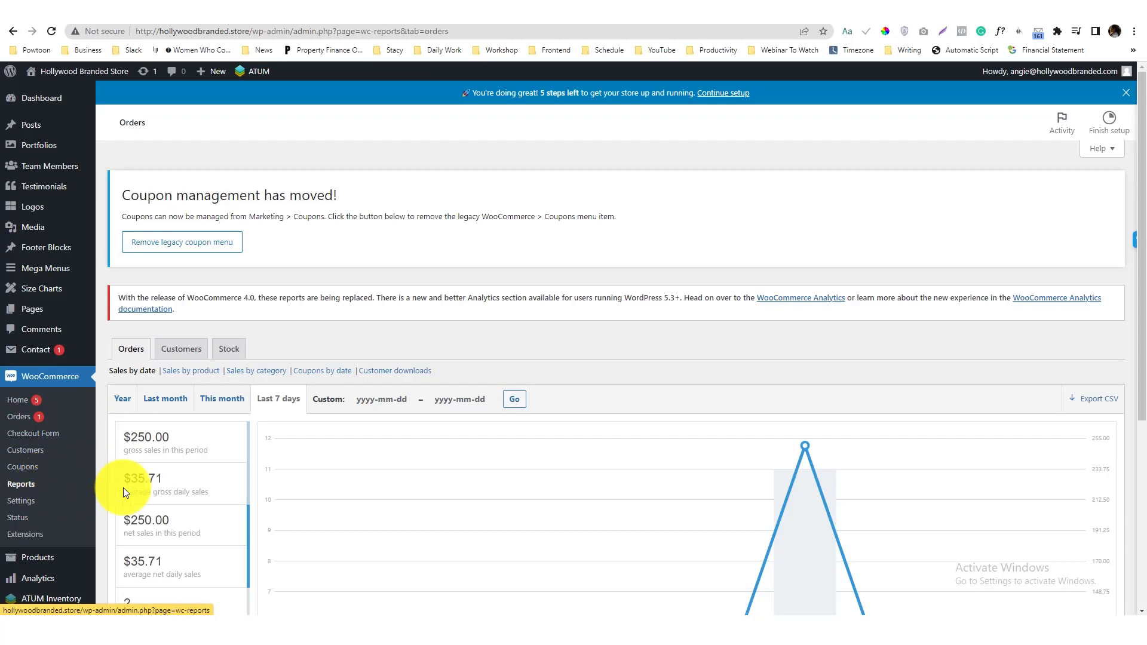
Step: Glance at the stock report, then return to the orders sales report
scroll("down", 3)
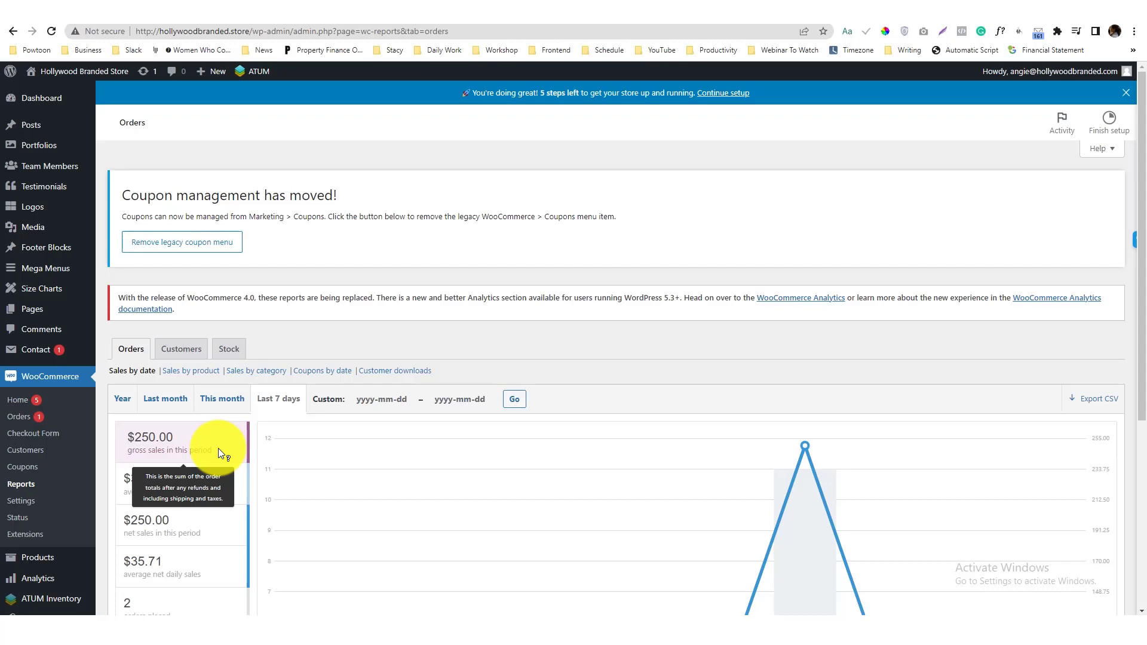
mouse_move(225, 458)
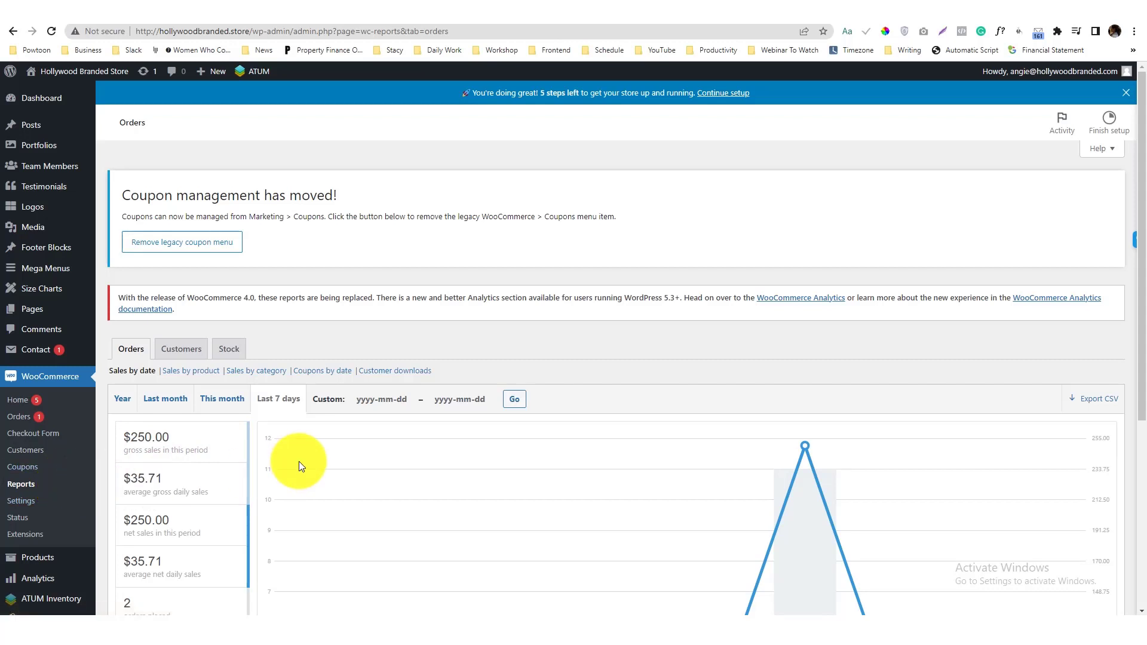
left_click(229, 348)
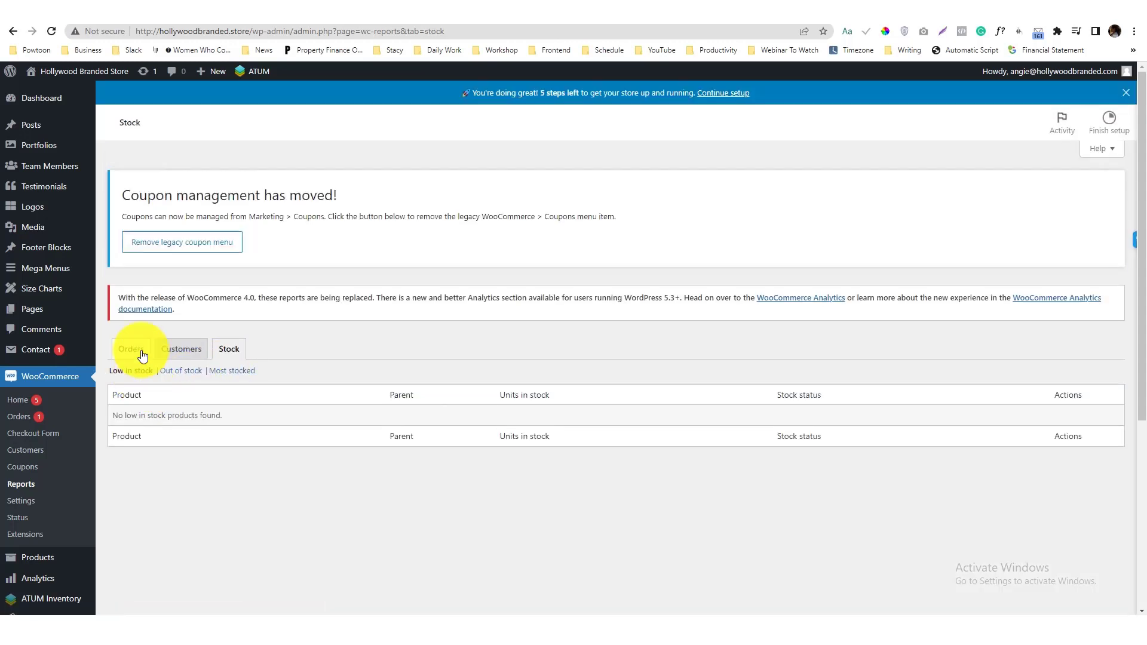
mouse_move(223, 371)
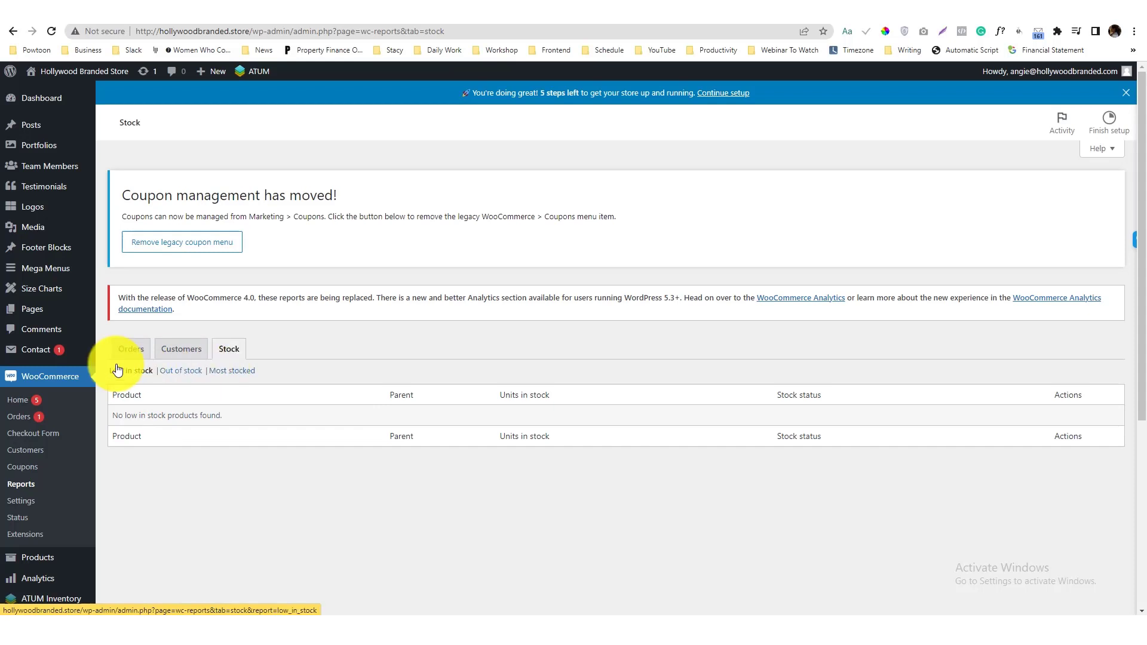
left_click(130, 349)
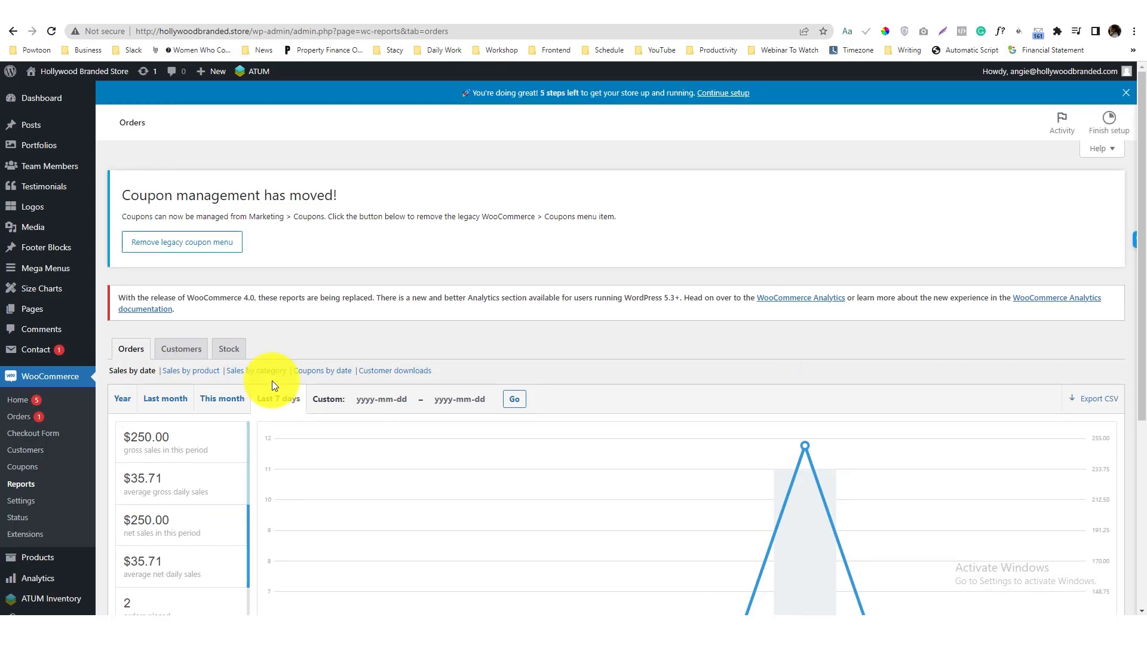
Step: Open the ATUM Inventory dashboard and scroll to the ATUM Statistics chart
scroll("down", 3)
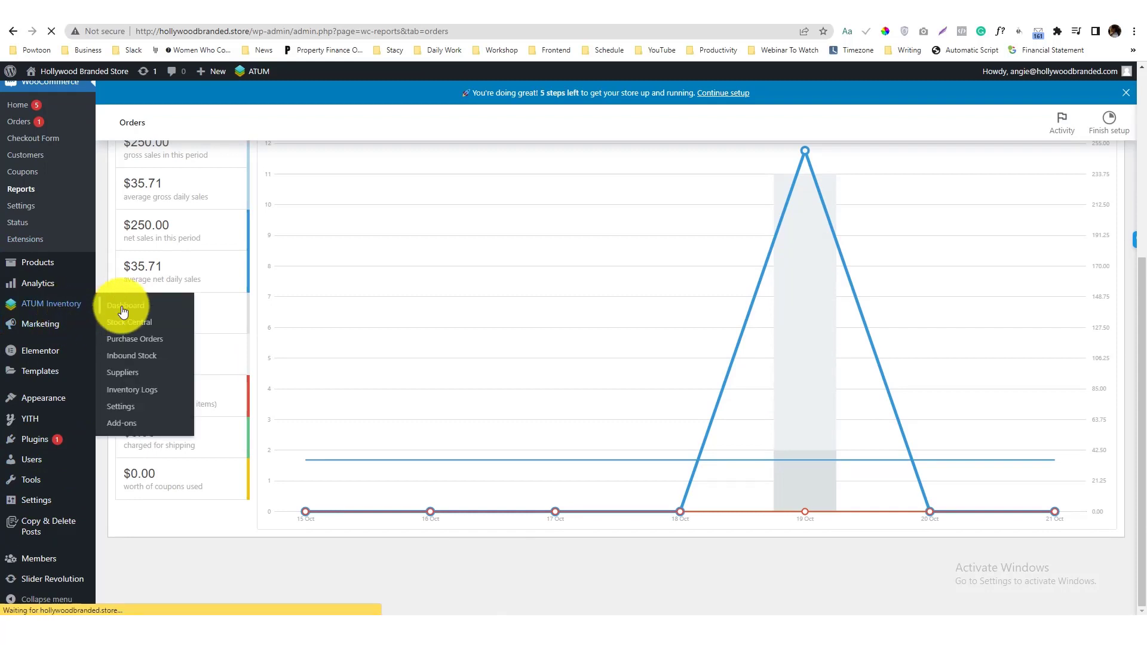
left_click(126, 305)
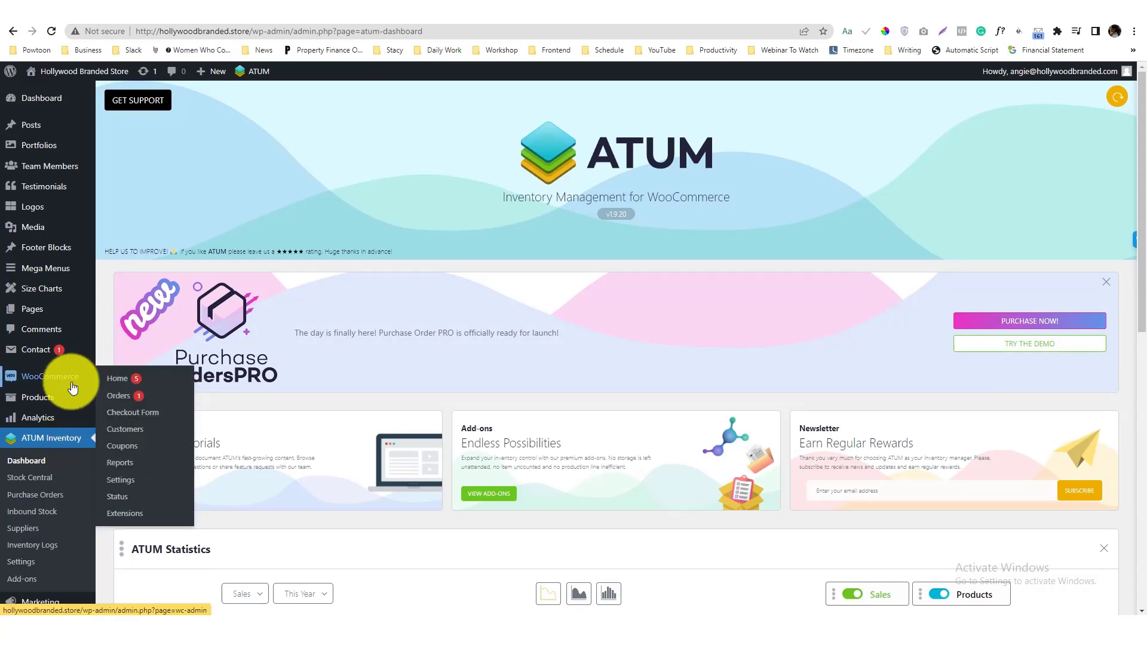
scroll("down", 3)
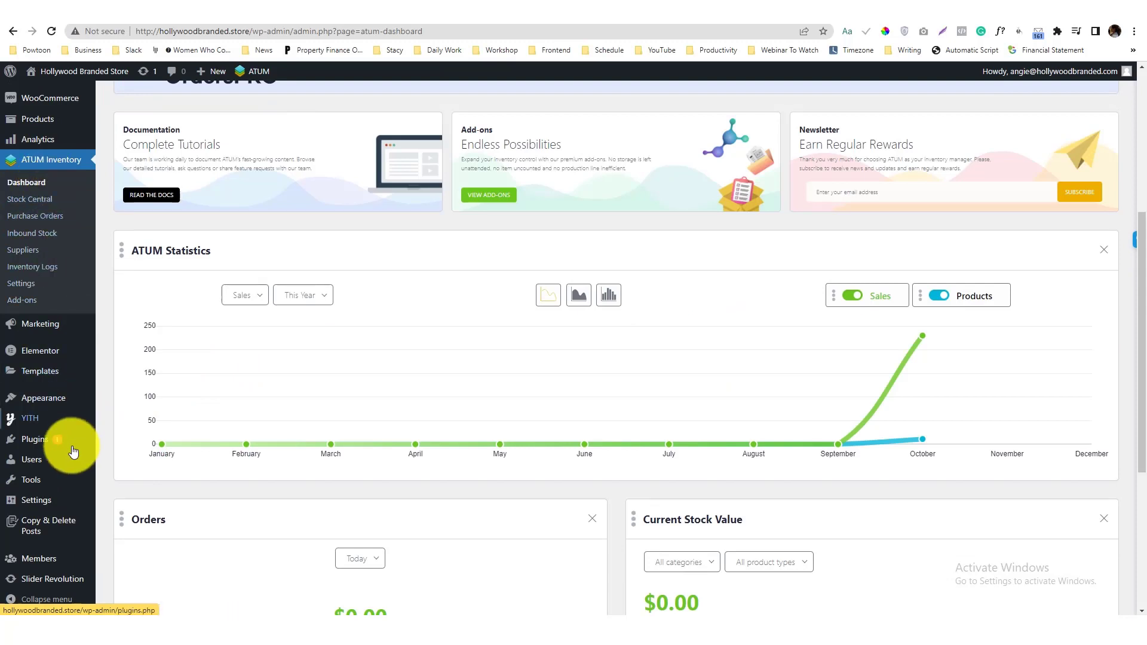
mouse_move(34, 440)
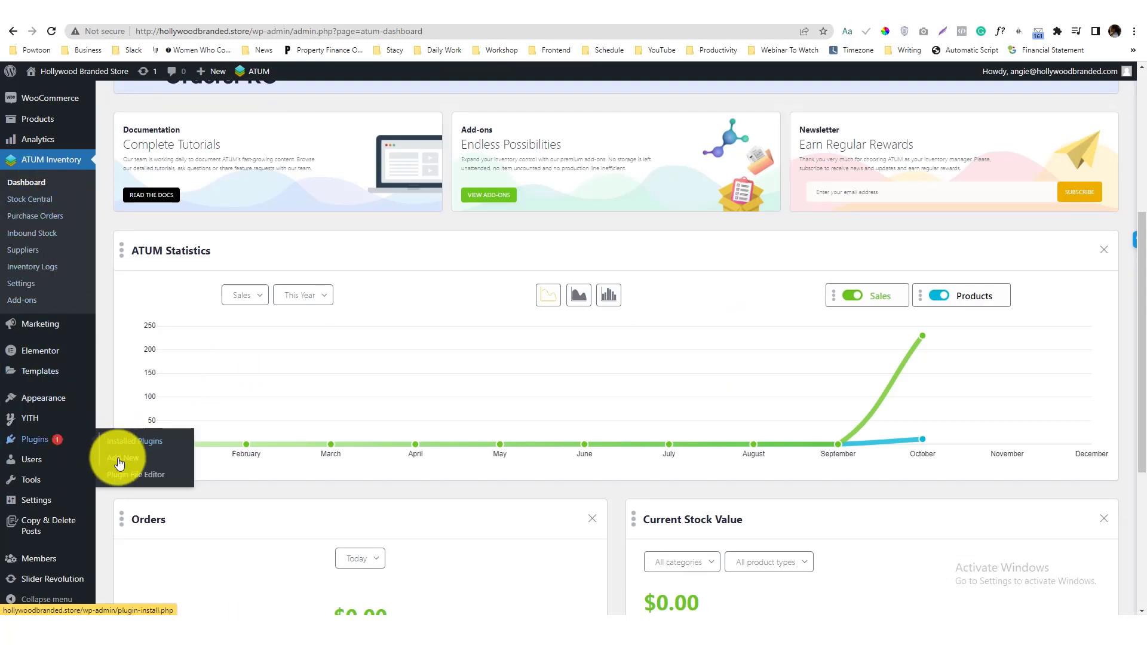
Step: Search the Add Plugins library for 'Atum'
left_click(117, 457)
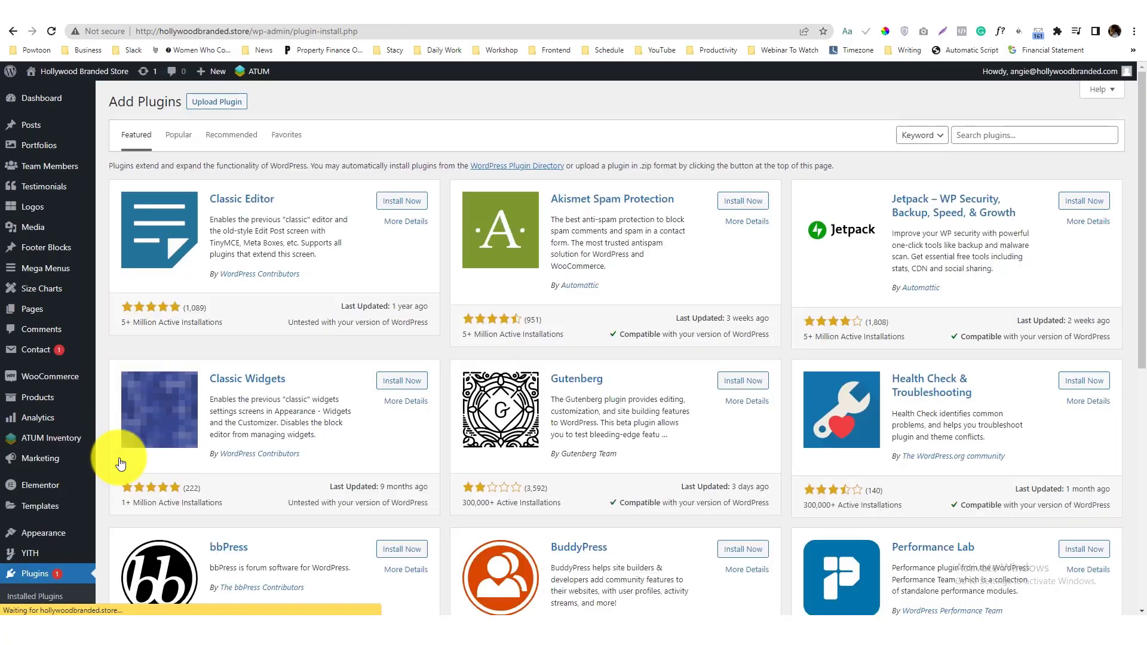
left_click(1034, 135)
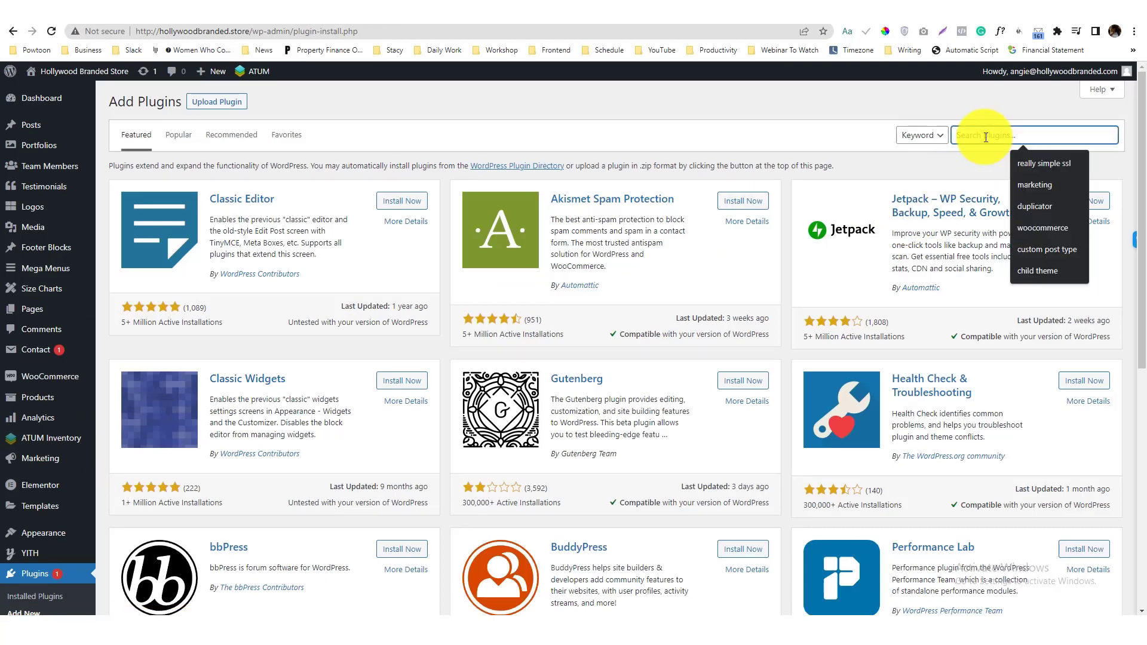
type("At")
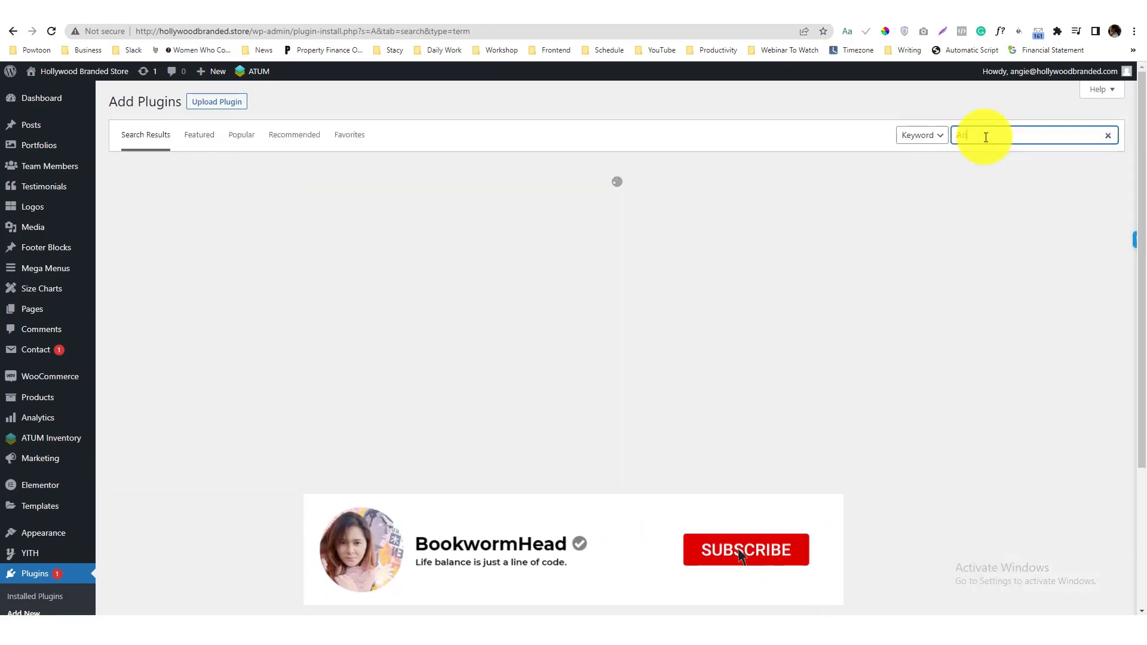
type("Atum")
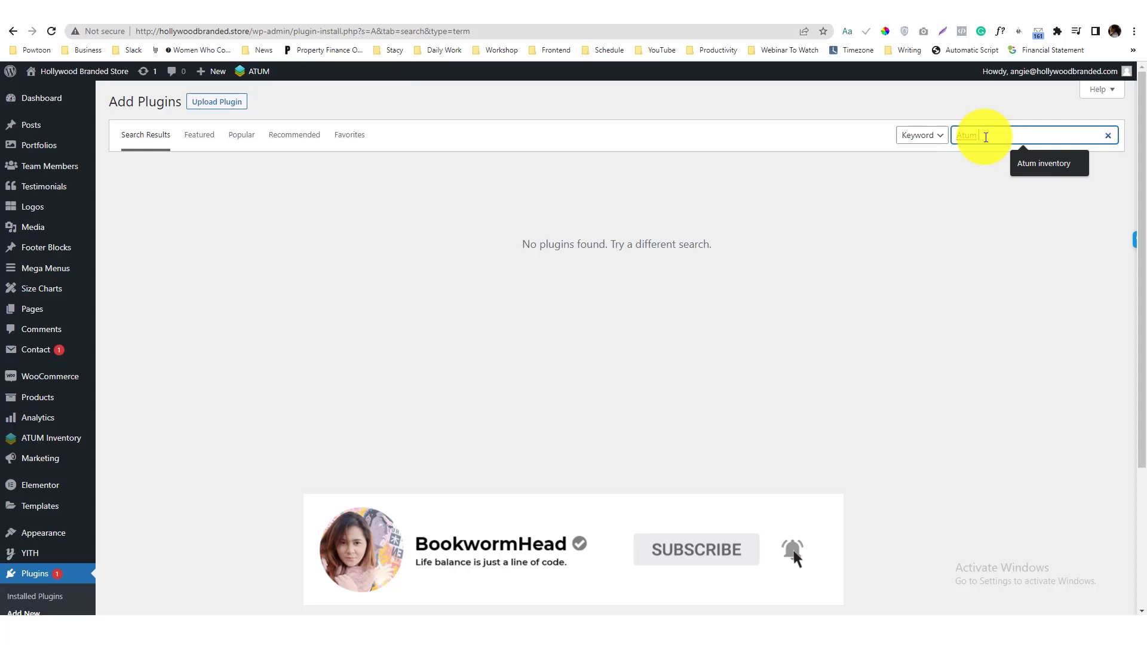
key("Enter")
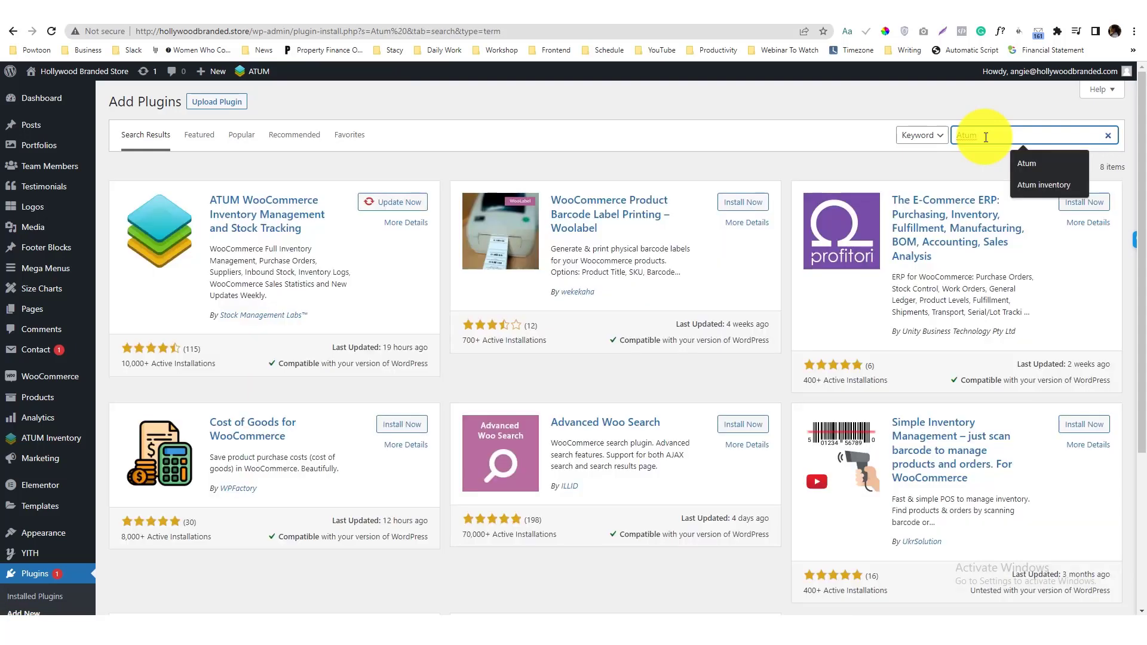
key("Enter")
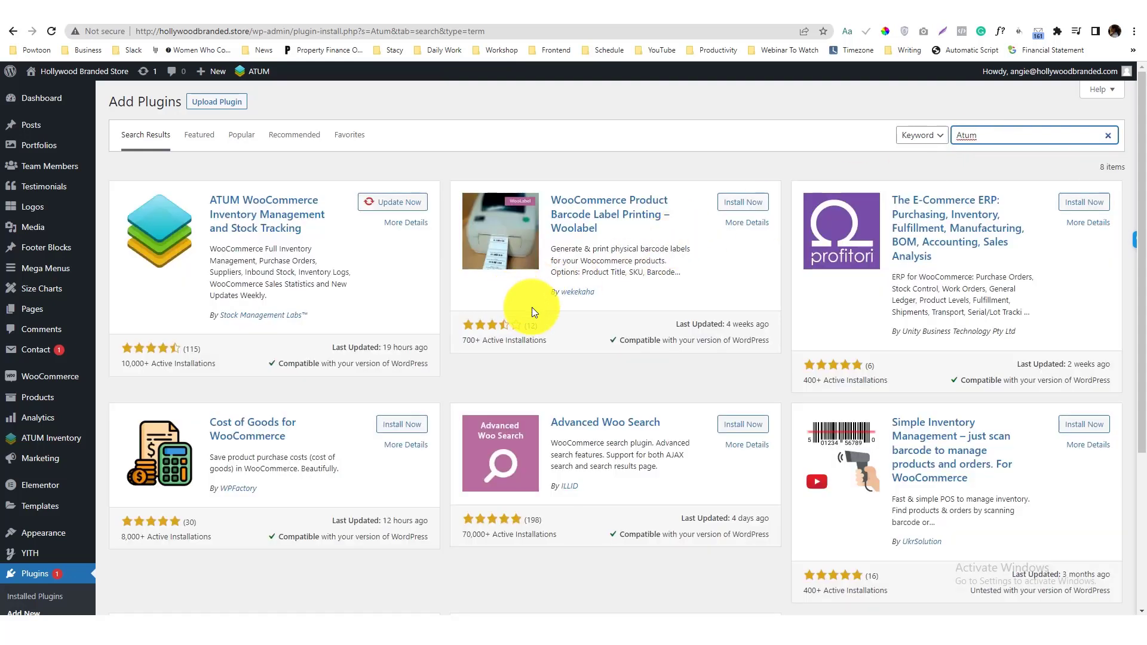
mouse_move(519, 300)
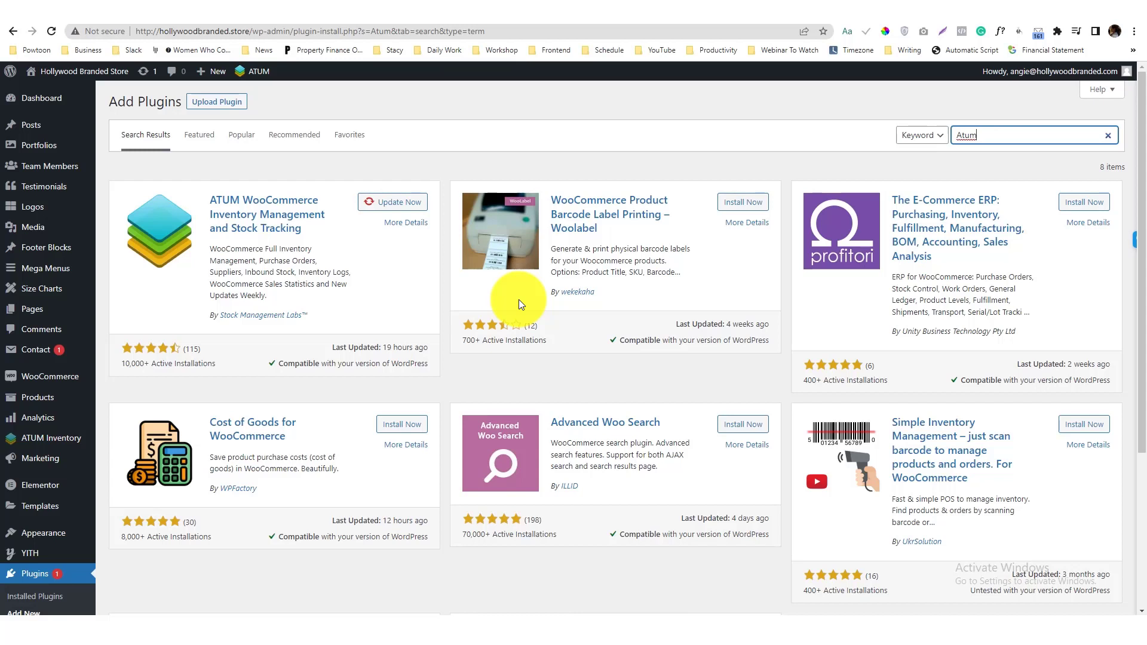
mouse_move(272, 317)
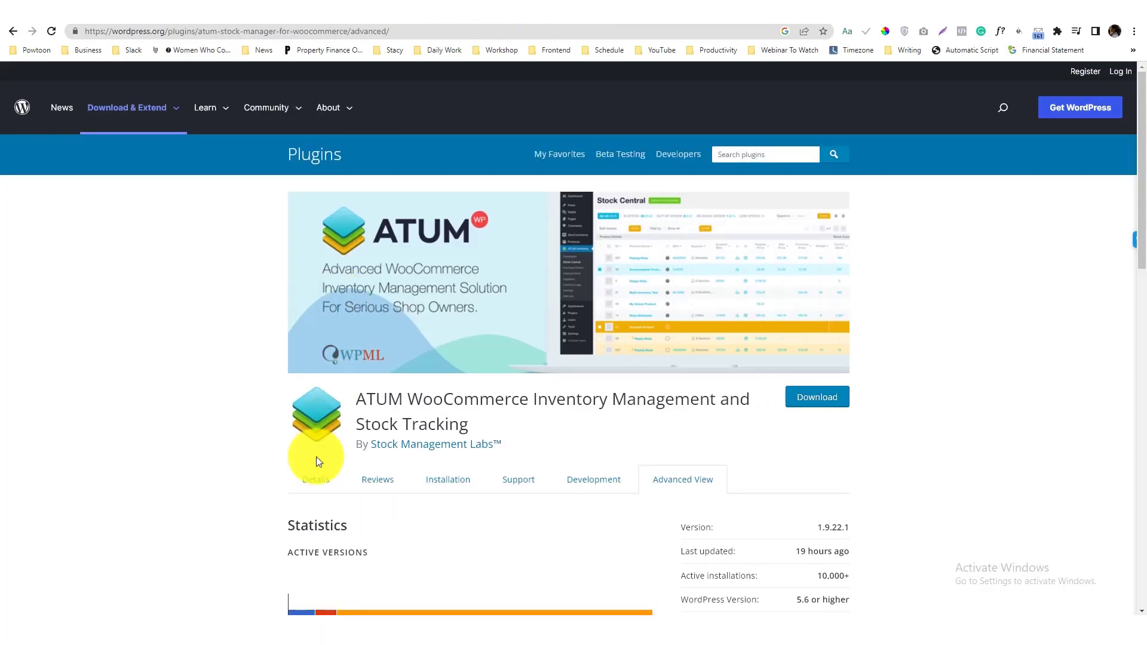
Step: View ATUM's Details, then its Advanced View download history and Previous Versions
left_click(315, 479)
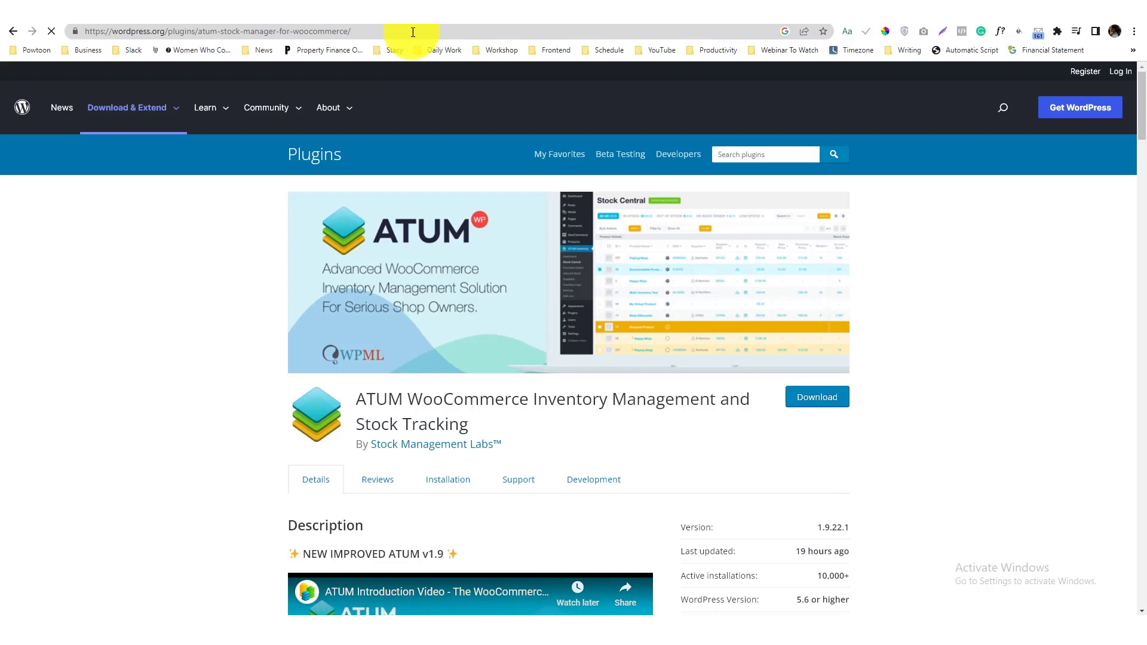
scroll("down", 3)
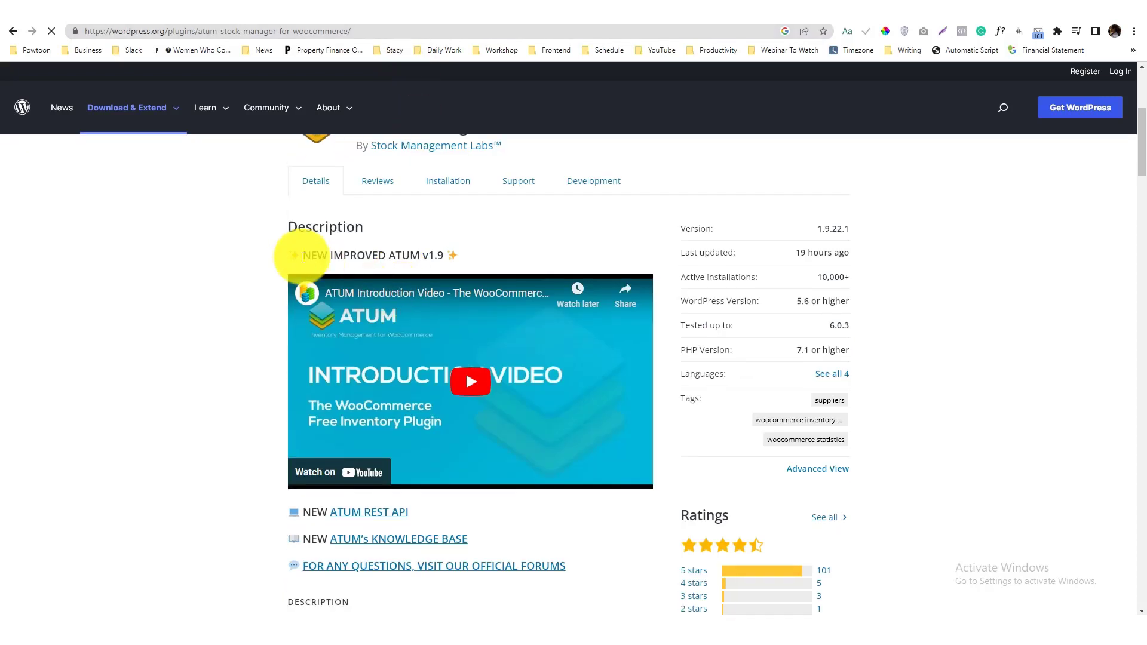
mouse_move(327, 185)
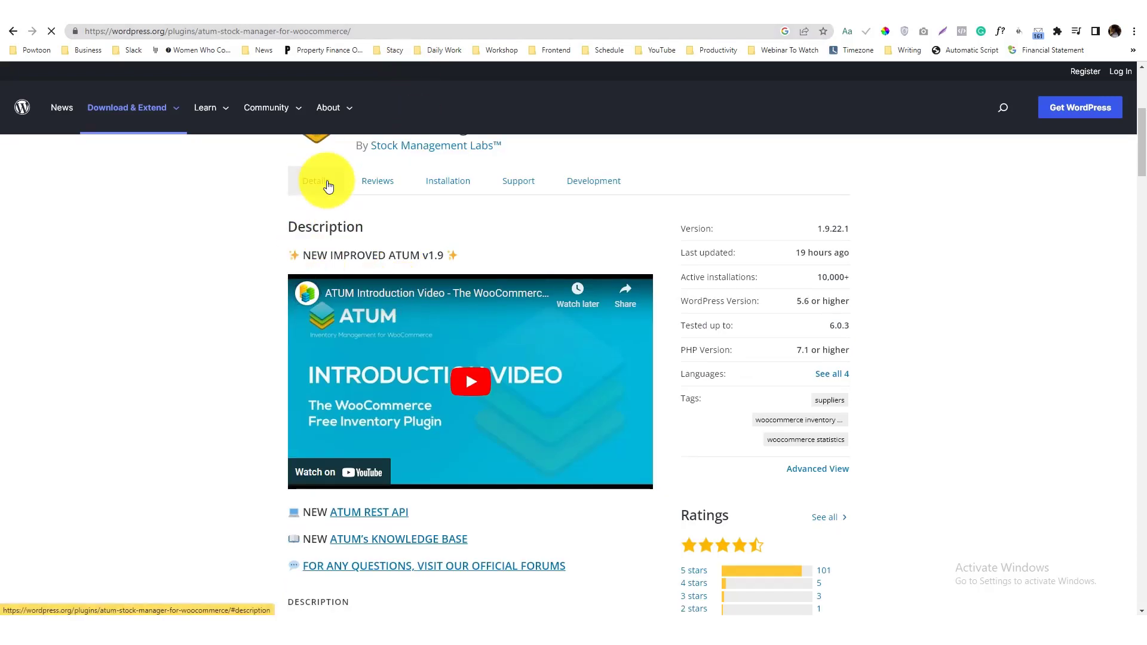
mouse_move(803, 478)
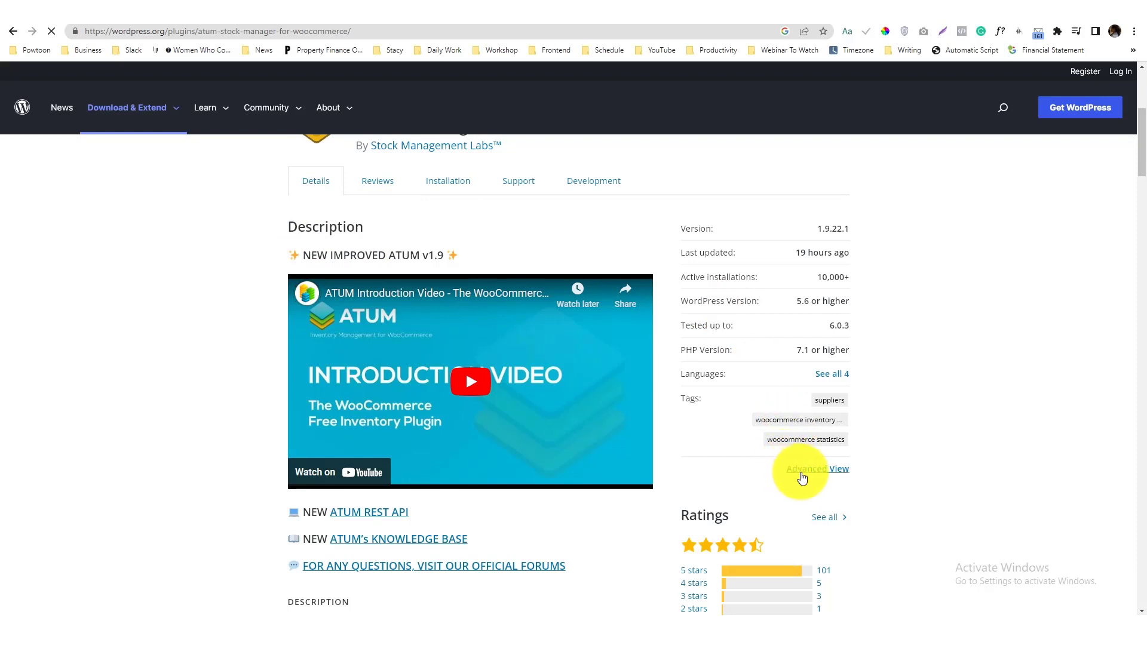
mouse_move(821, 479)
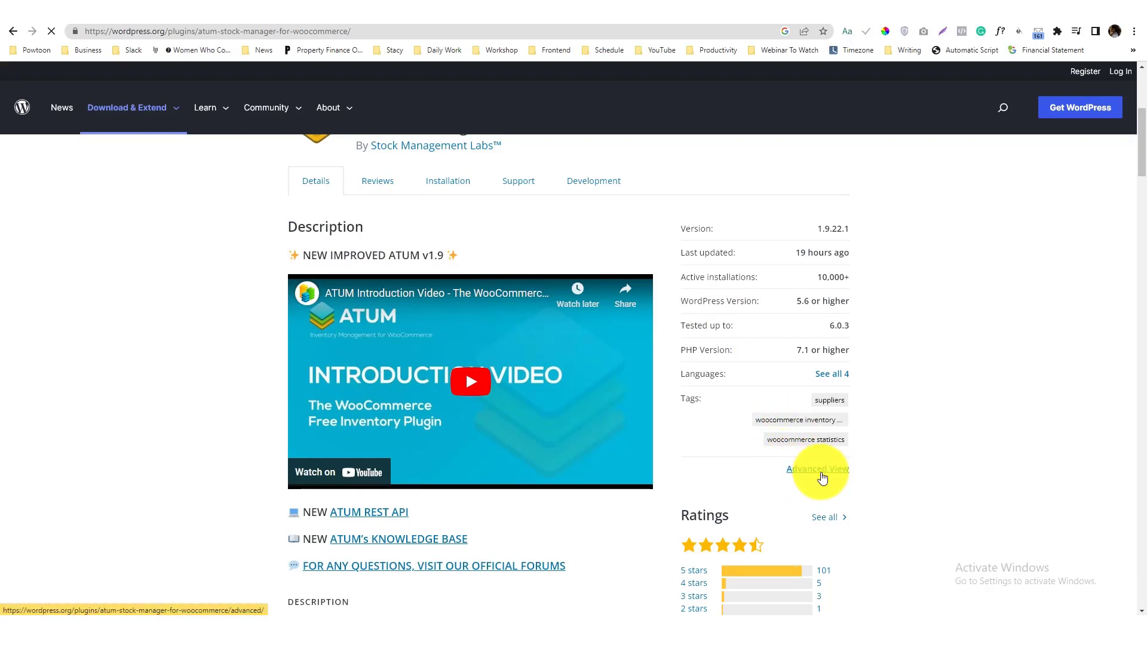
left_click(818, 469)
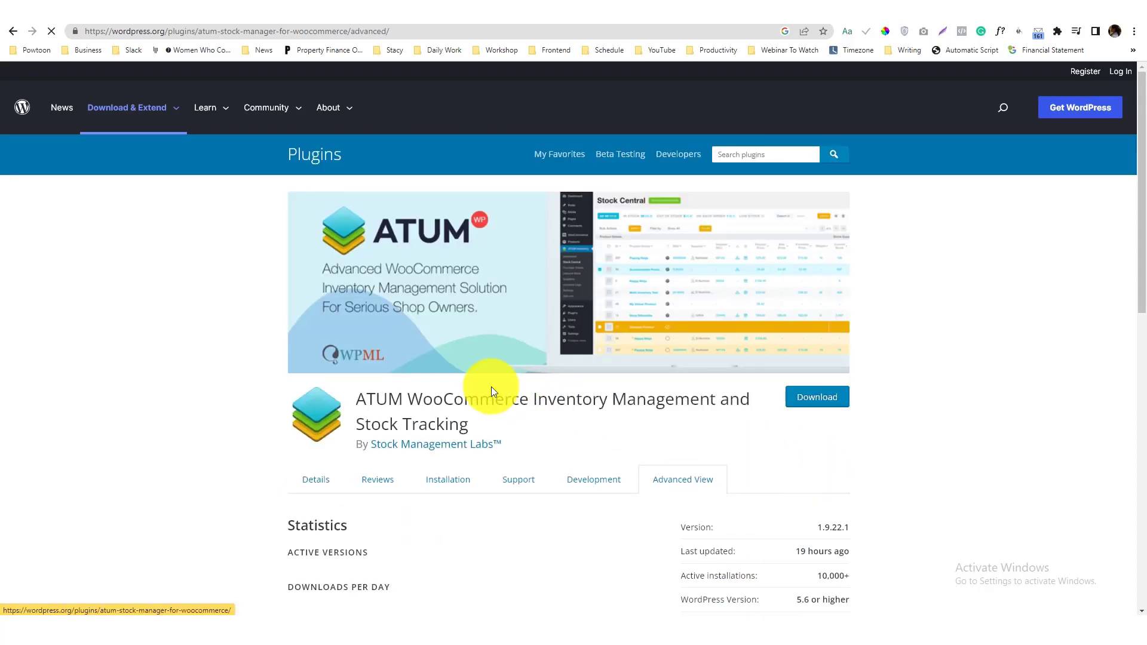
scroll("down", 3)
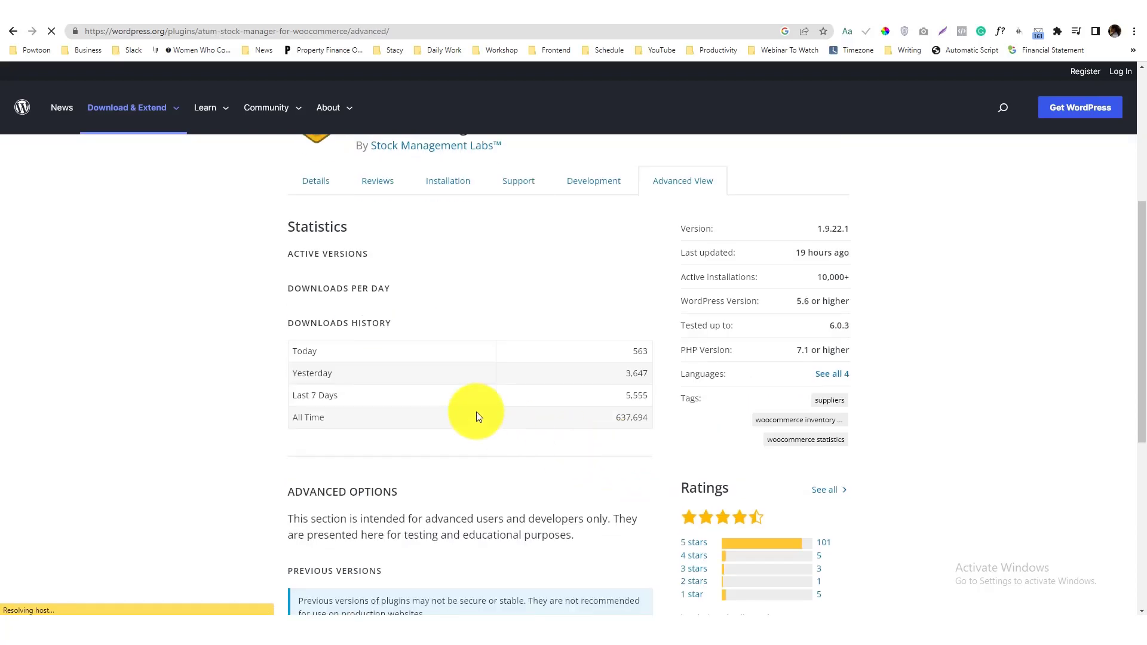
scroll("down", 3)
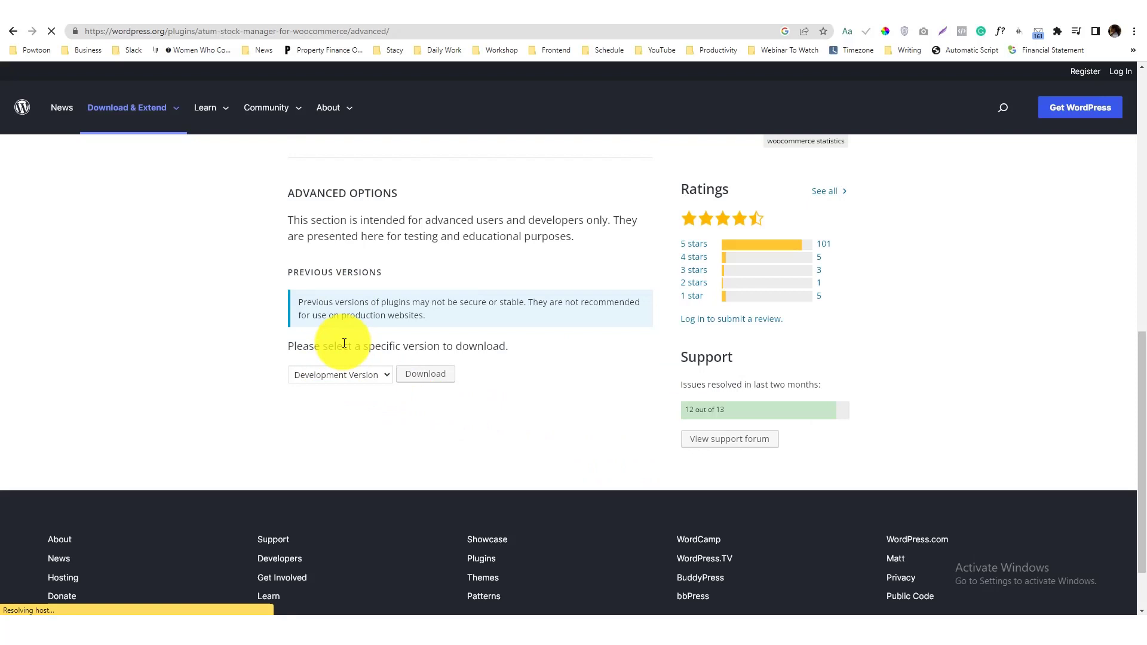
Step: Download ATUM version 1.9.20 as a zip, cancelling the duplicate save
left_click(340, 374)
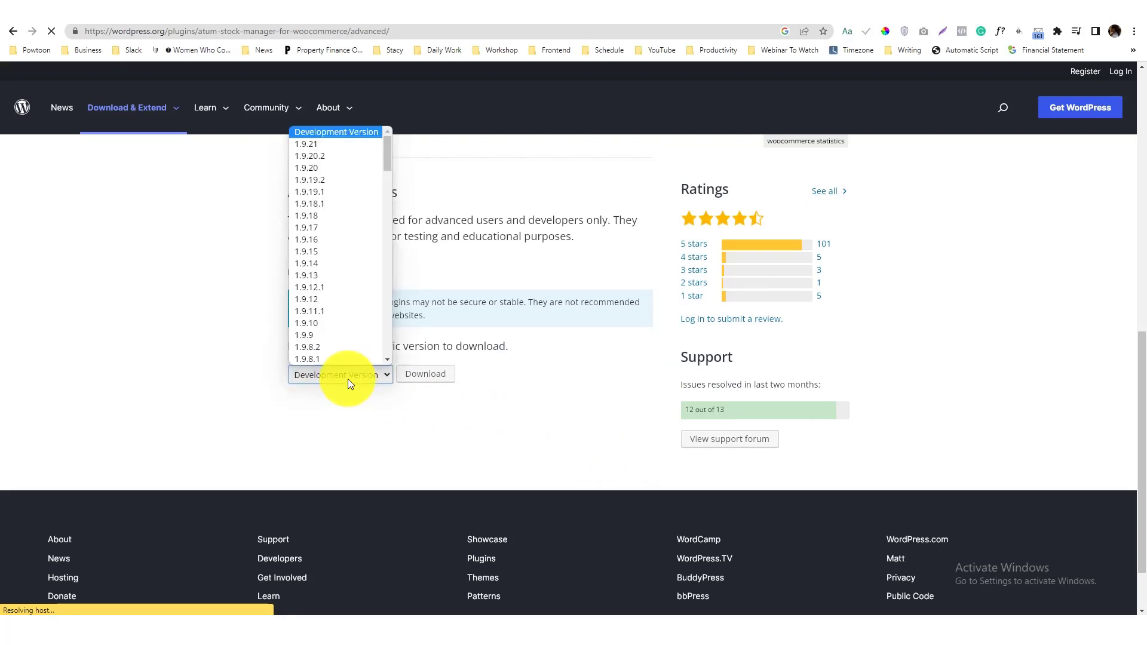
mouse_move(305, 144)
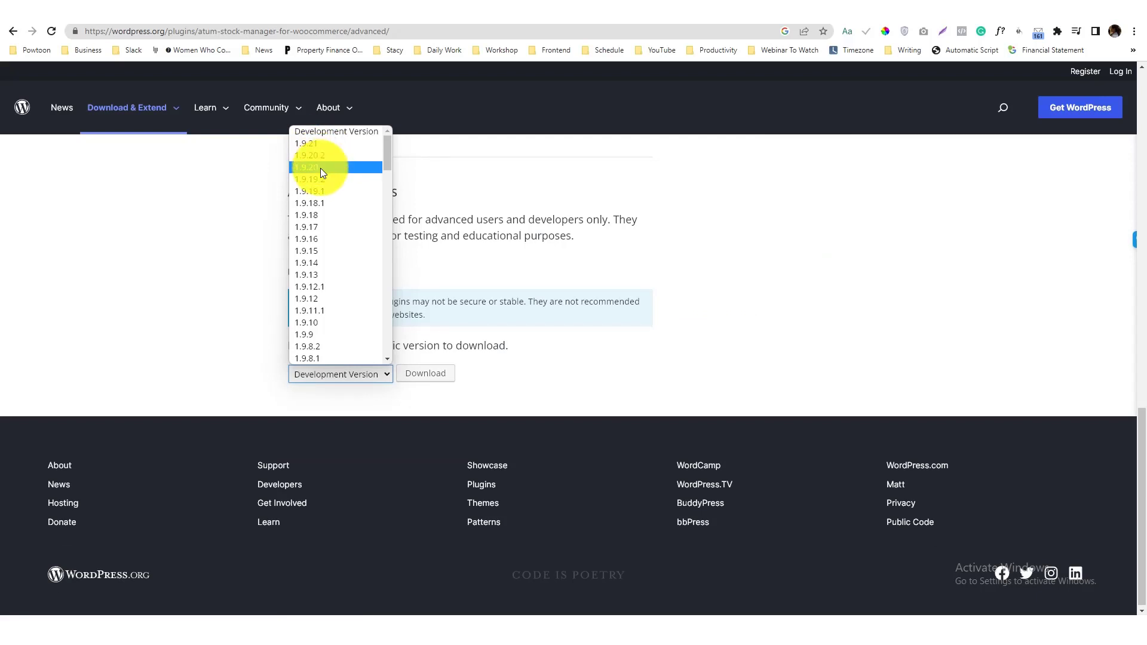
mouse_move(324, 180)
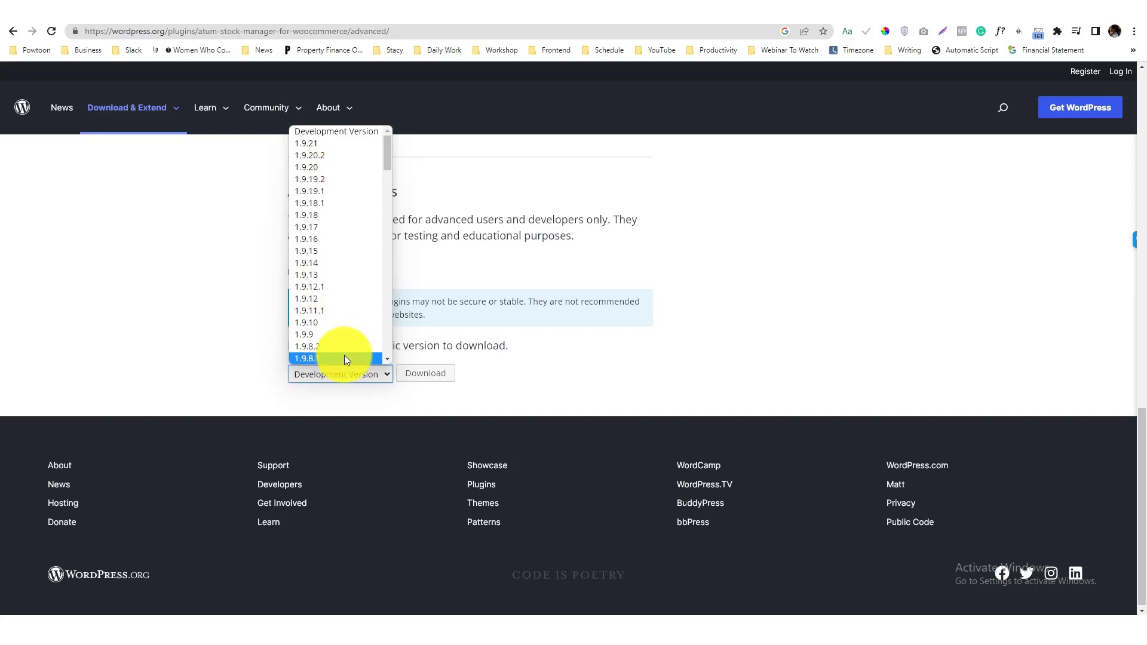
mouse_move(341, 158)
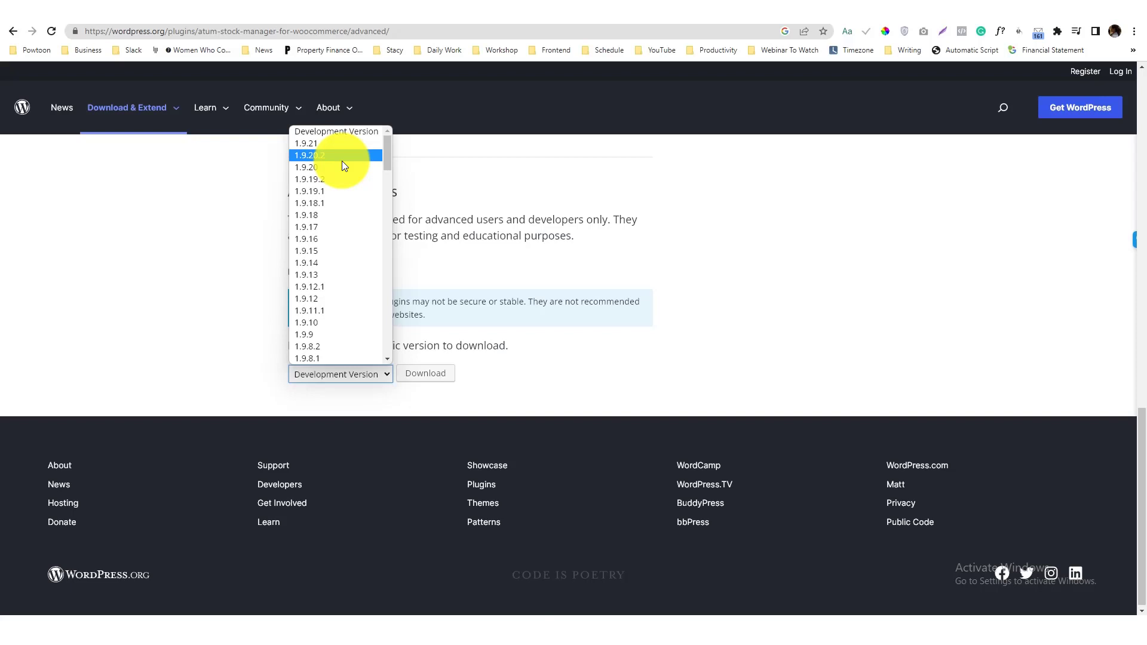
mouse_move(337, 167)
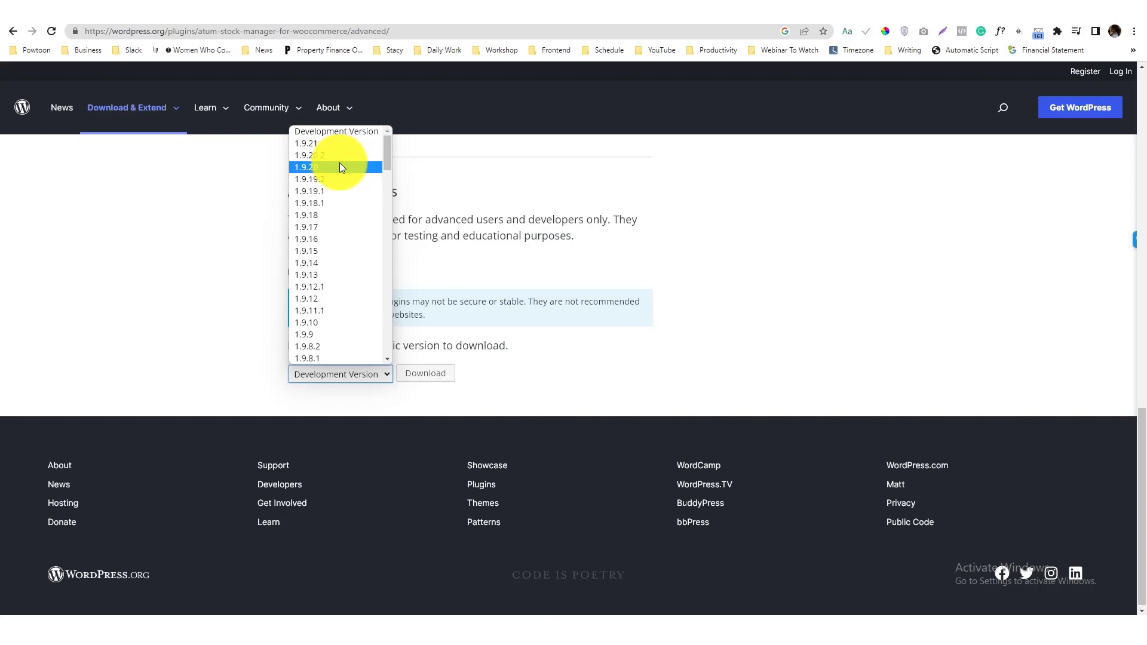
left_click(306, 168)
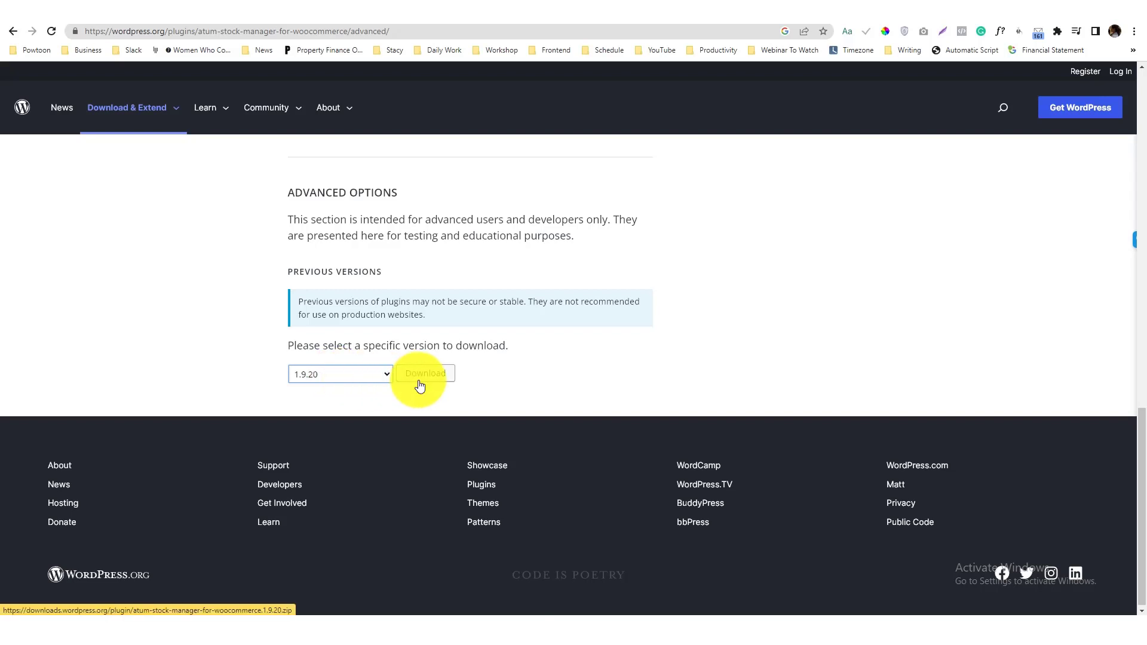
left_click(424, 373)
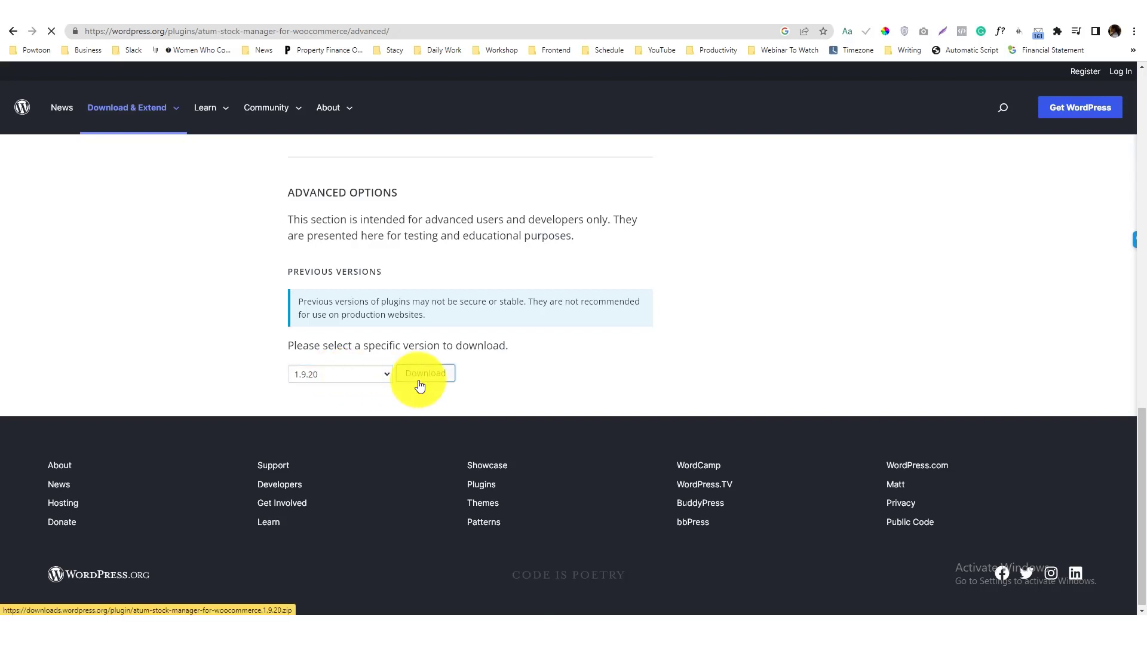
left_click(425, 373)
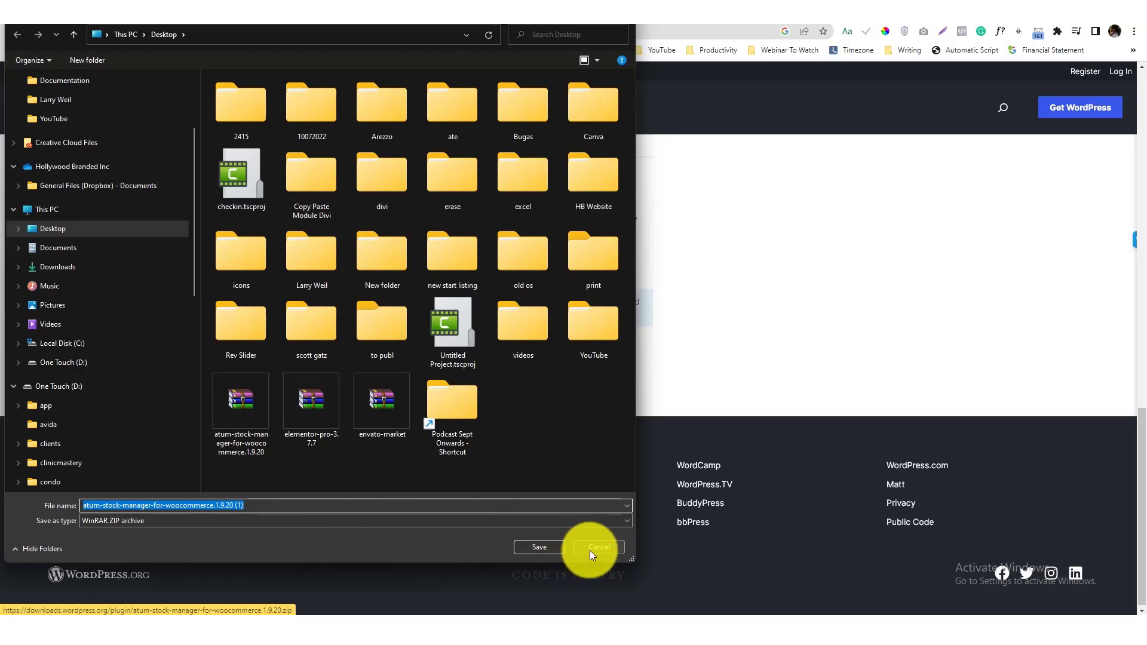
left_click(599, 547)
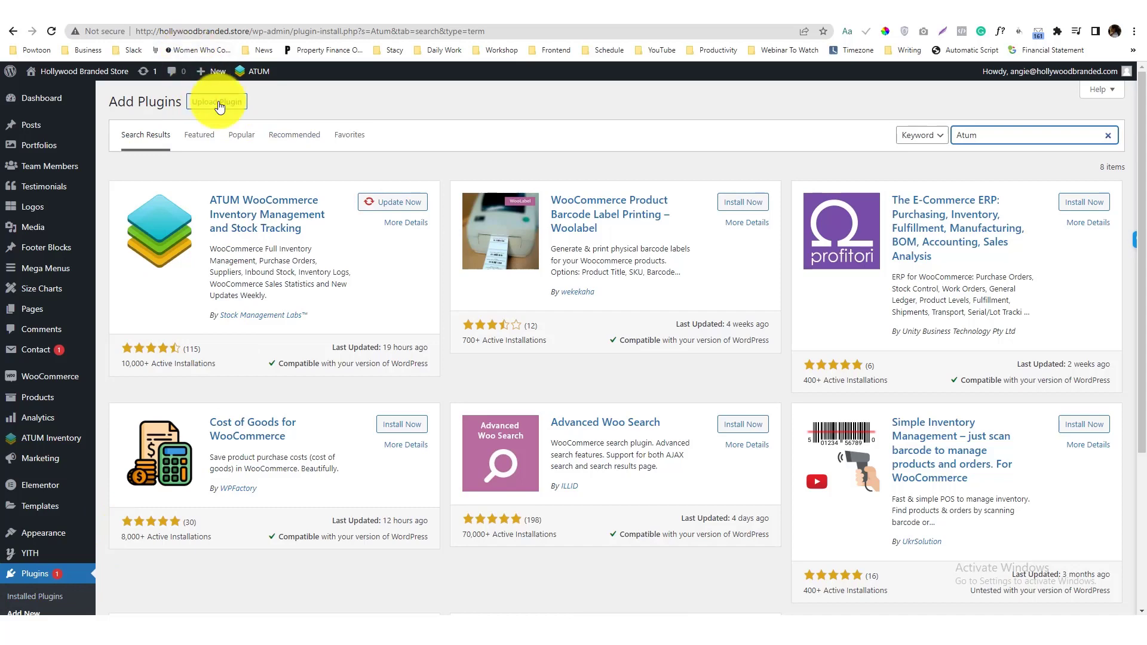
Step: Show the Upload Plugin zip area and dismiss the file picker
left_click(217, 101)
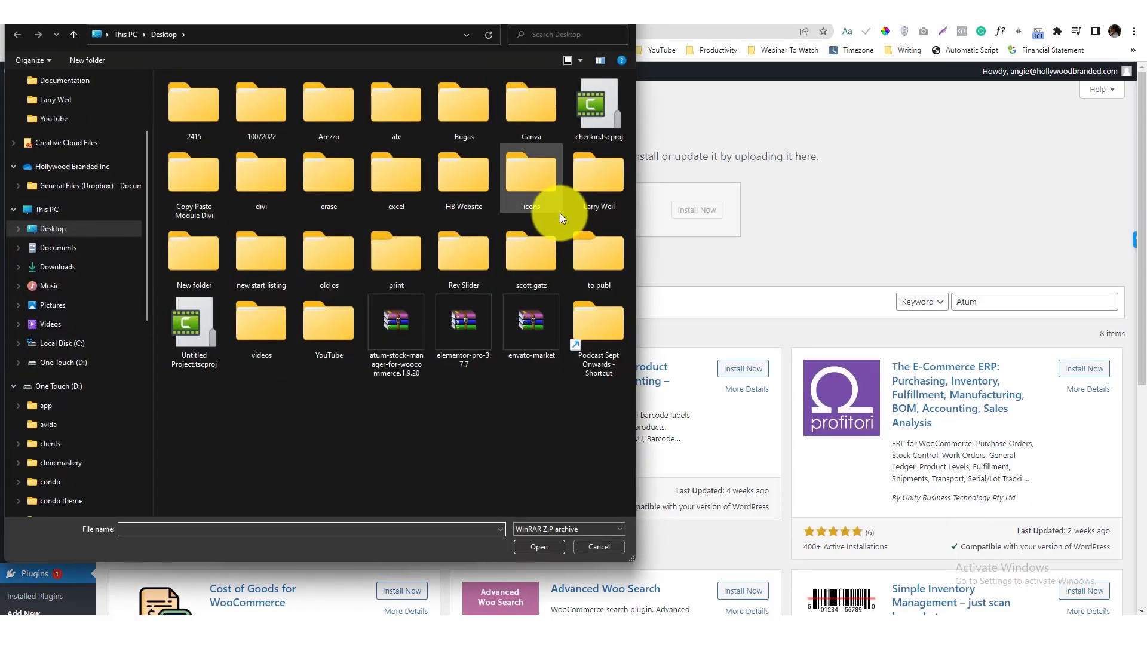
left_click(598, 547)
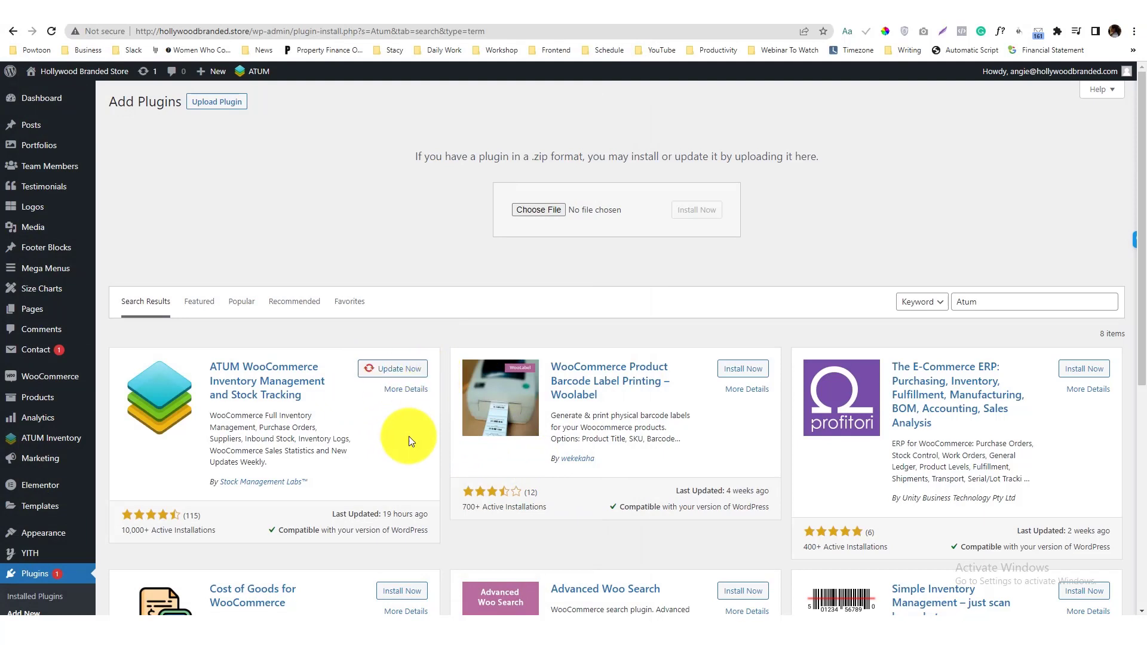
mouse_move(149, 438)
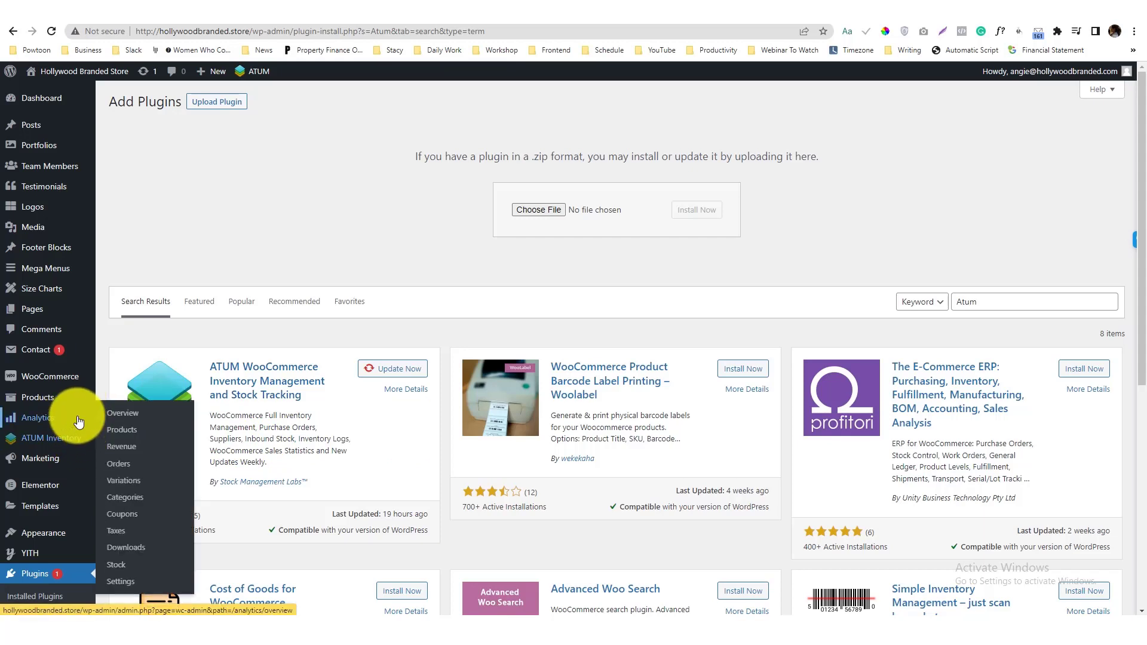
mouse_move(53, 438)
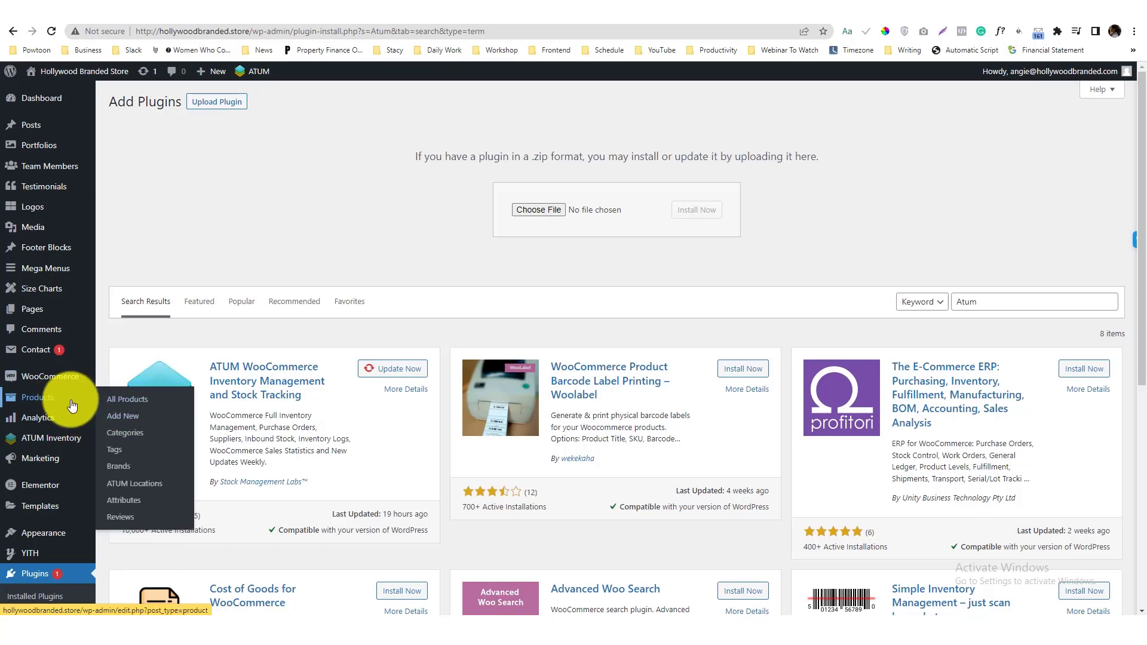
Step: Open Products > All Products to list the store's 54 items
left_click(127, 399)
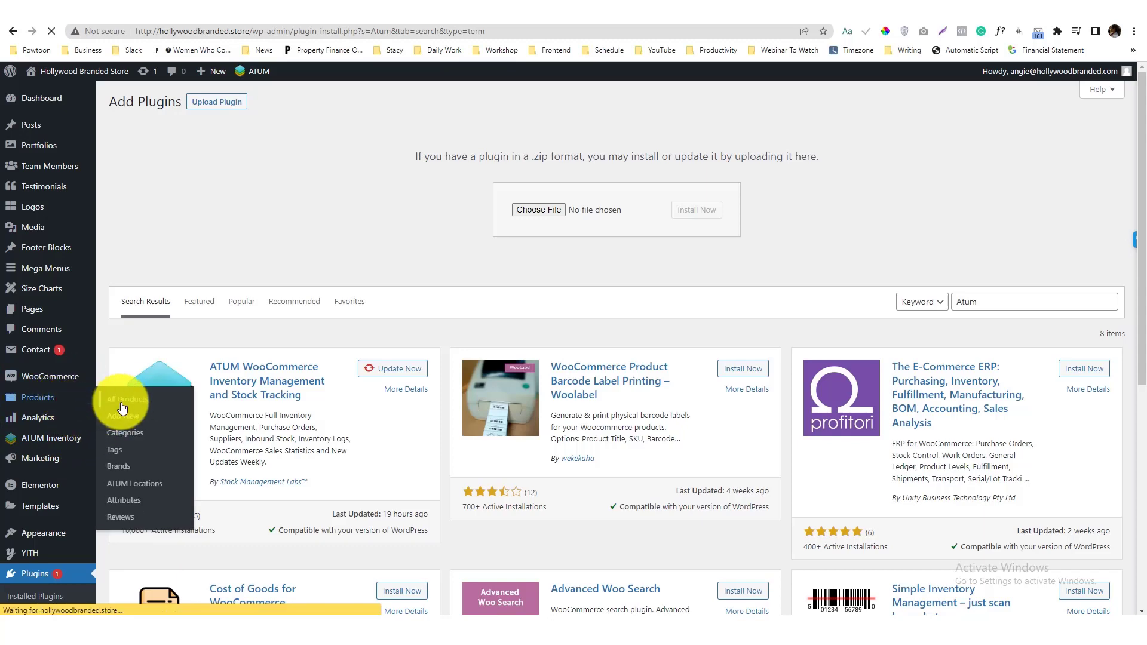
left_click(124, 399)
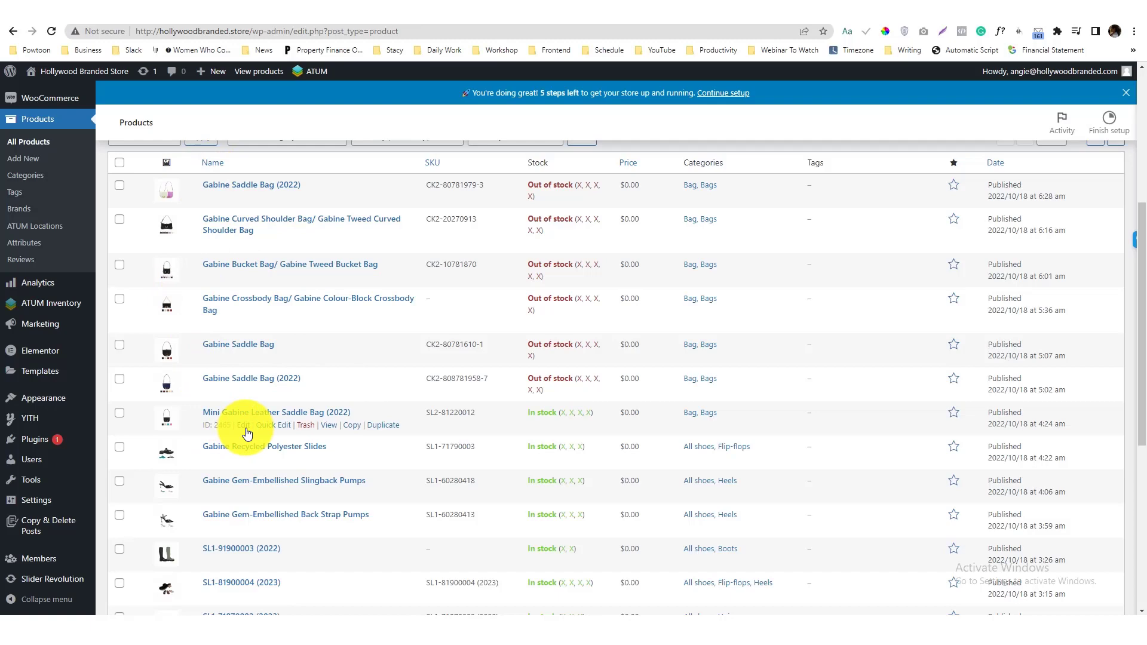
left_click(242, 425)
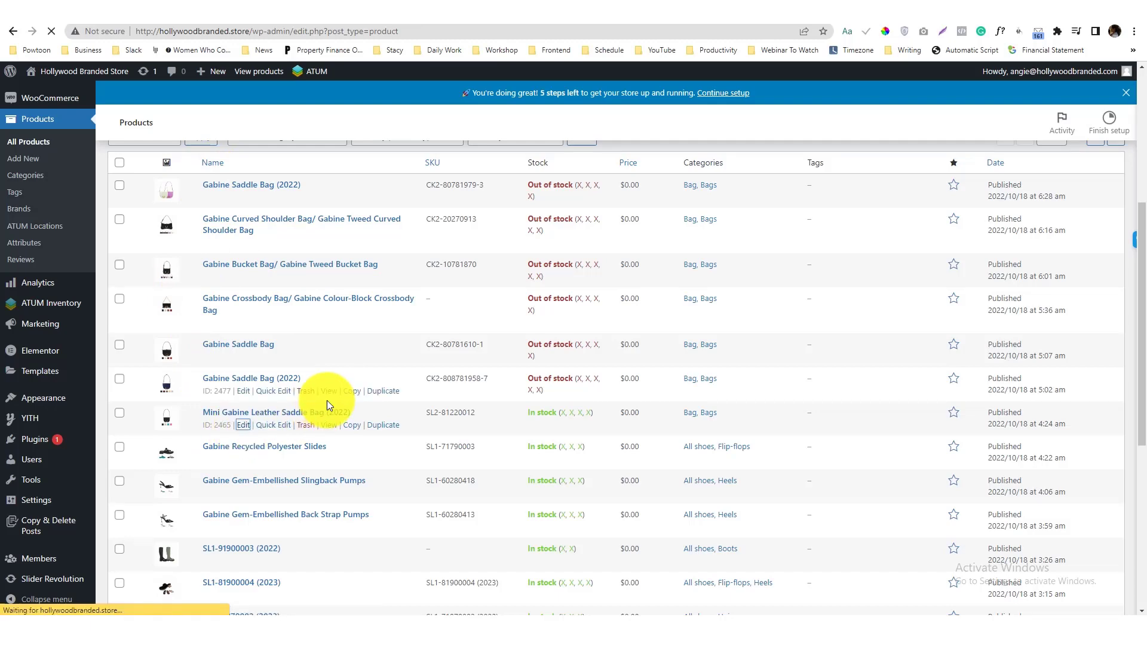
left_click(243, 425)
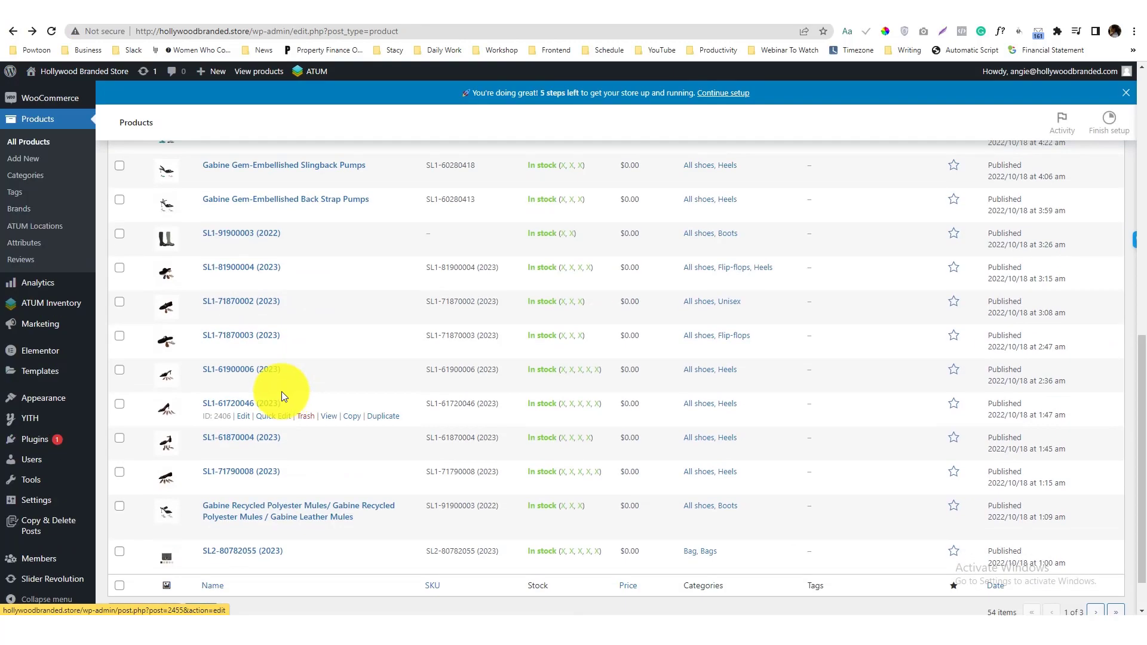
scroll("down", 3)
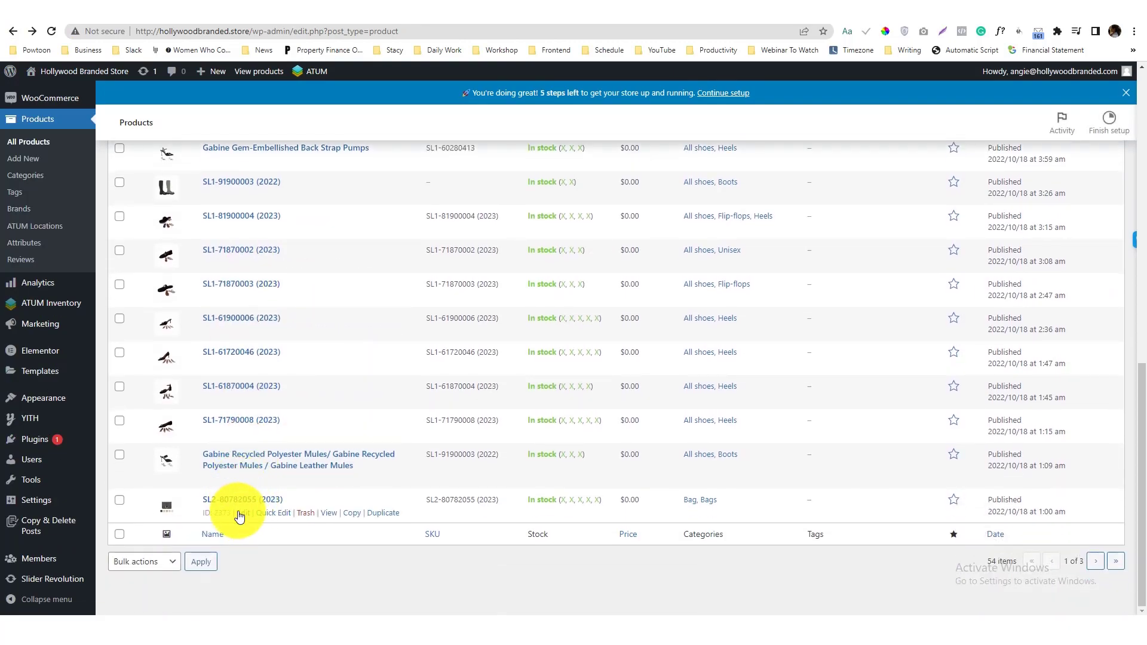
left_click(232, 499)
type("Charles")
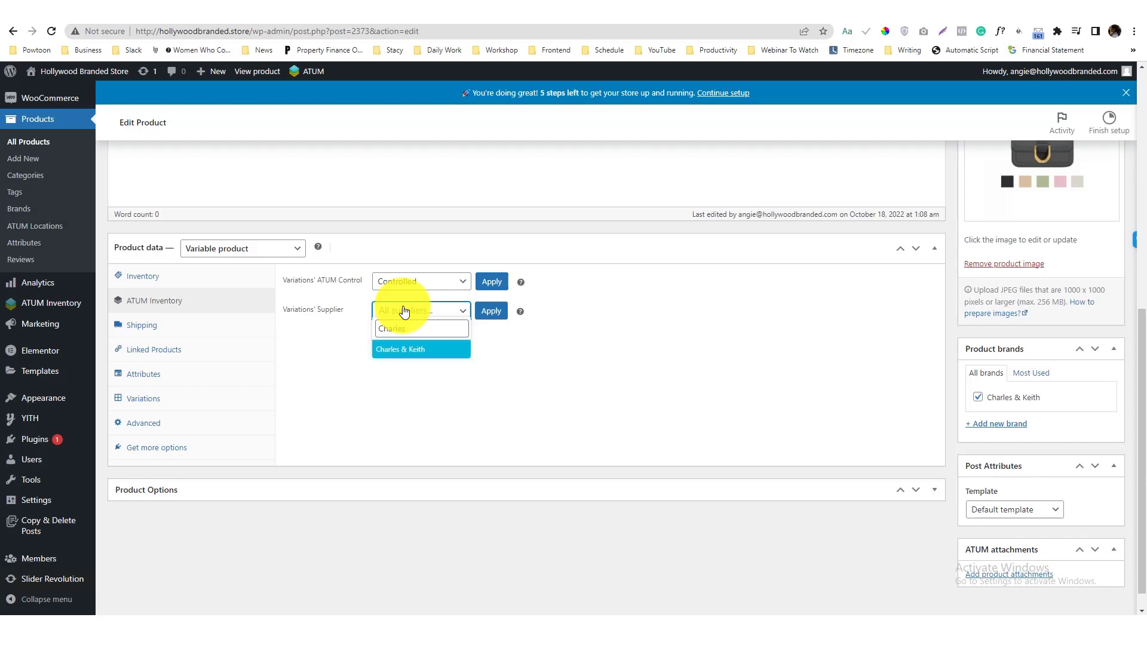
Step: Apply Charles & Keith as supplier to all variations and confirm
left_click(401, 349)
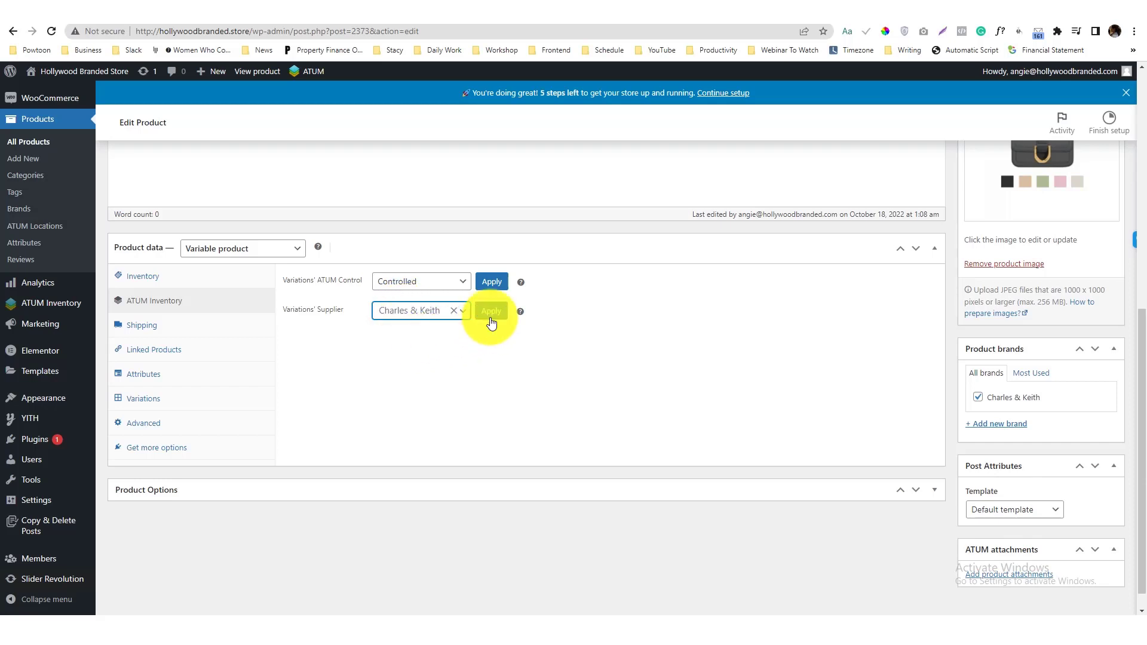
left_click(491, 310)
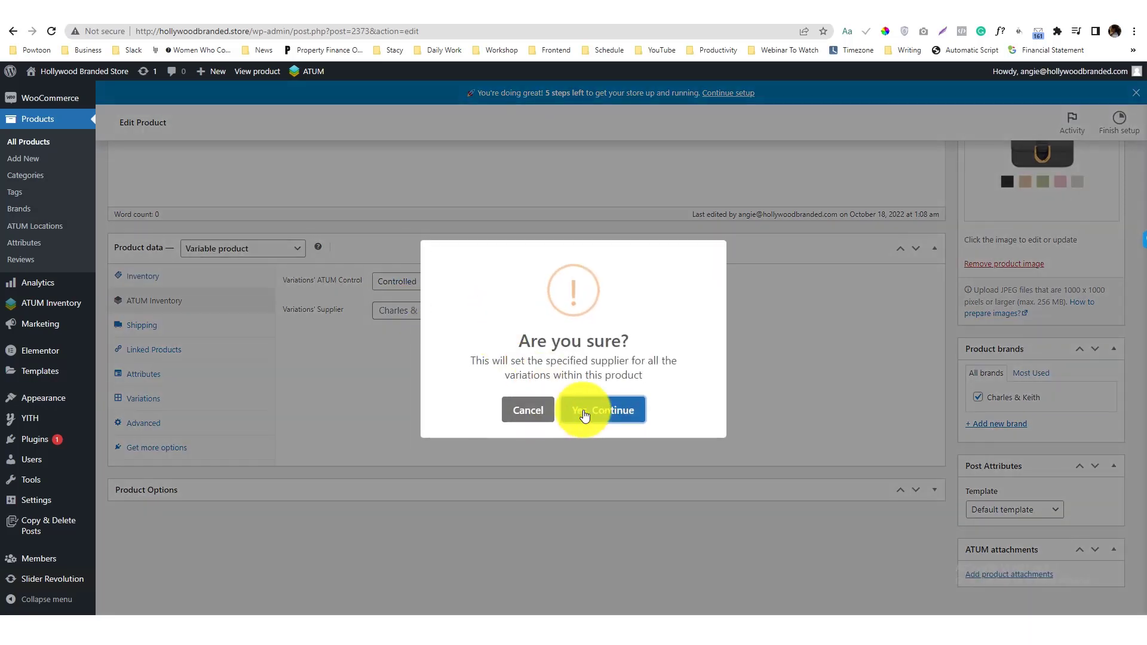
left_click(602, 410)
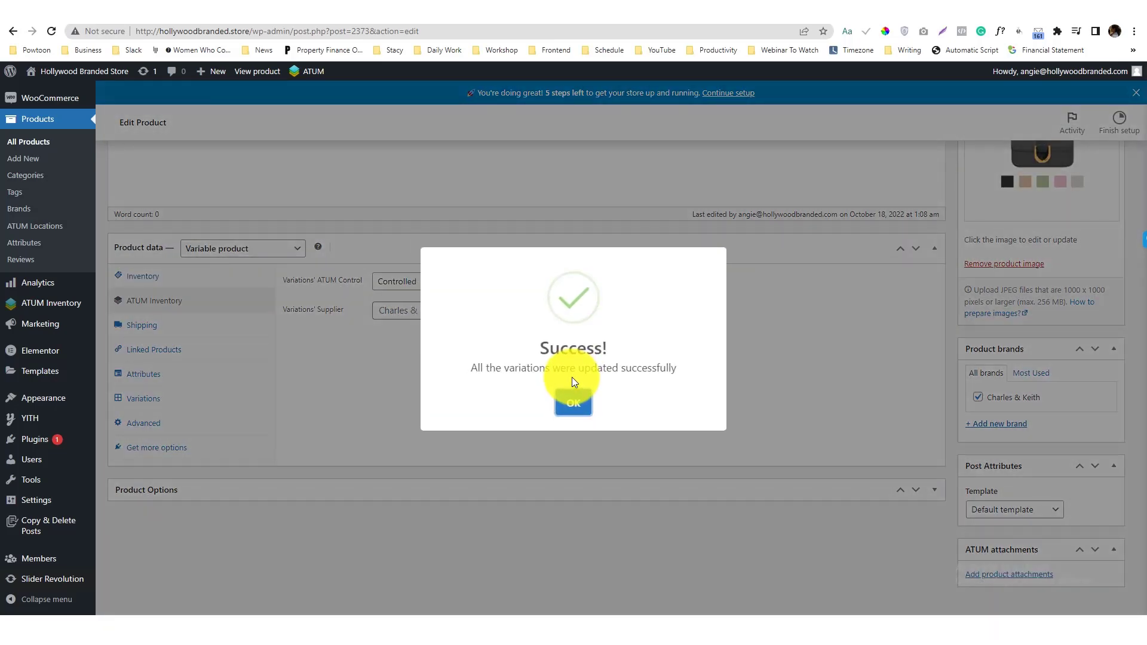
left_click(573, 403)
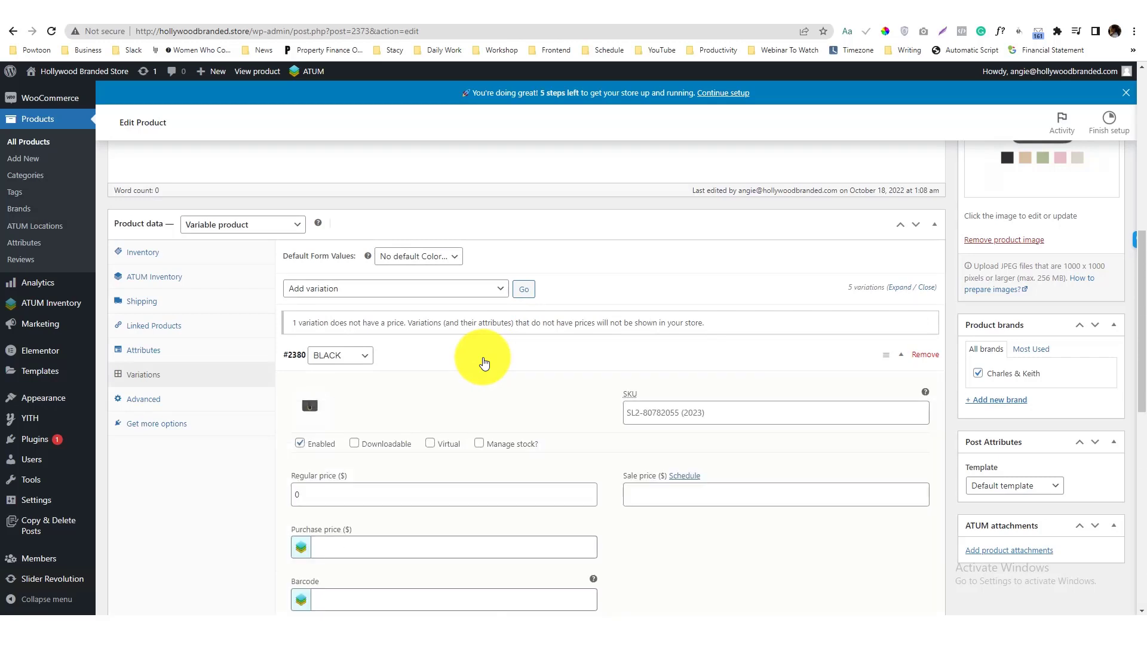
scroll("down", 3)
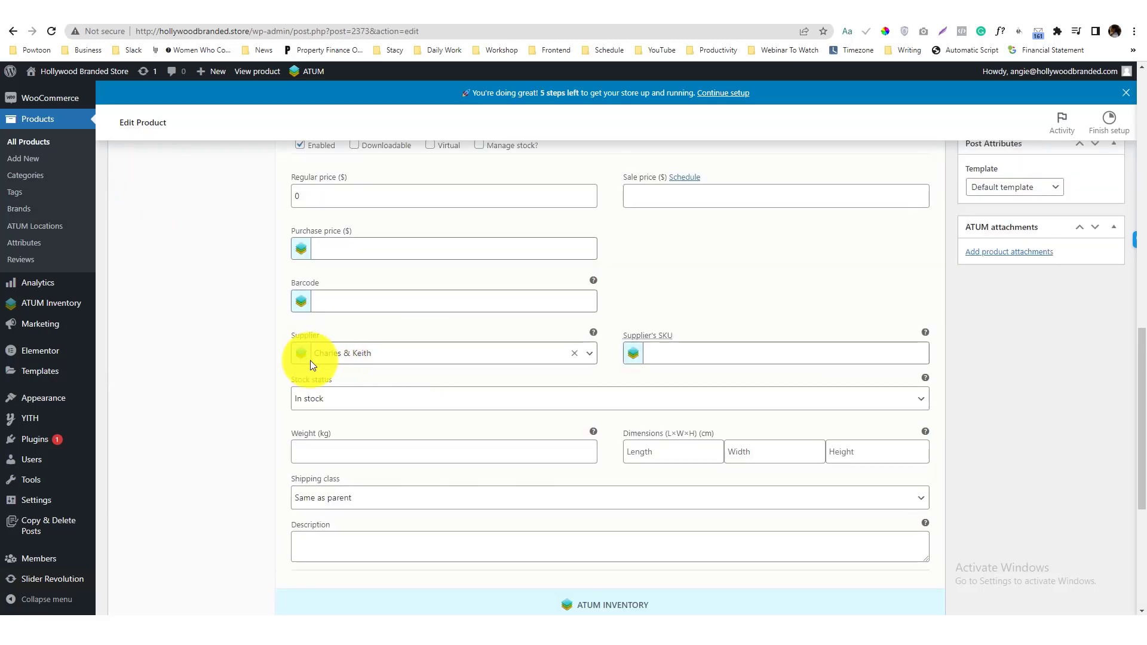
mouse_move(397, 393)
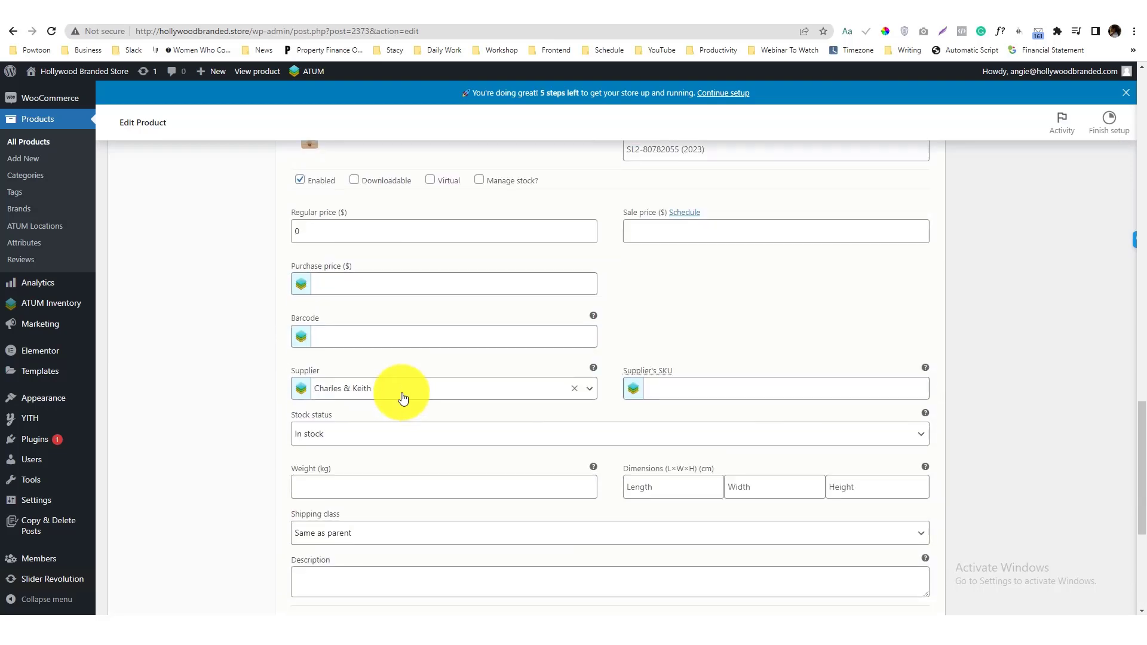
scroll("down", 3)
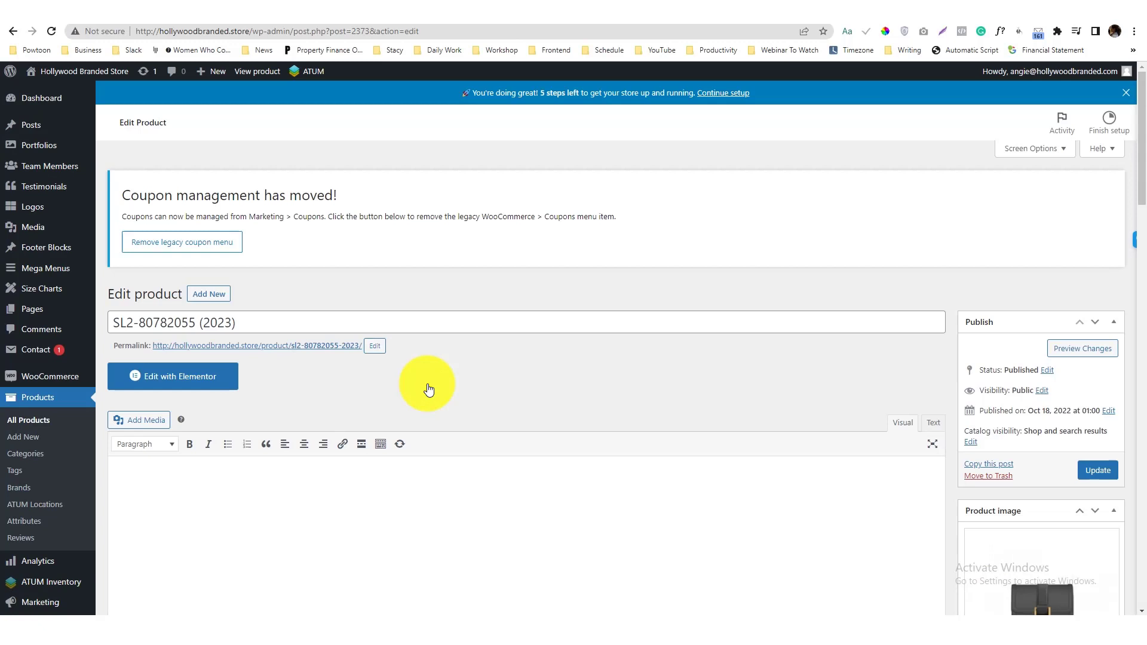
scroll("down", 3)
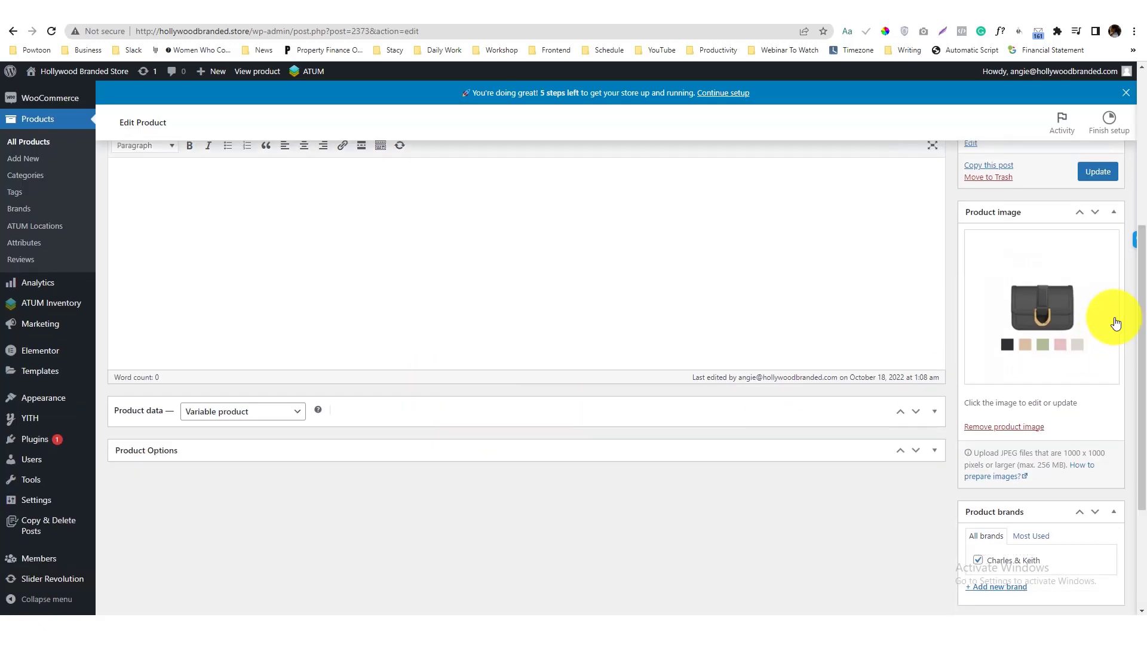
left_click(1097, 171)
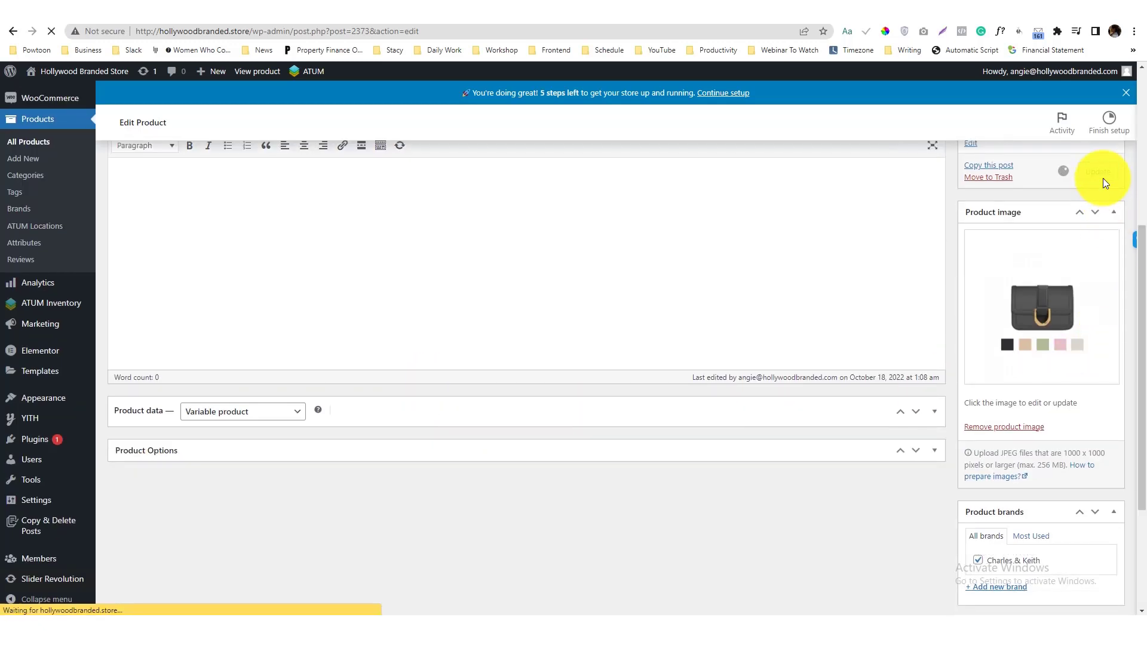
left_click(1099, 173)
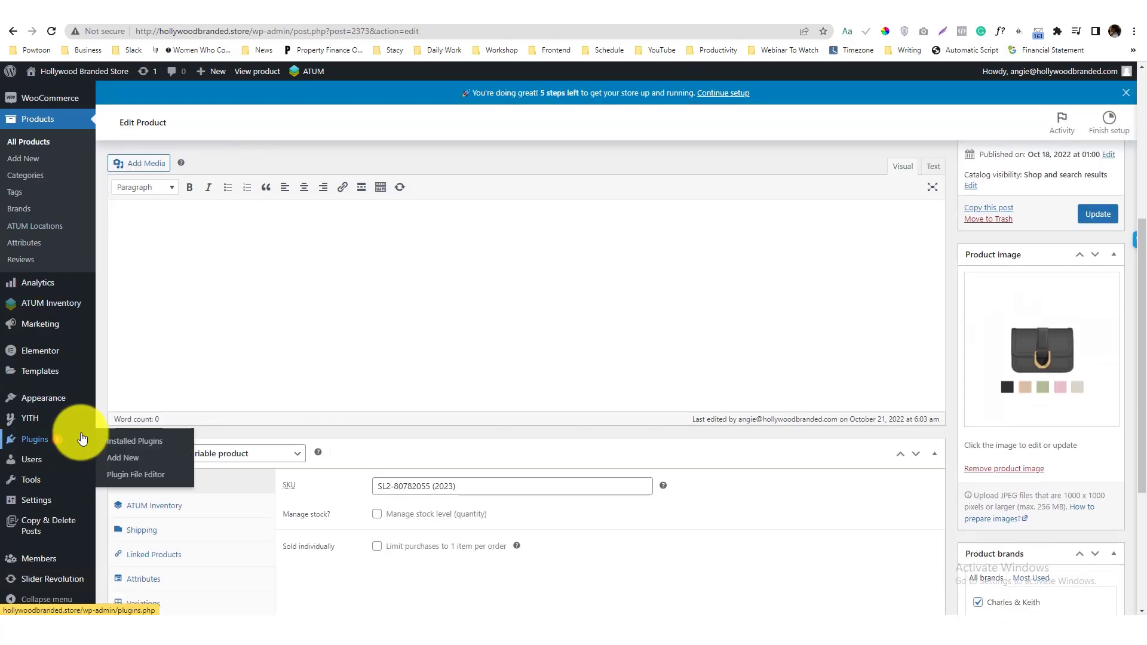
mouse_move(51, 302)
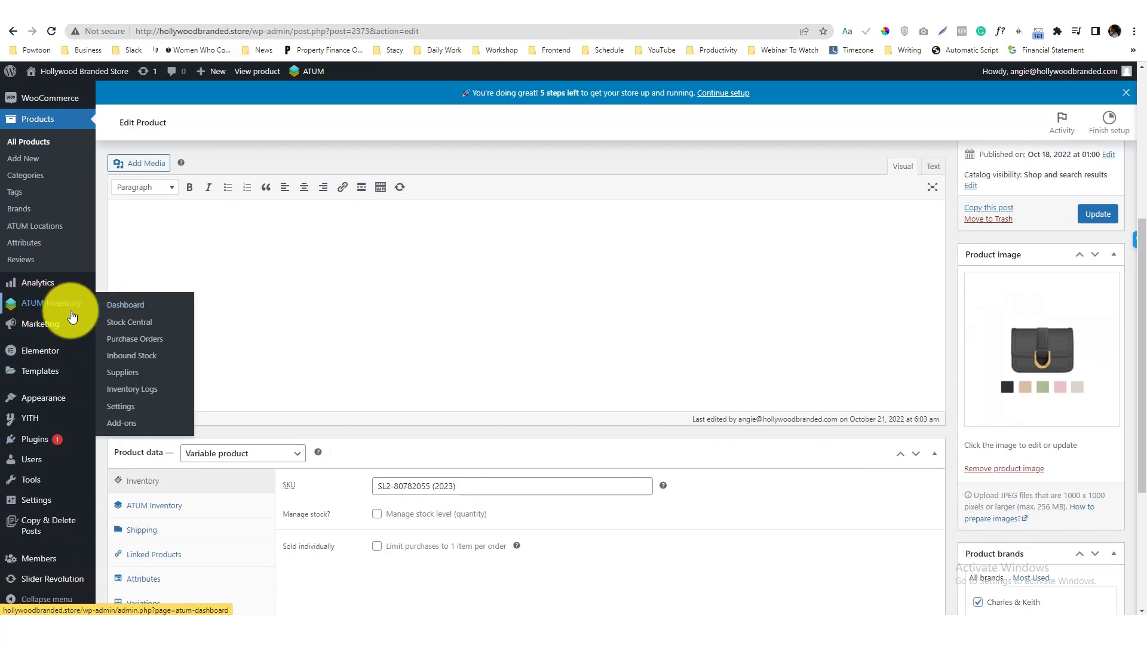
mouse_move(146, 377)
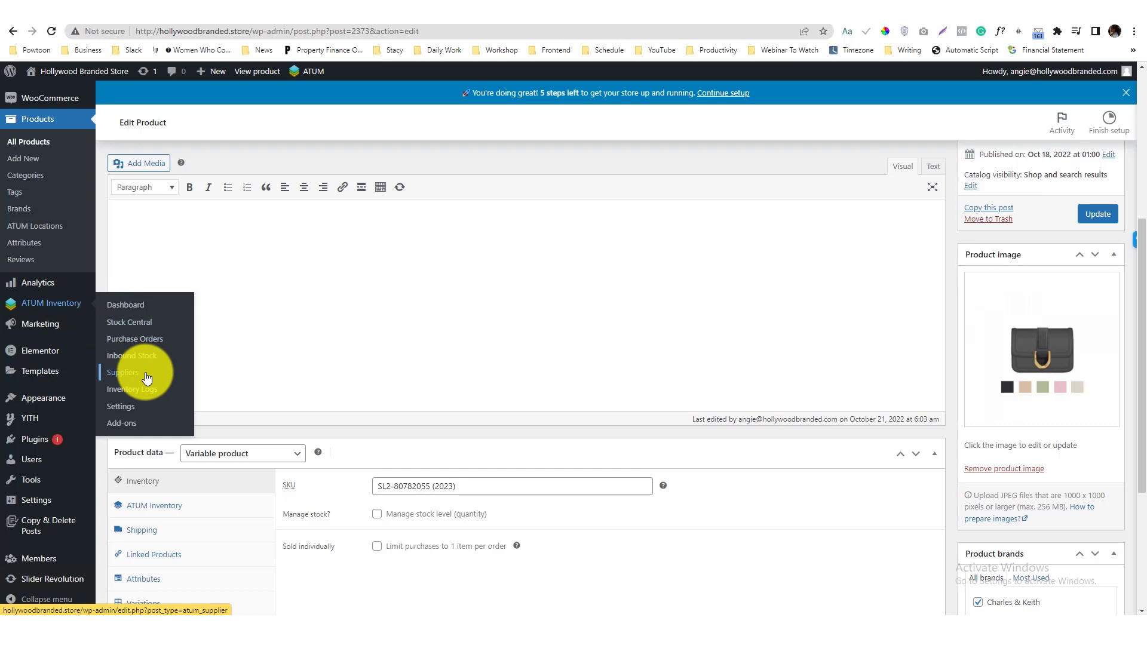
Step: From ATUM Inventory > Suppliers, start a new supplier and focus its title and Supplier Code
left_click(122, 372)
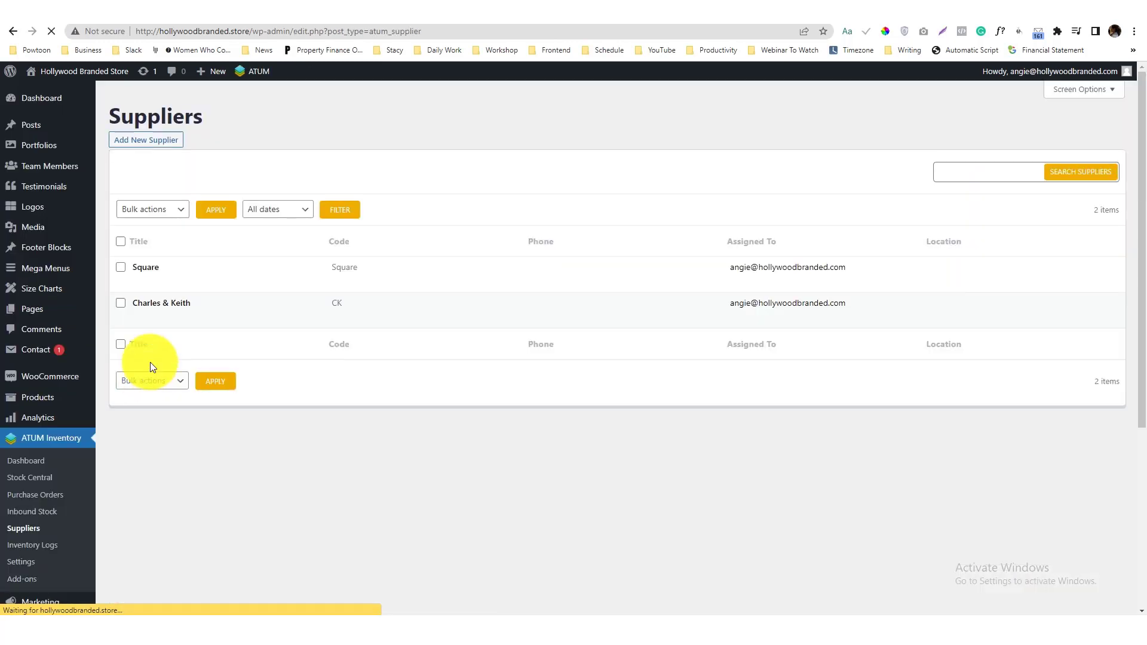
left_click(146, 140)
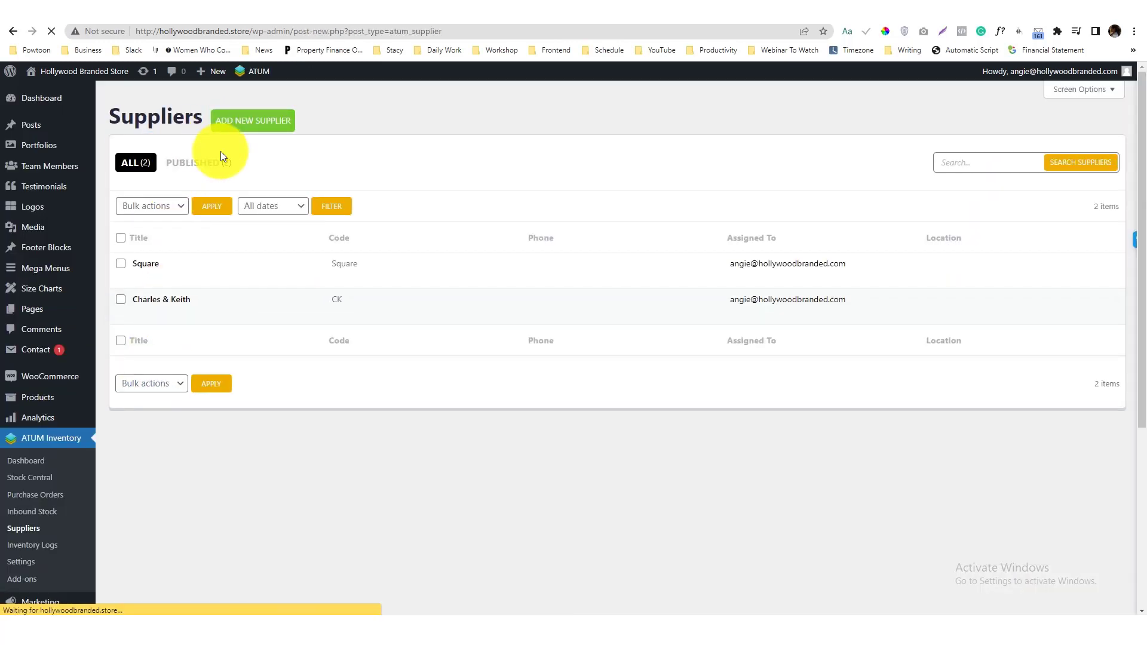
left_click(252, 120)
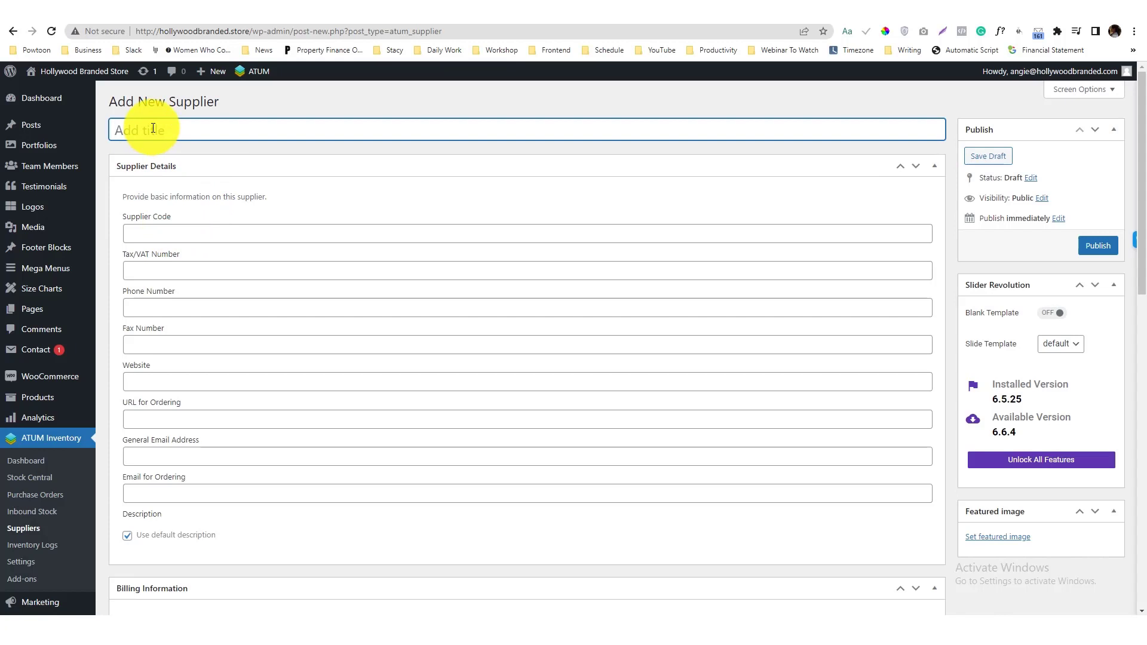
left_click(153, 130)
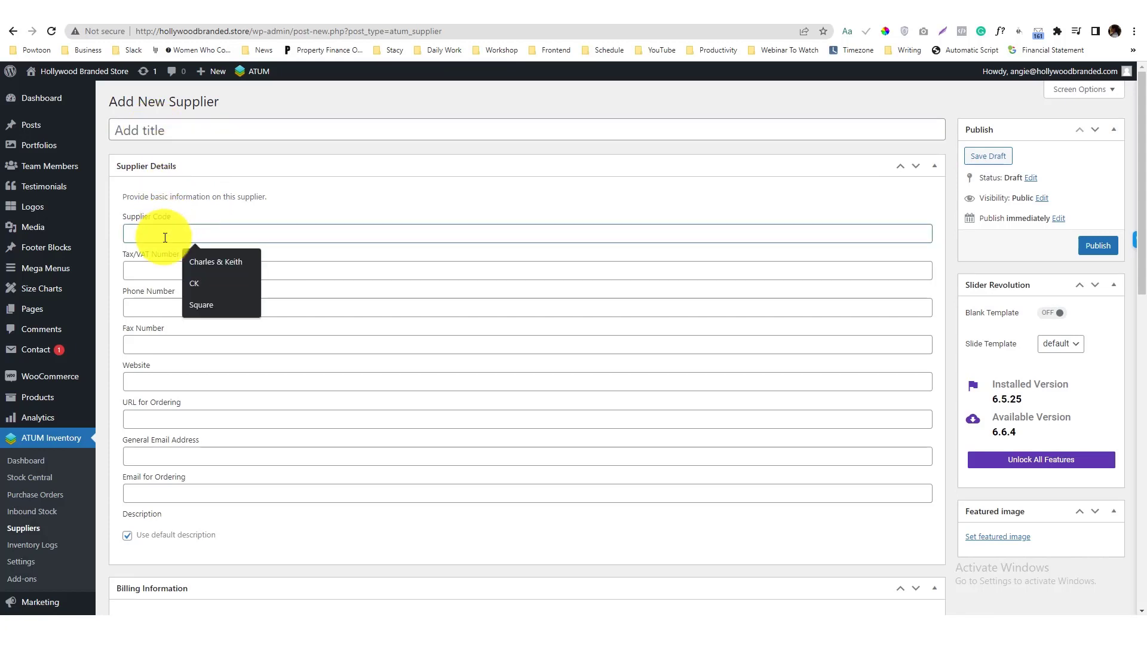
scroll("down", 3)
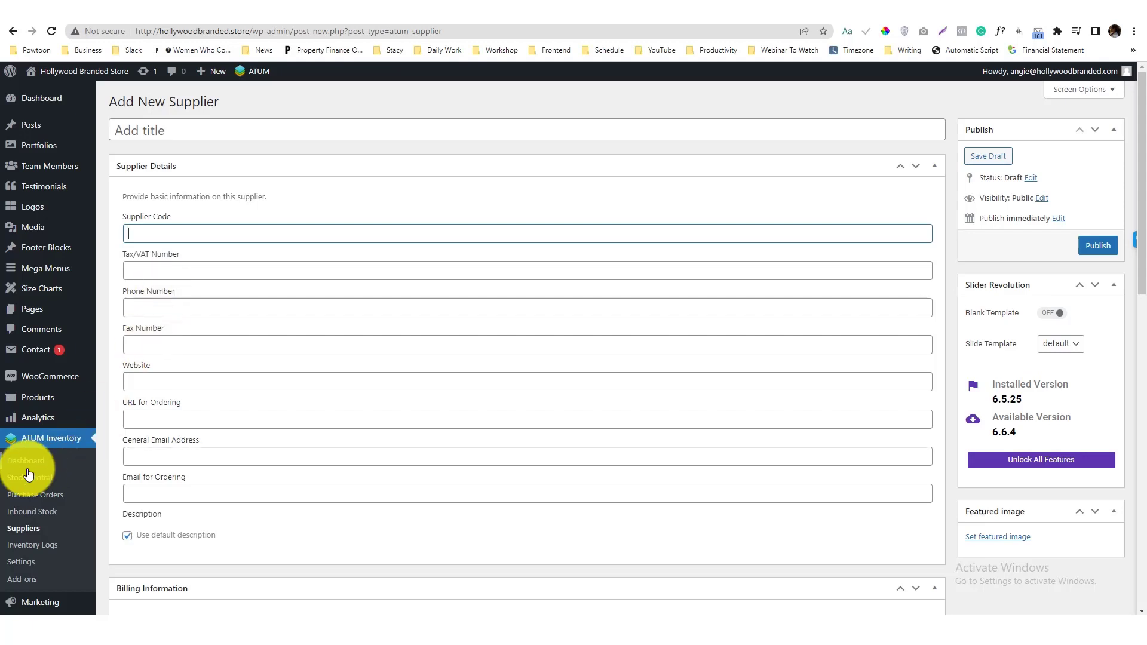
Step: Dismiss the Available Widgets list unchanged, leaving ATUM Statistics, Orders and Current Stock Value showing
left_click(25, 460)
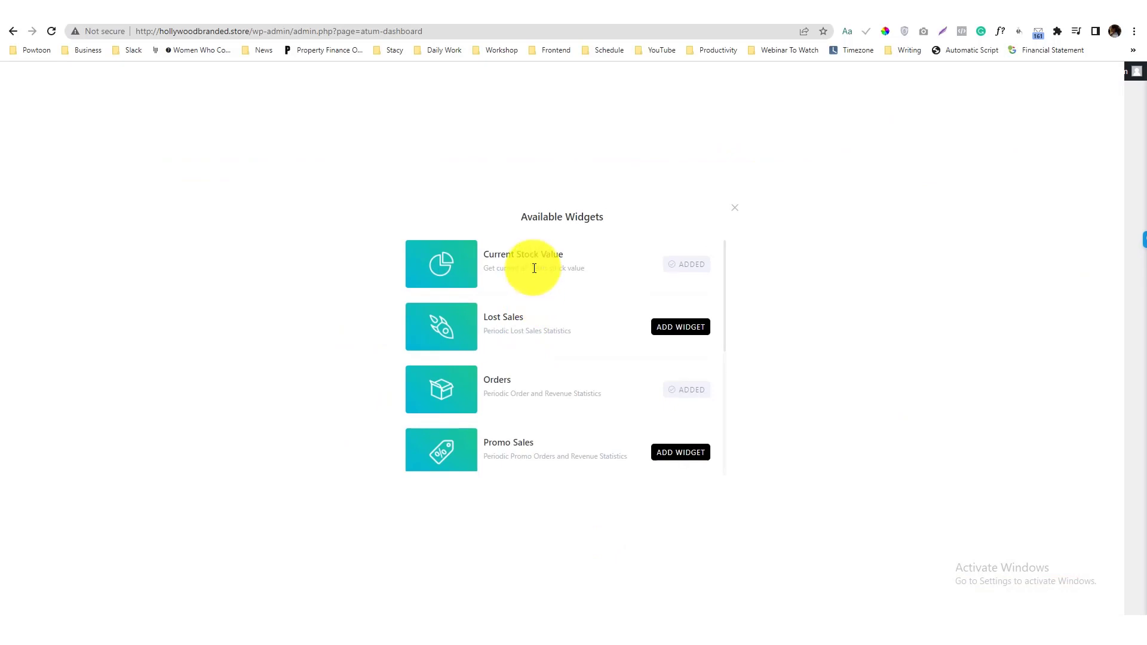
mouse_move(524, 397)
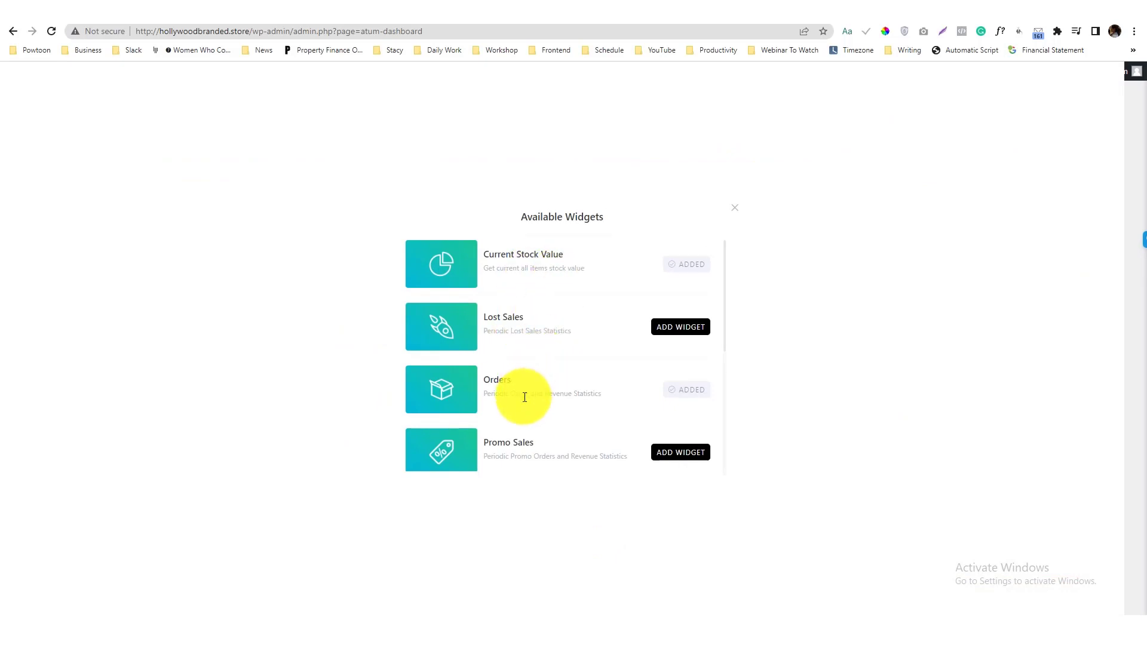
scroll("down", 3)
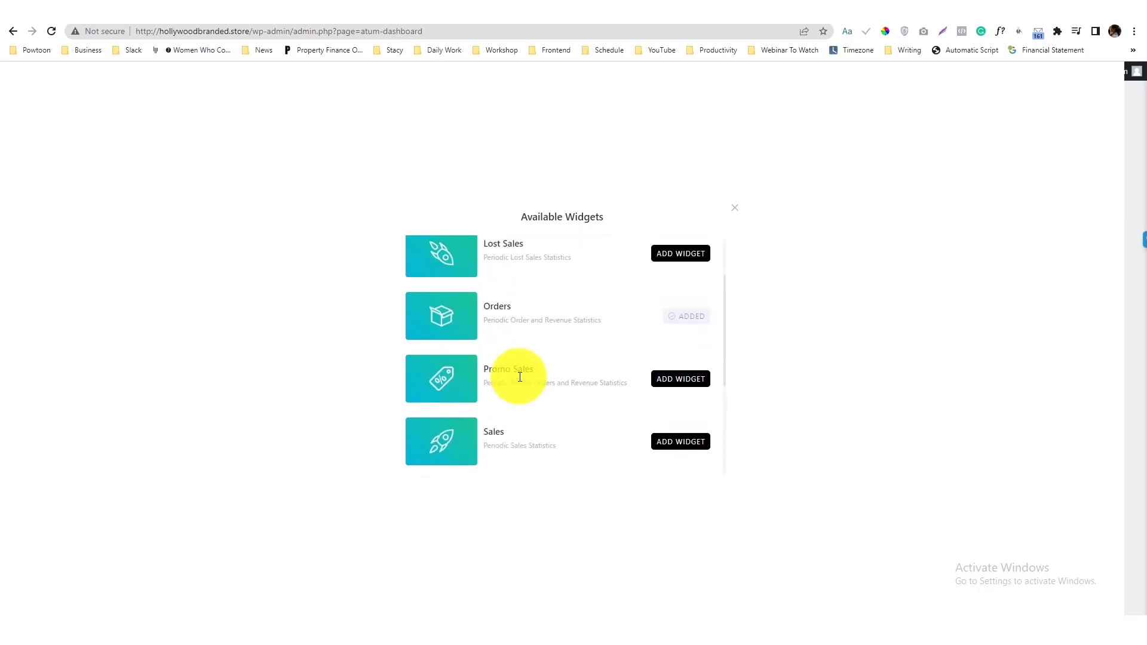
left_click(734, 208)
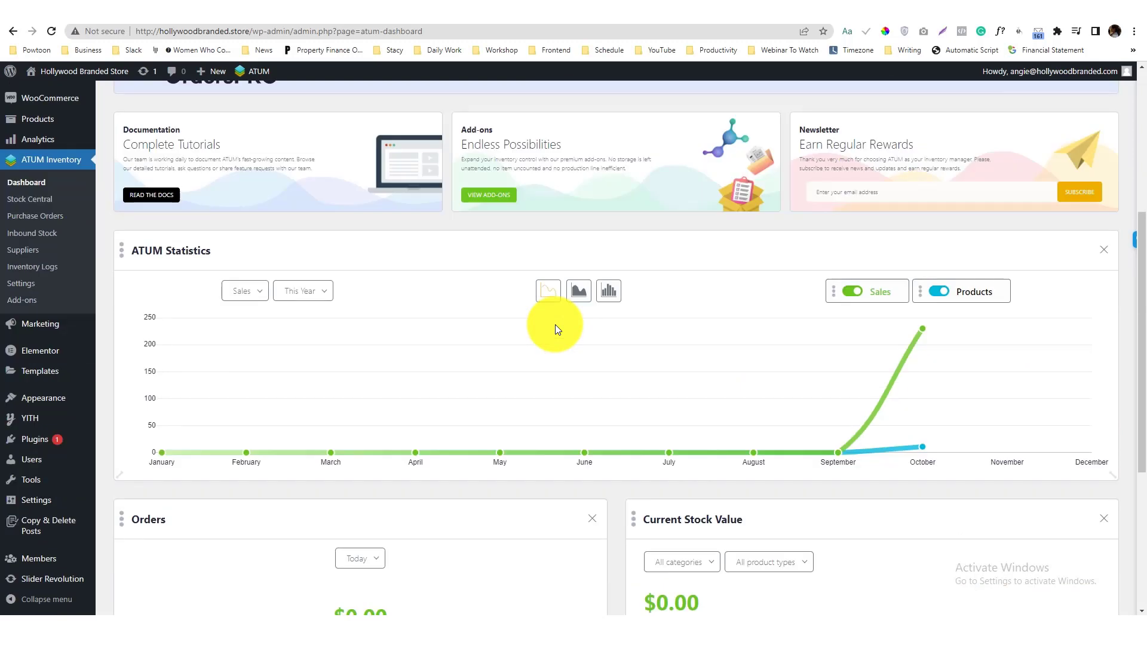
Step: Toggle the Sales line off and on, then chart this year's Orders as bars
left_click(852, 291)
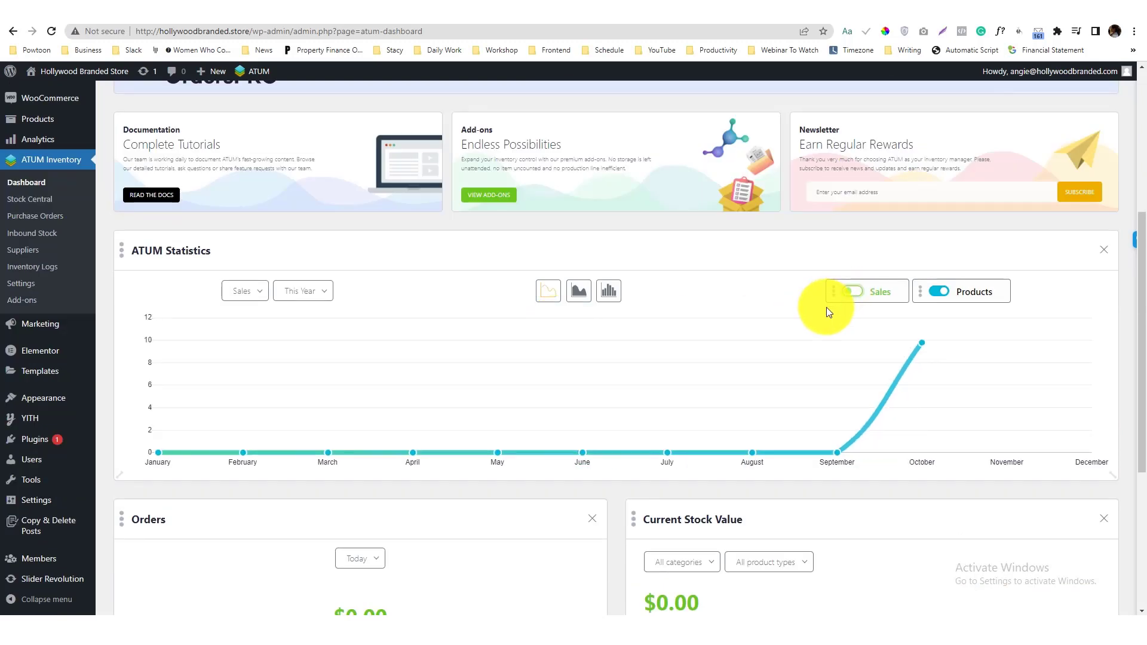
left_click(855, 291)
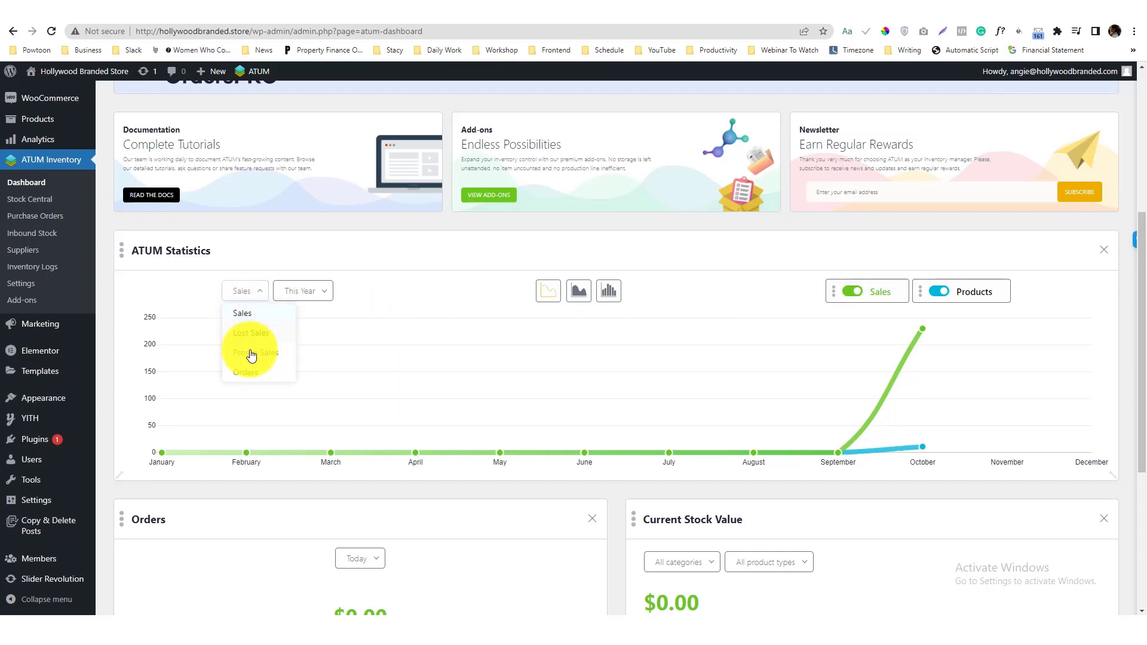
left_click(245, 372)
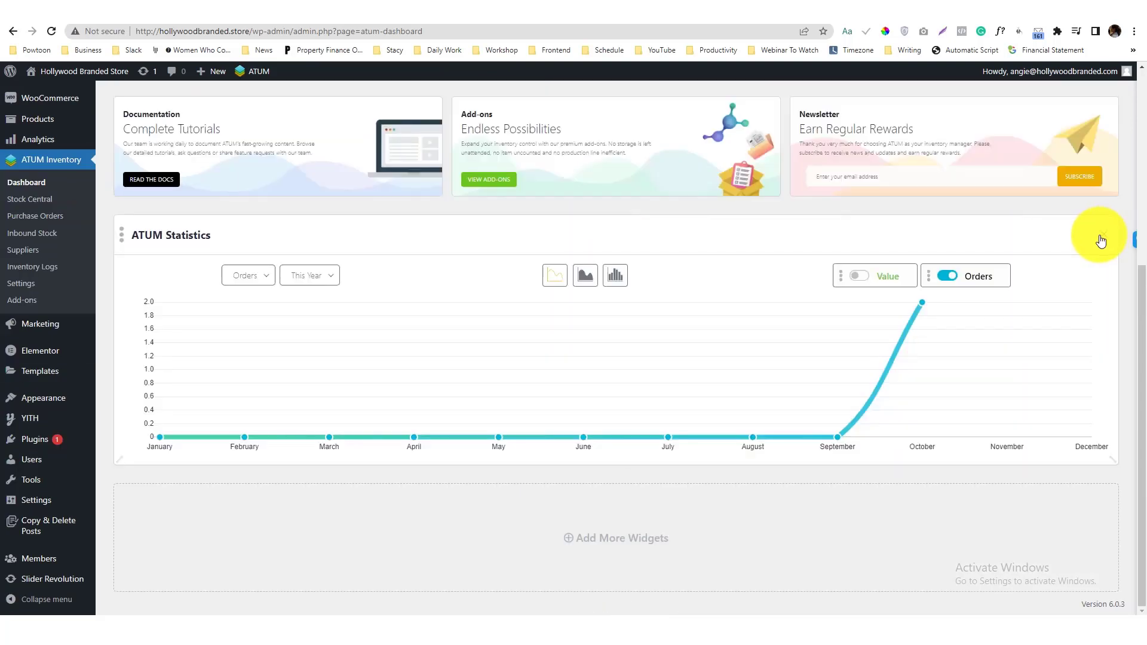
left_click(615, 275)
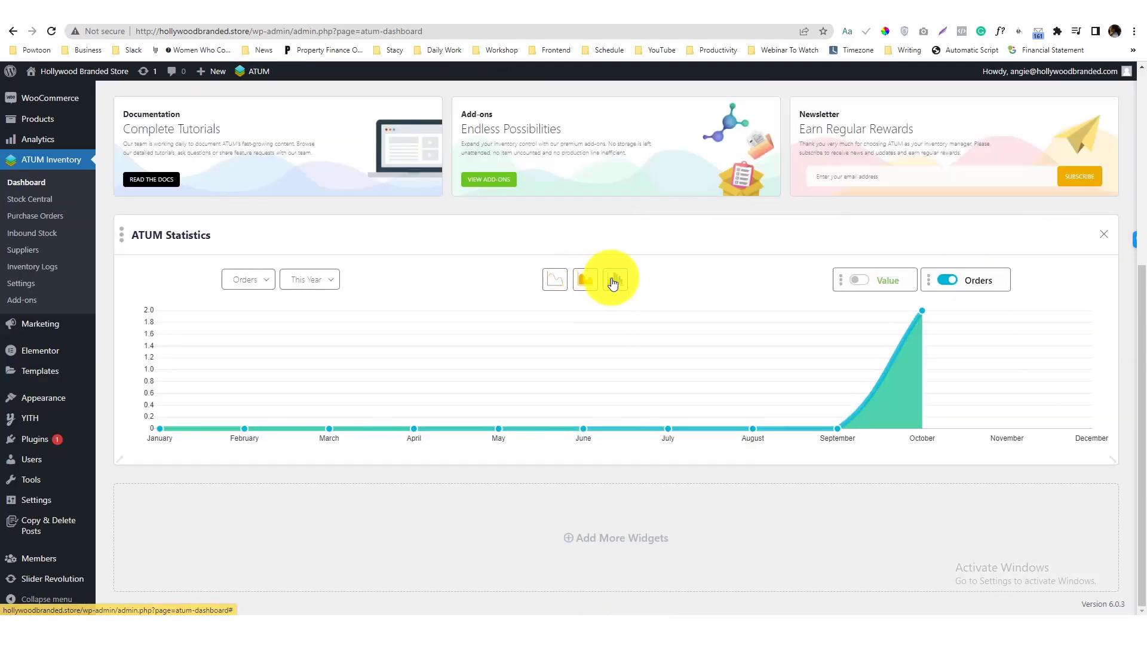
left_click(615, 279)
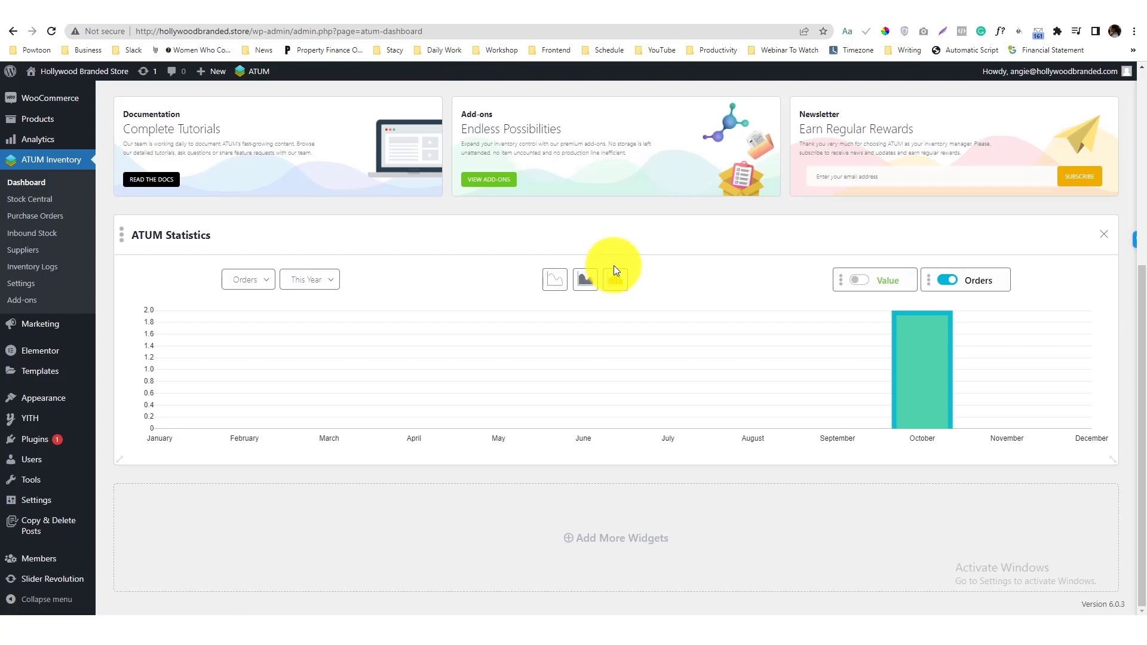
left_click(615, 279)
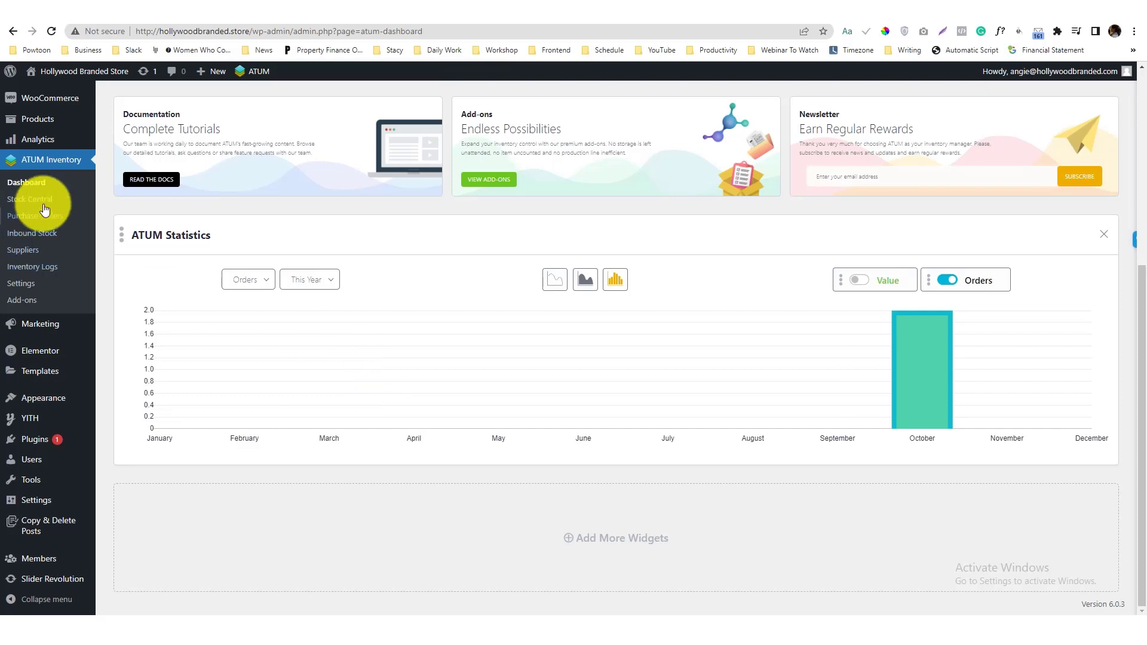
Step: Filter Stock Central by supplier Charles & Keith, listing 32 items with 39 total stock
left_click(29, 199)
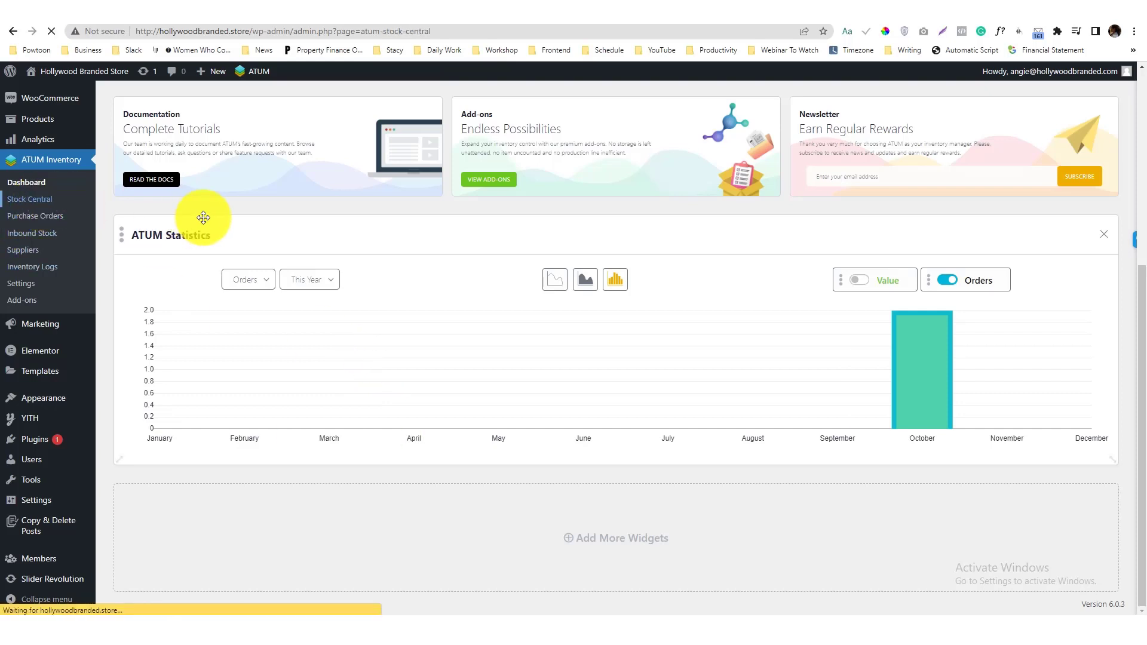
left_click(30, 199)
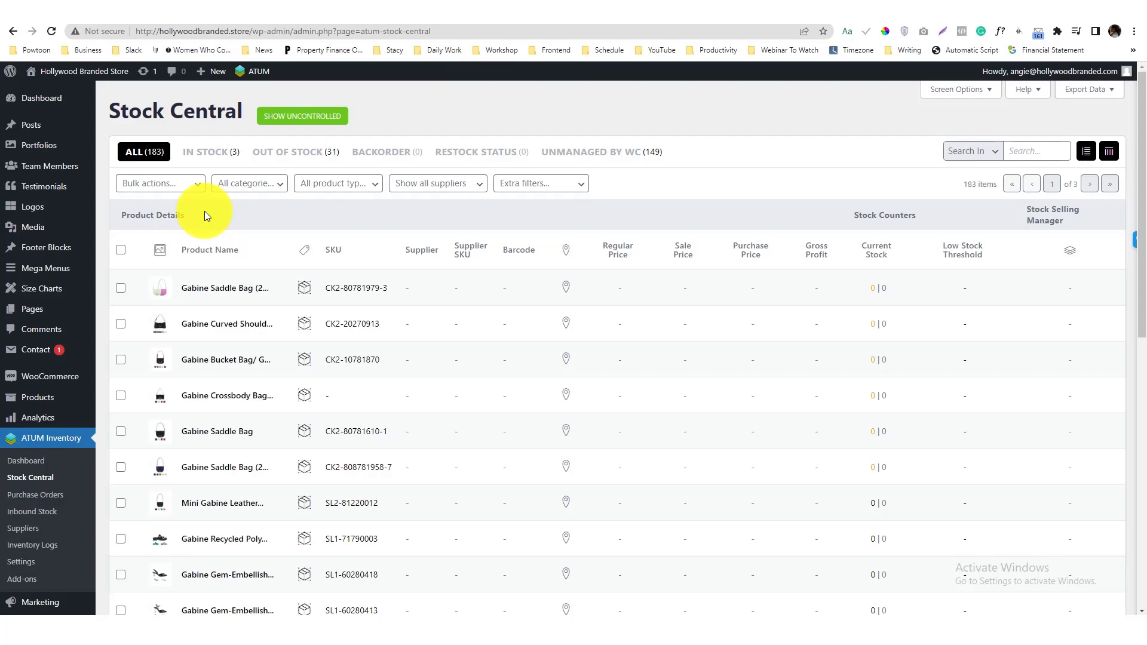
left_click(437, 184)
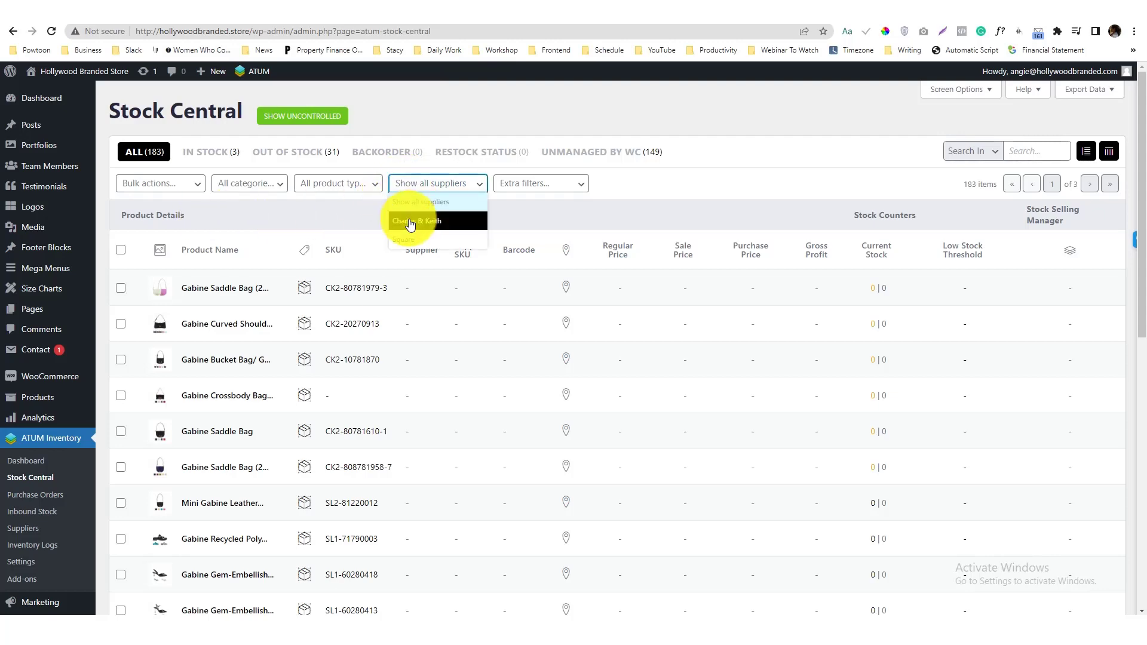
left_click(416, 220)
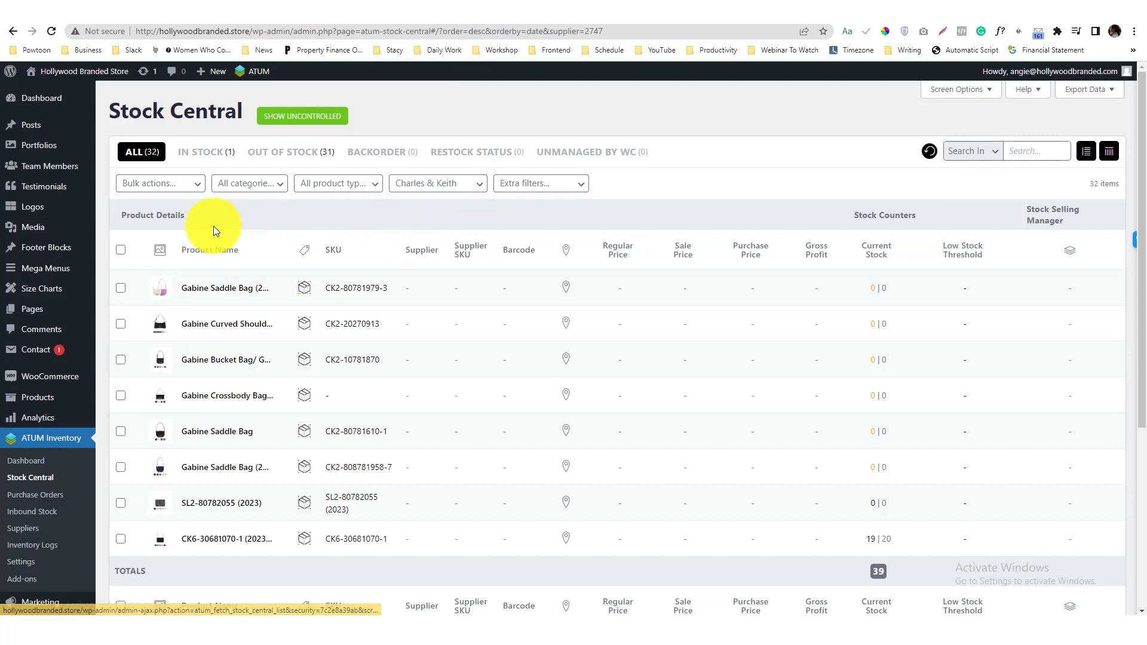
mouse_move(335, 310)
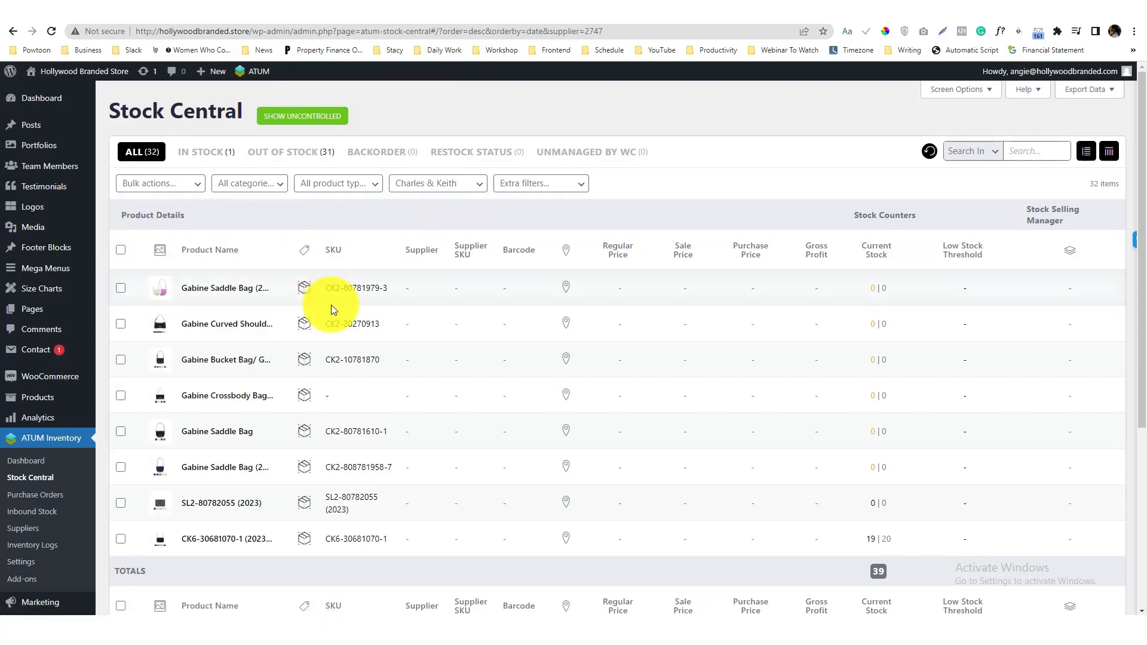
mouse_move(880, 441)
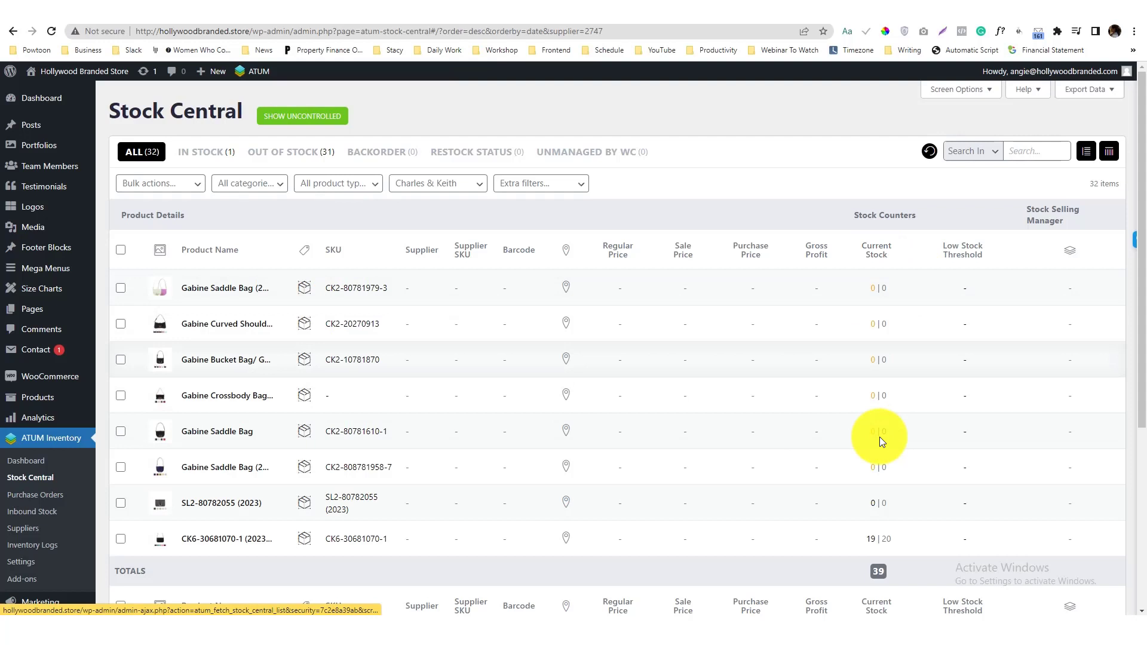
mouse_move(816, 254)
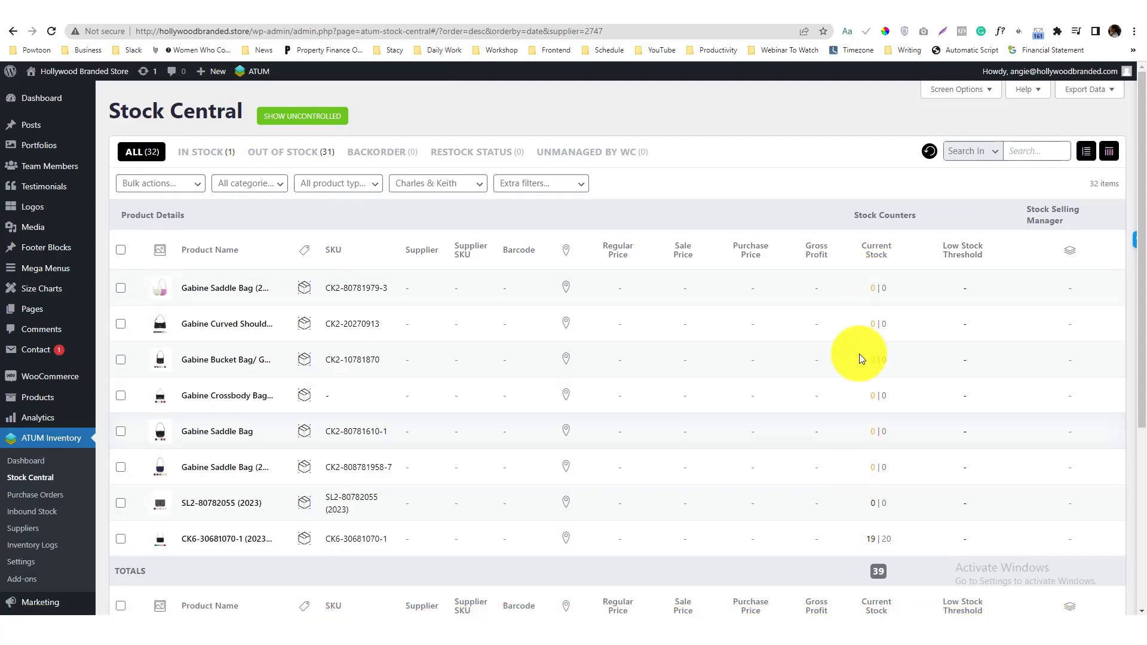
mouse_move(863, 345)
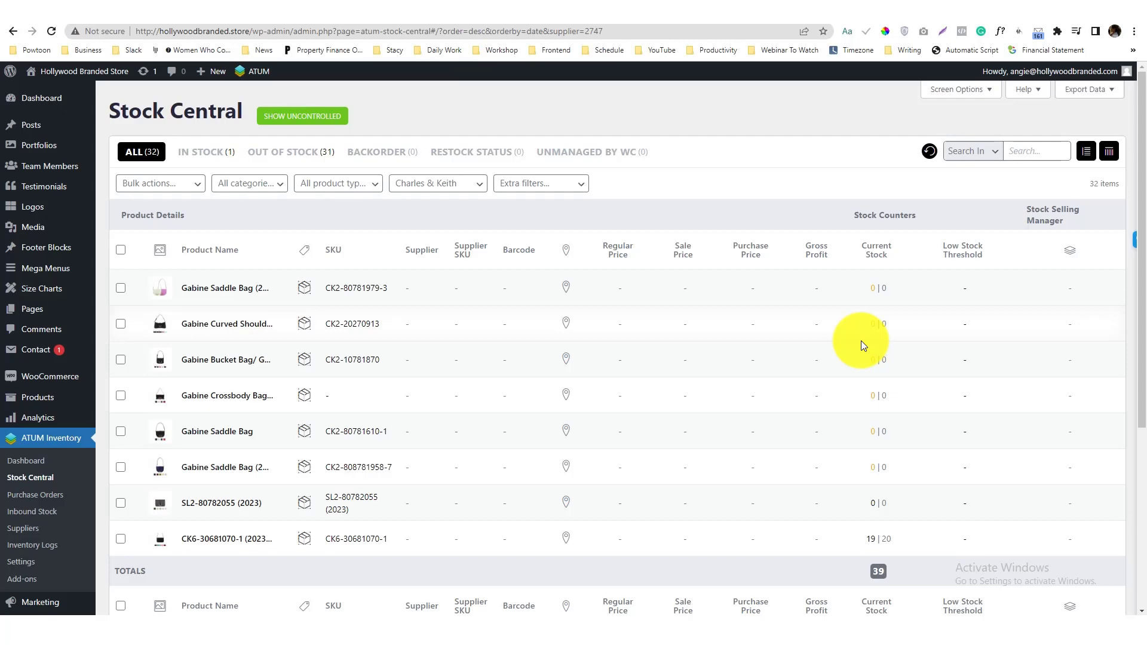
mouse_move(206, 157)
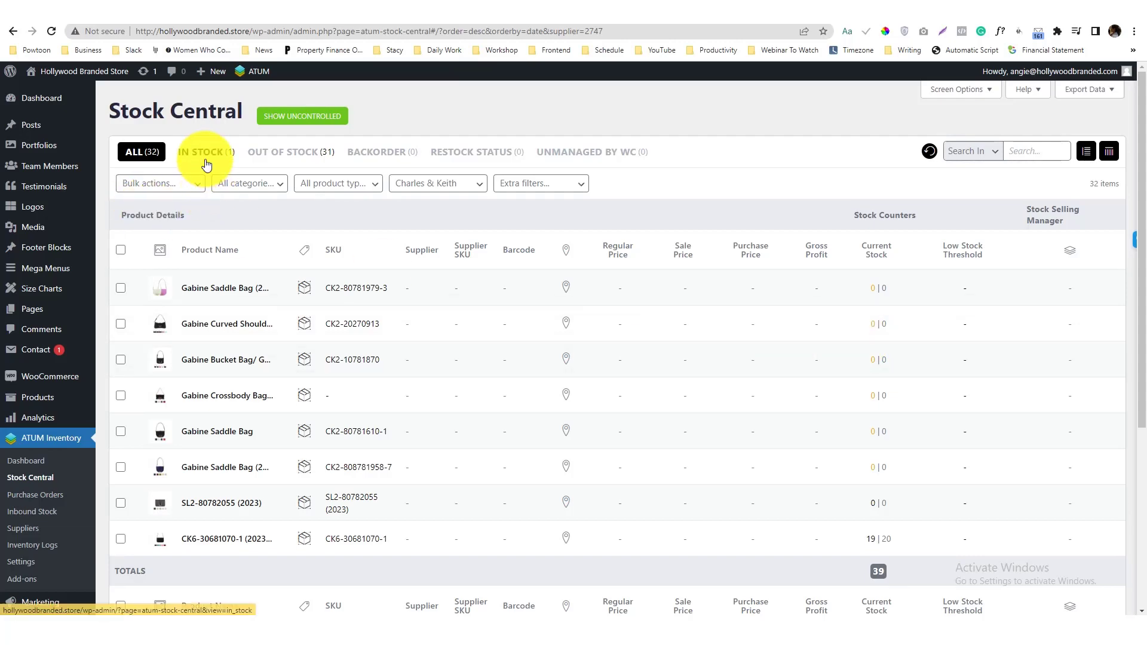
Step: Cycle through In Stock and Backorder to Unmanaged by WC, leaving 5 products listed
left_click(199, 152)
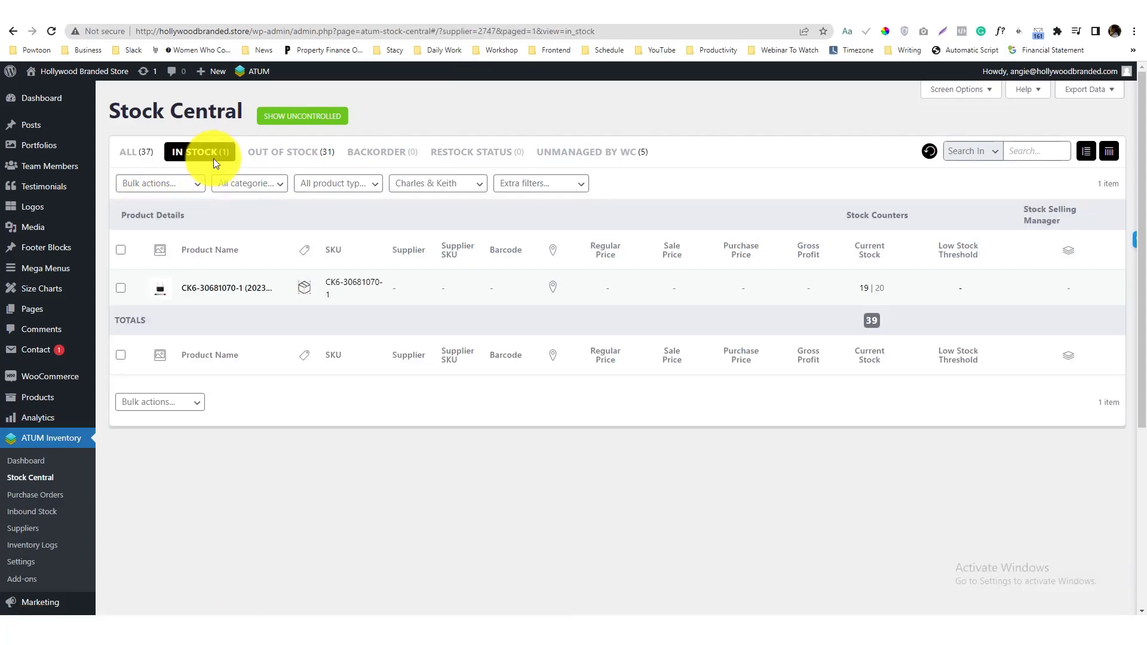
left_click(461, 151)
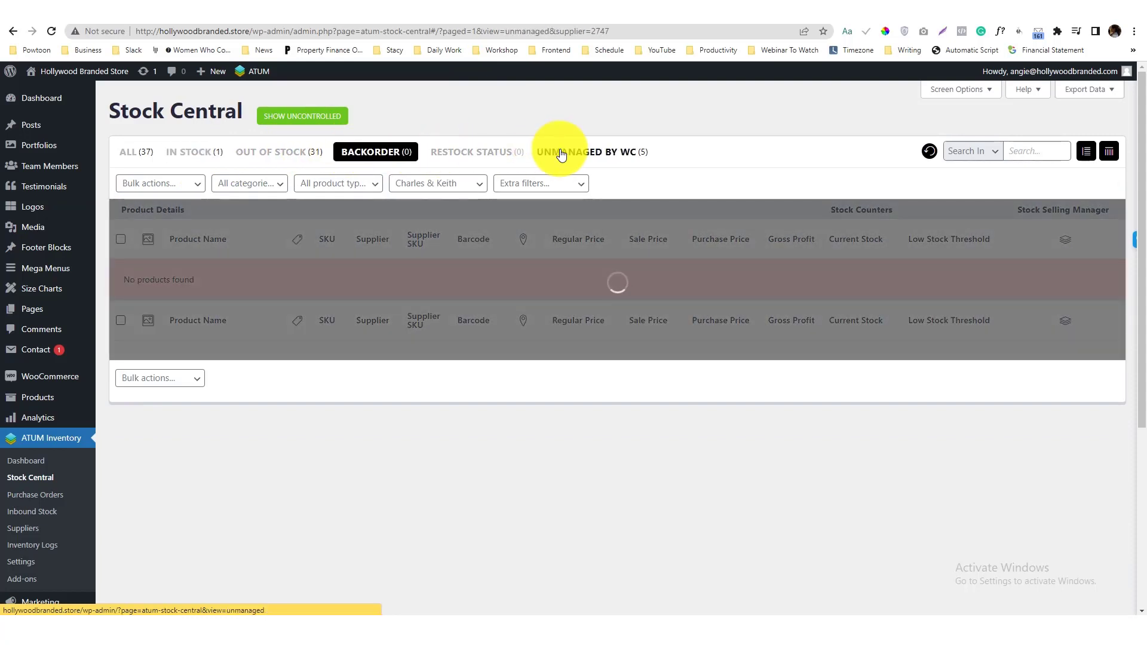
left_click(585, 152)
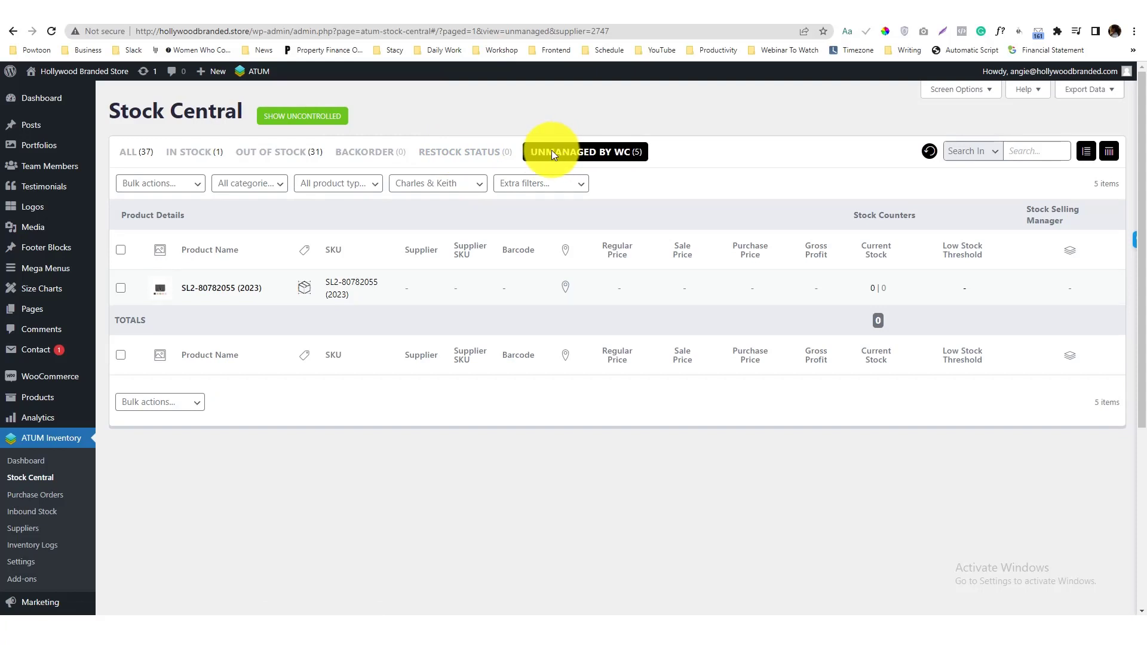
mouse_move(37, 397)
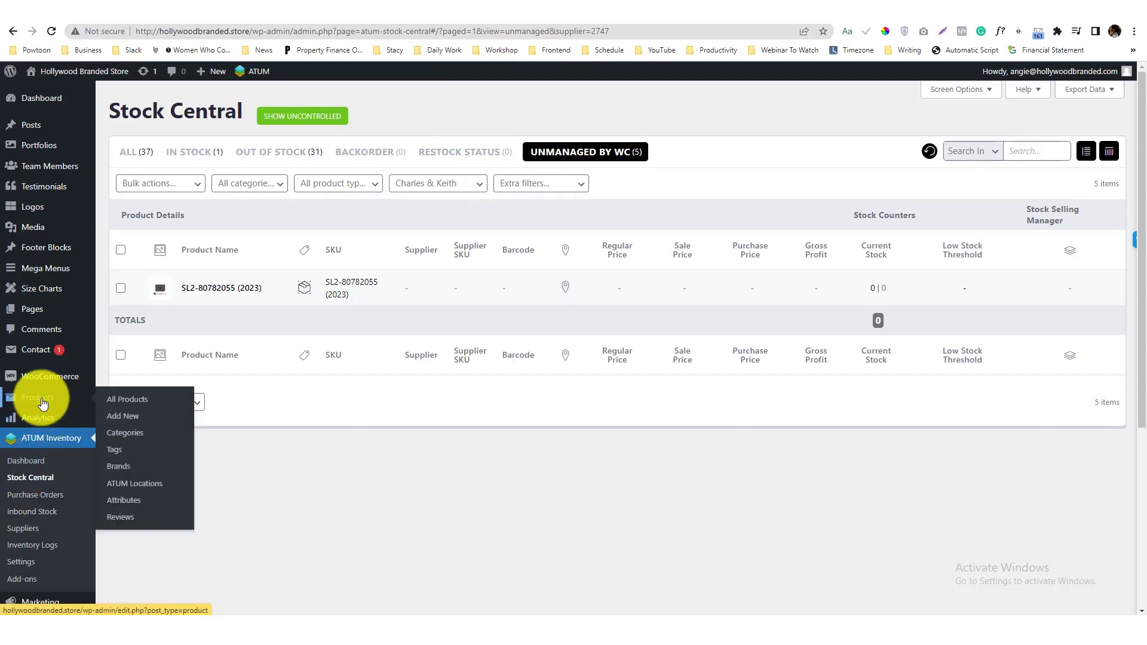
mouse_move(67, 456)
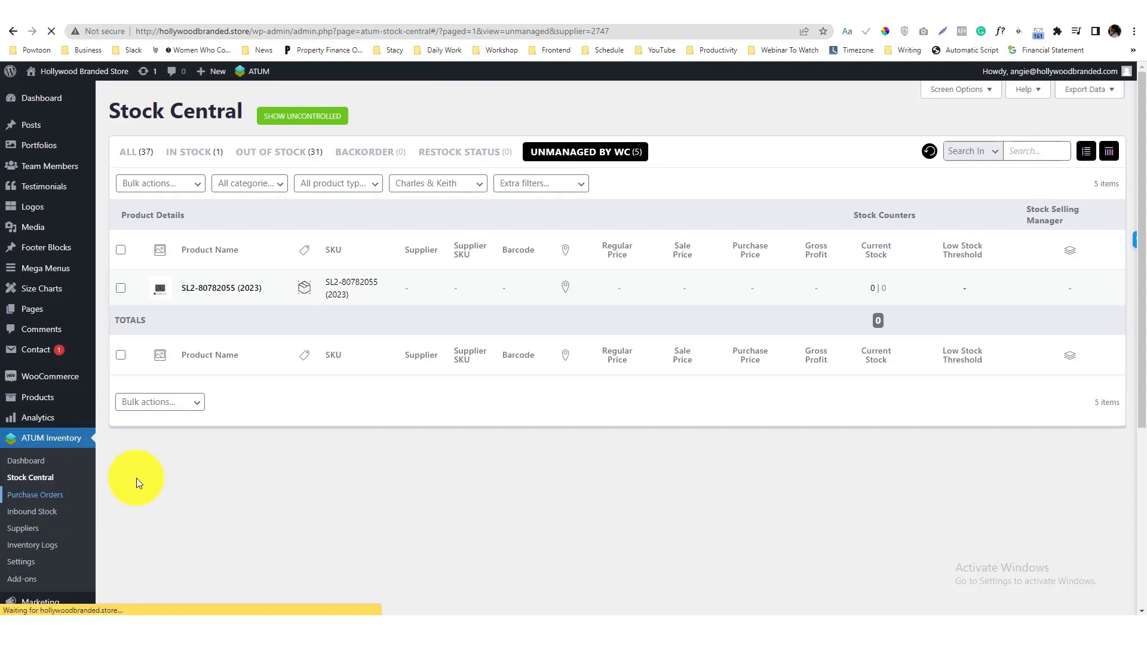
Step: Browse a blank Add New PO form (#2756), then switch to the Inbound Stock page
left_click(35, 494)
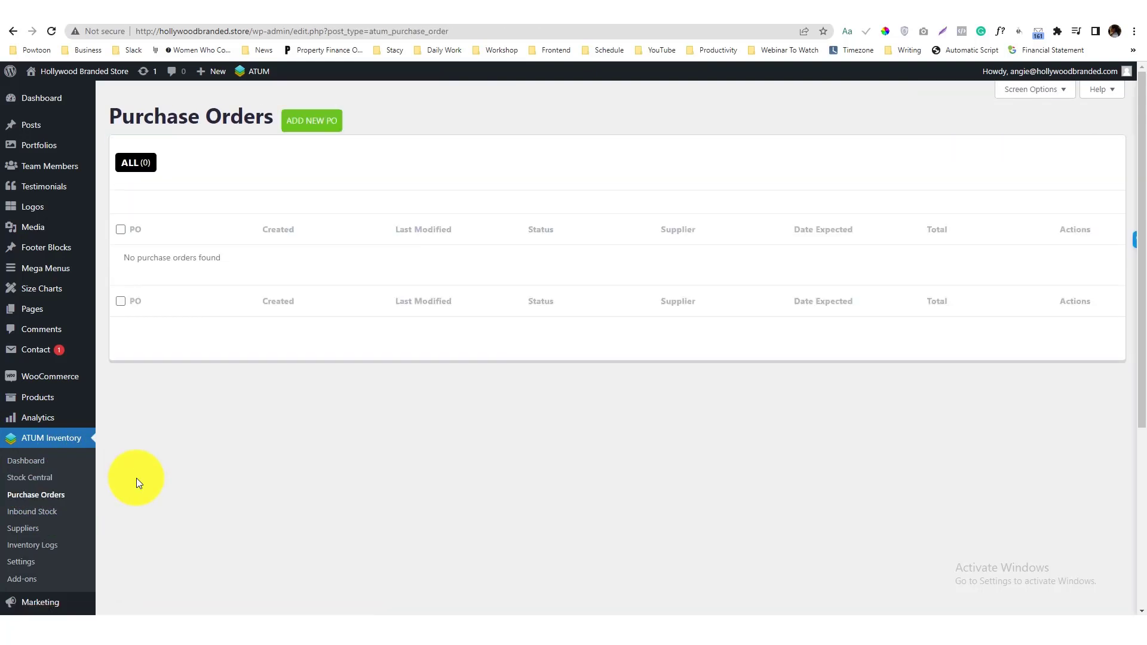
left_click(311, 121)
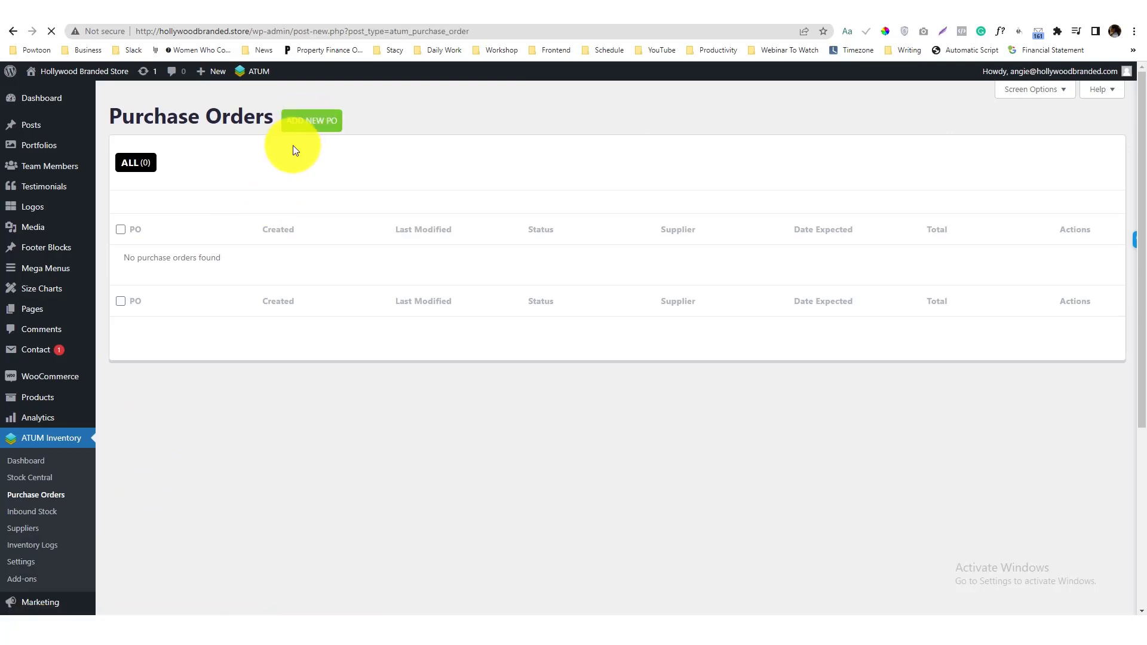
left_click(312, 120)
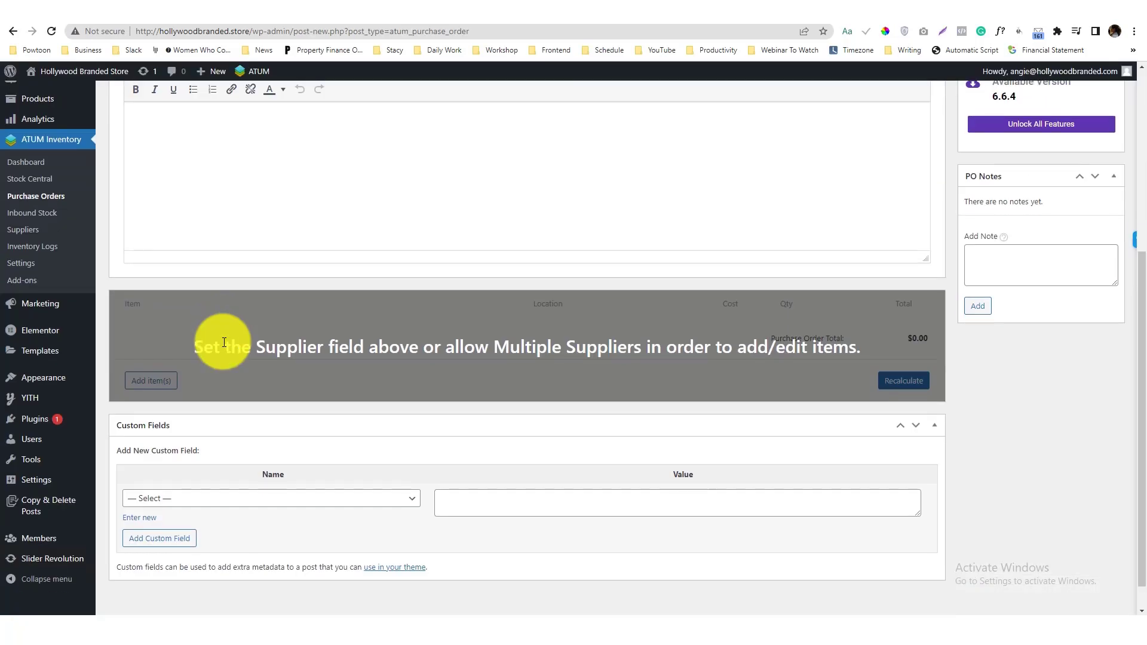
scroll("down", 3)
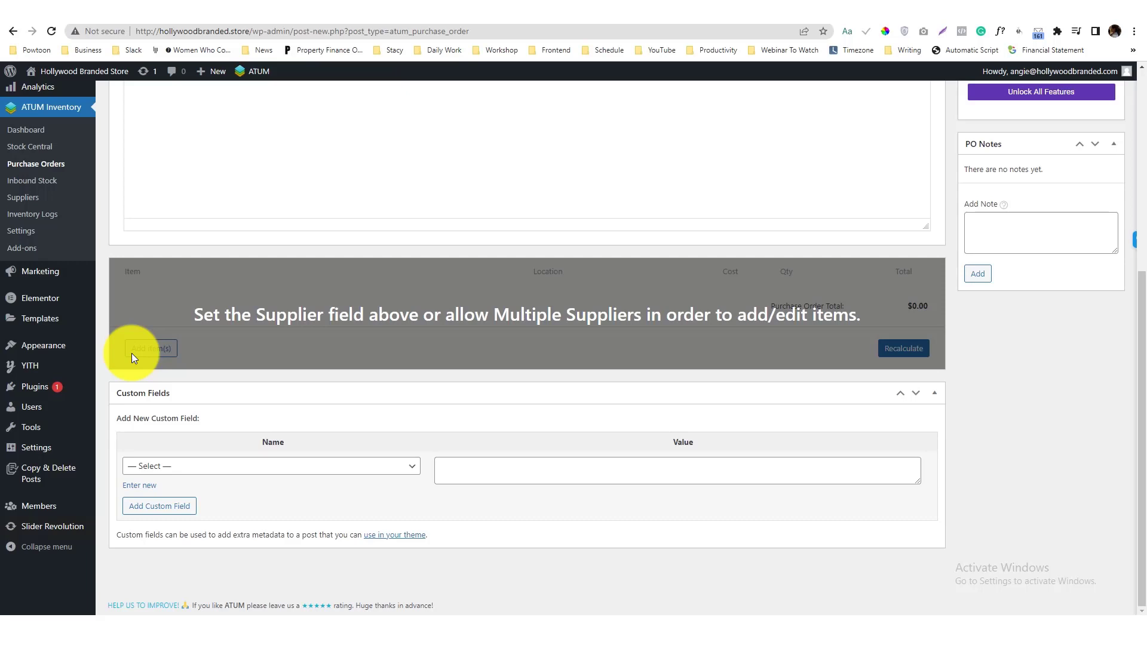
mouse_move(178, 348)
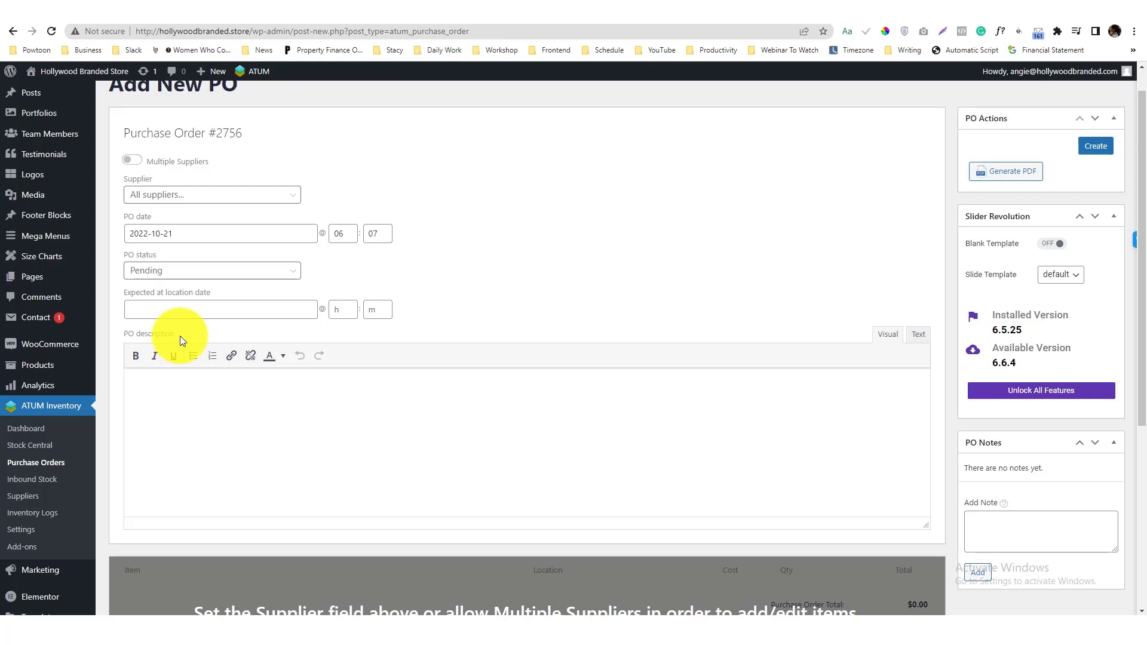
mouse_move(205, 186)
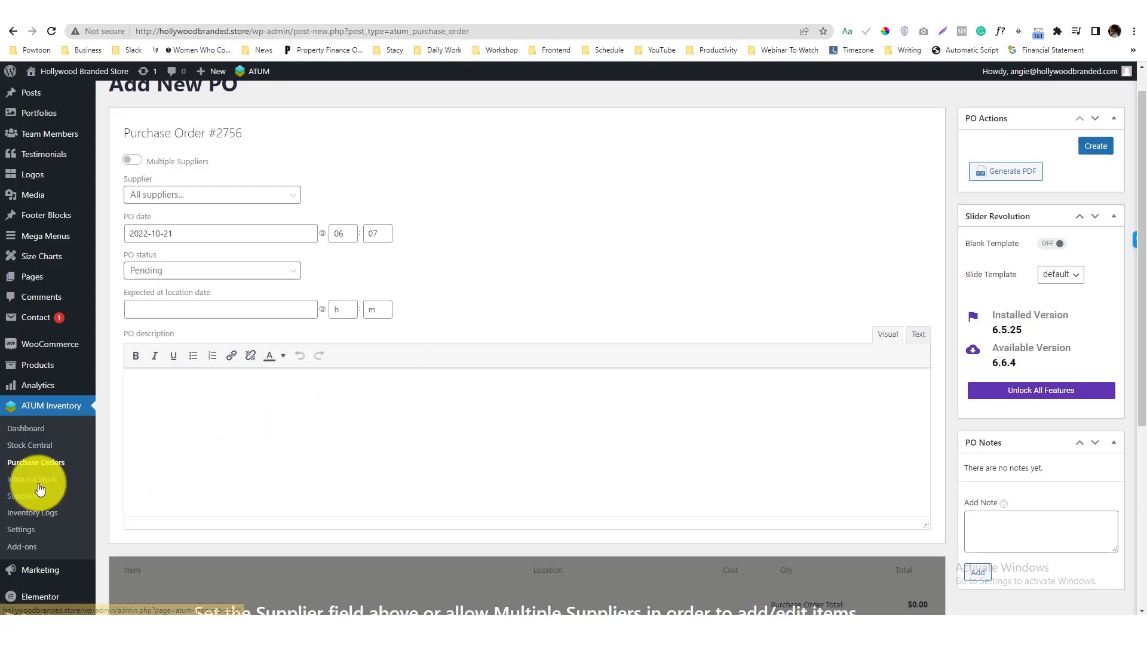
left_click(33, 479)
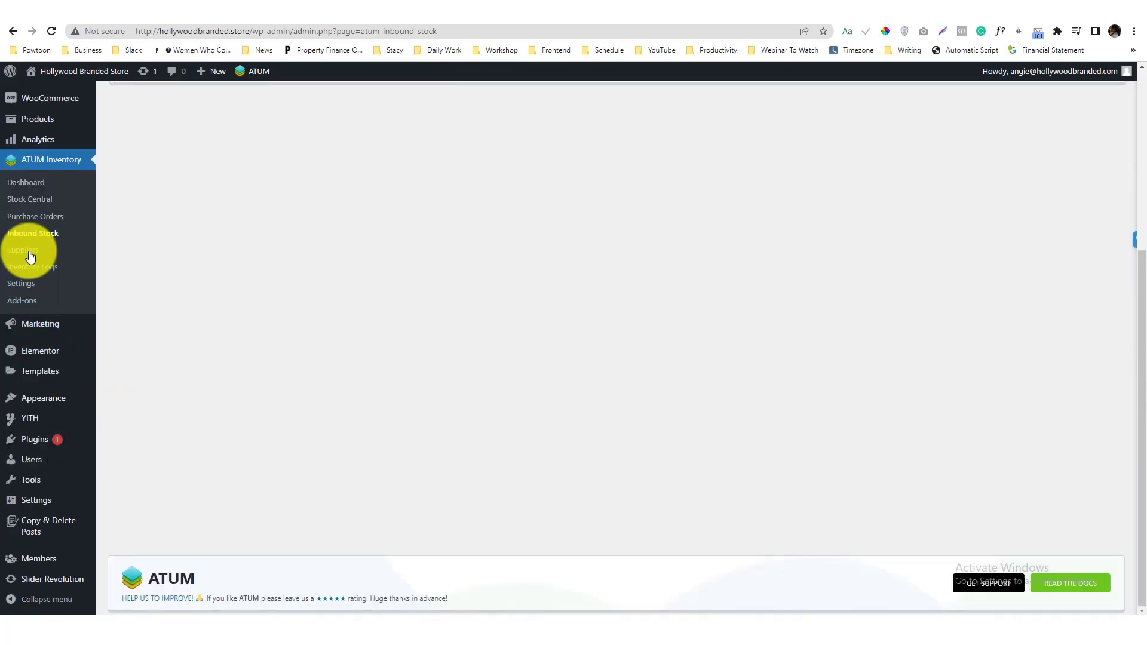
Step: Pass through the Suppliers list to the empty Inventory Logs page
left_click(24, 250)
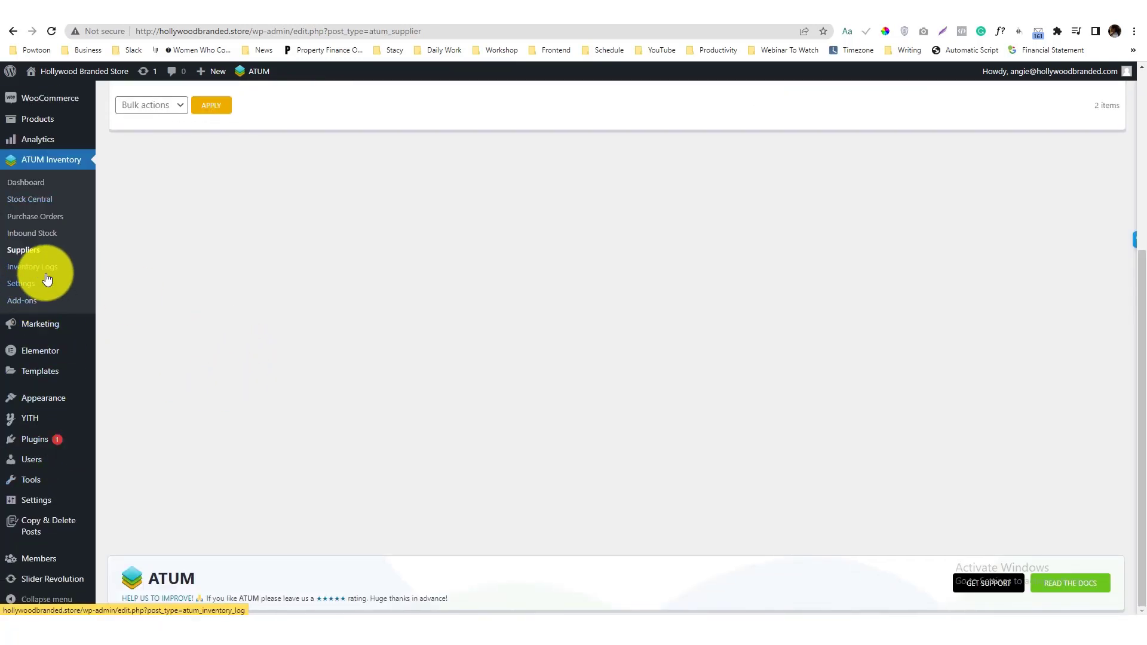
left_click(33, 266)
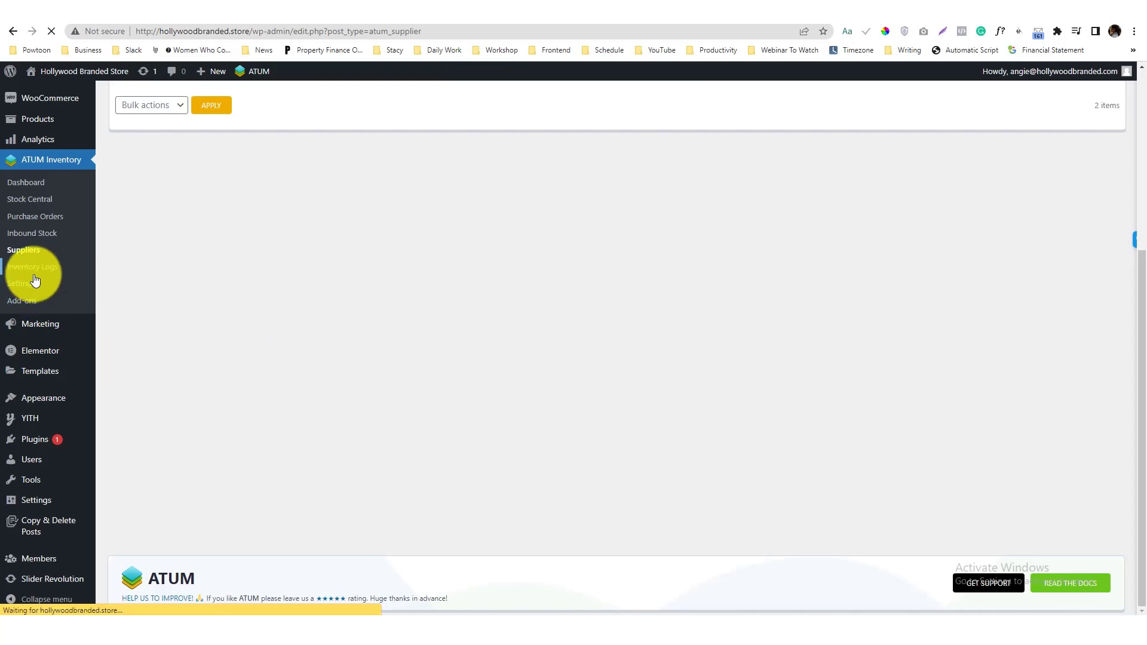
left_click(33, 266)
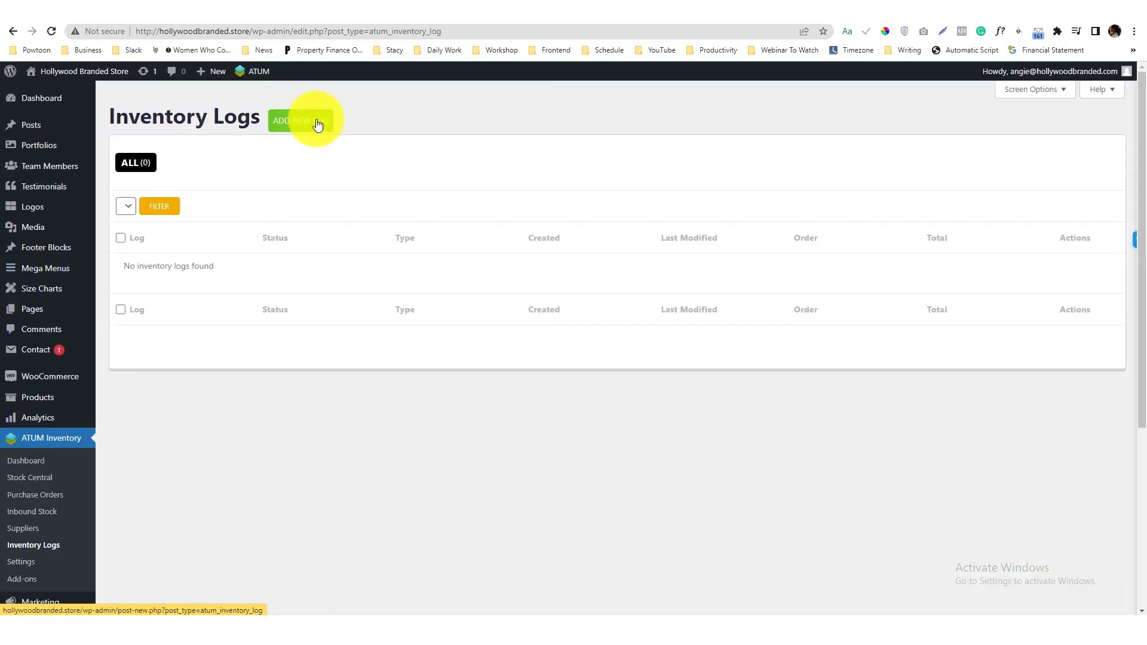
Step: On blank log #2757, inspect the Log type choices and Add item(s) options
left_click(301, 121)
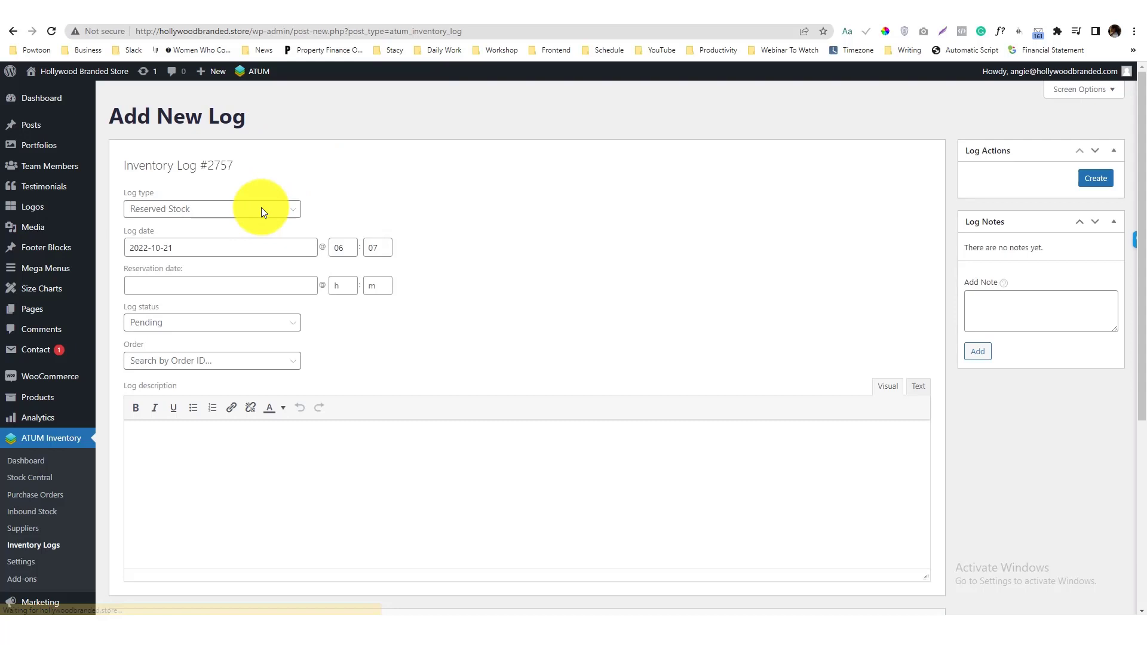
left_click(212, 209)
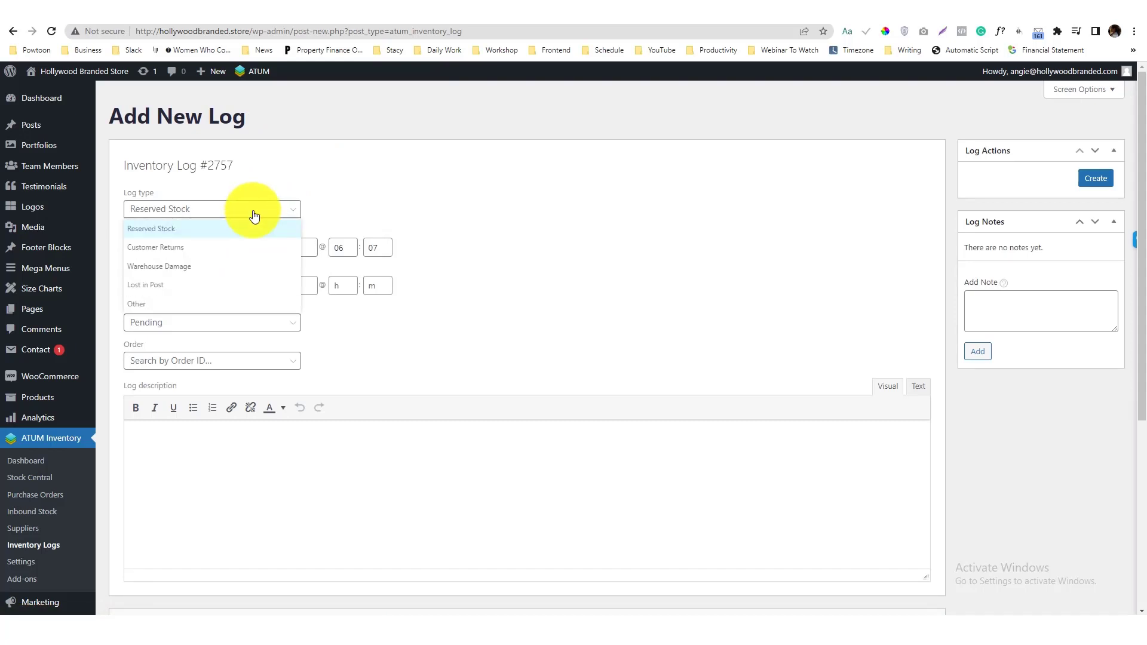
scroll("down", 3)
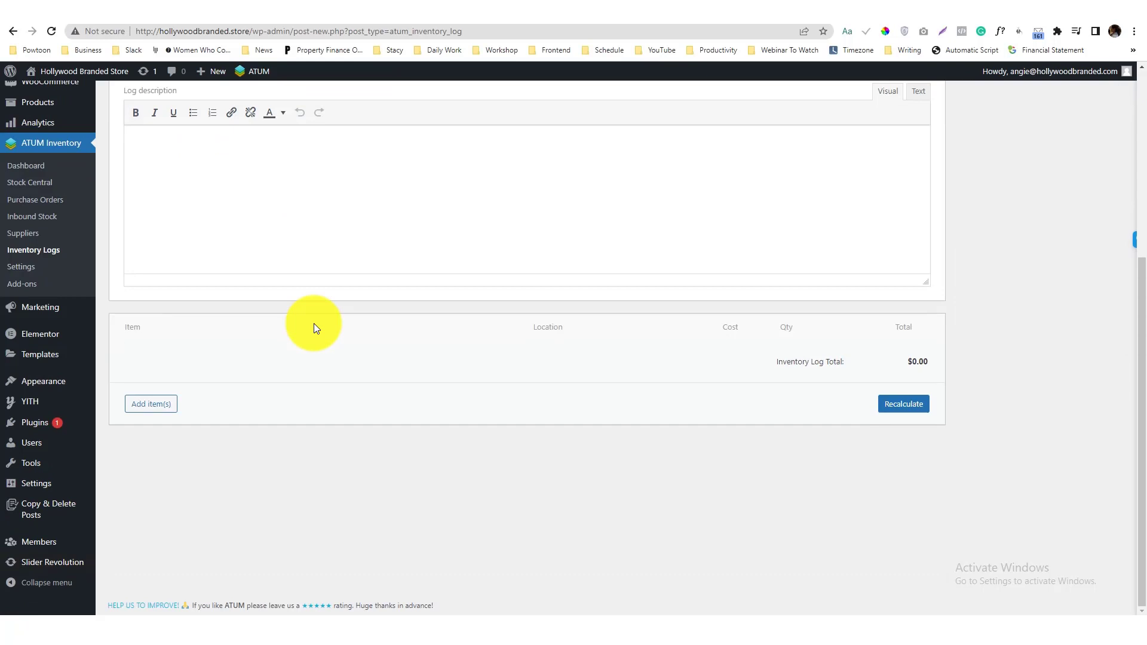
left_click(151, 404)
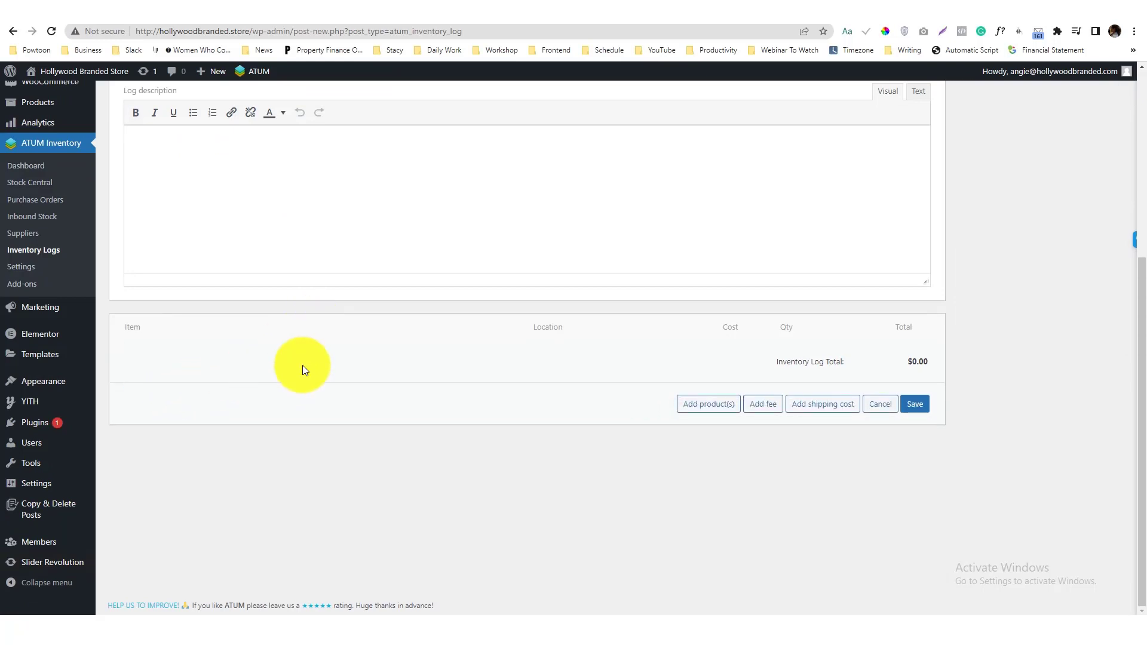
left_click(708, 403)
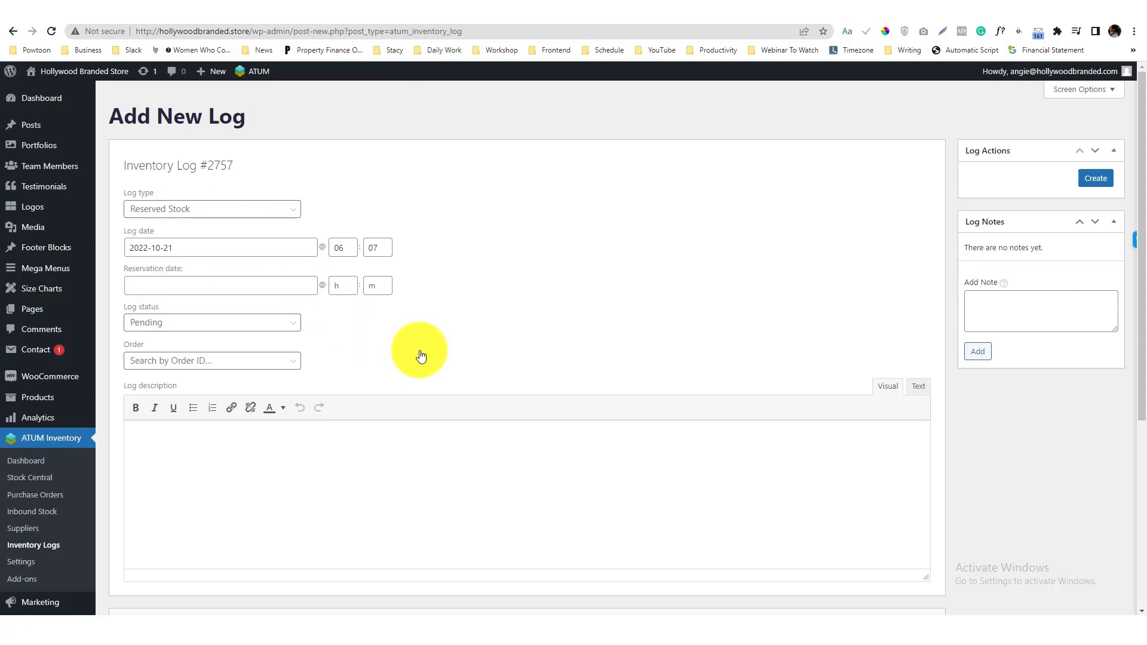
Step: Scroll further down the log form and go to ATUM Settings General Options
scroll("down", 3)
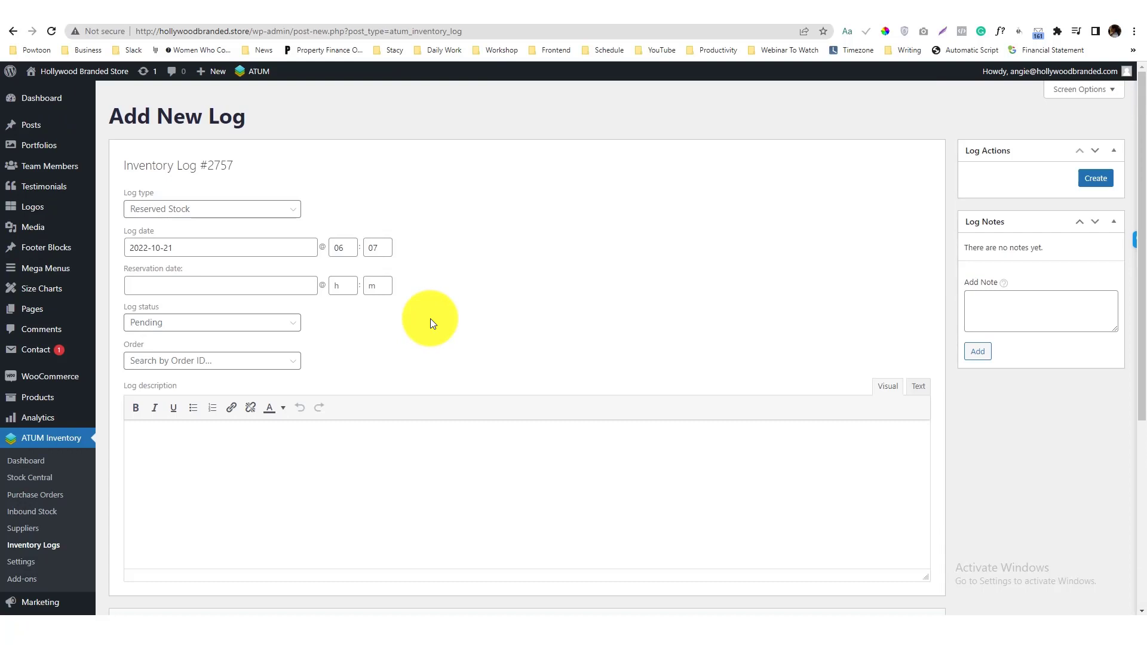
mouse_move(433, 324)
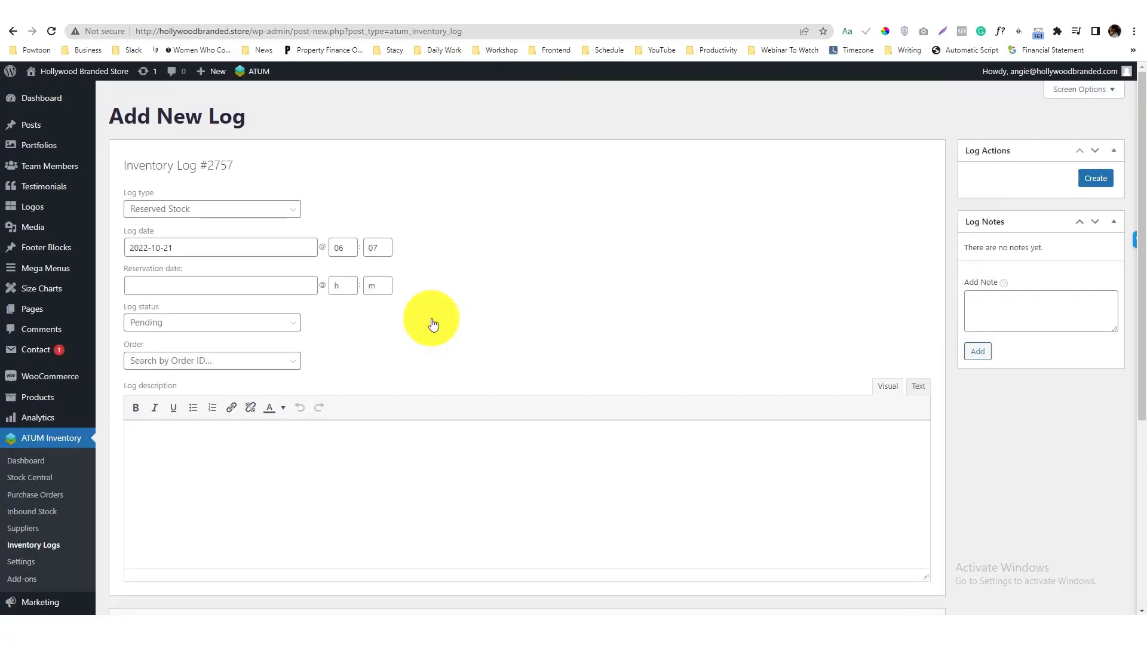
scroll("down", 3)
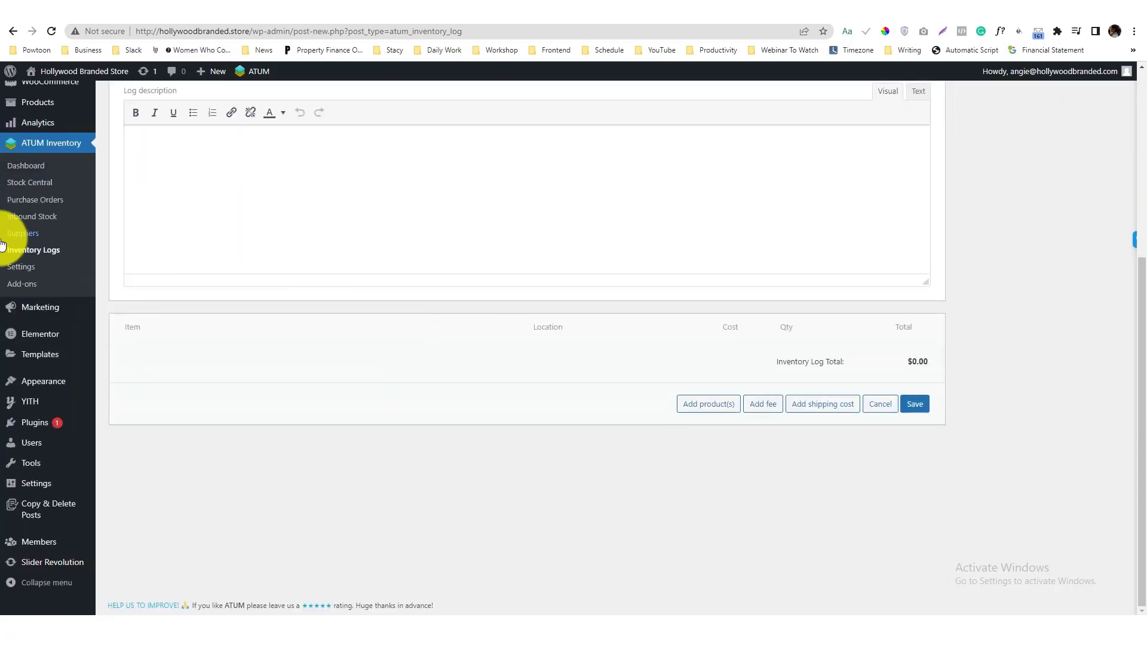
left_click(21, 266)
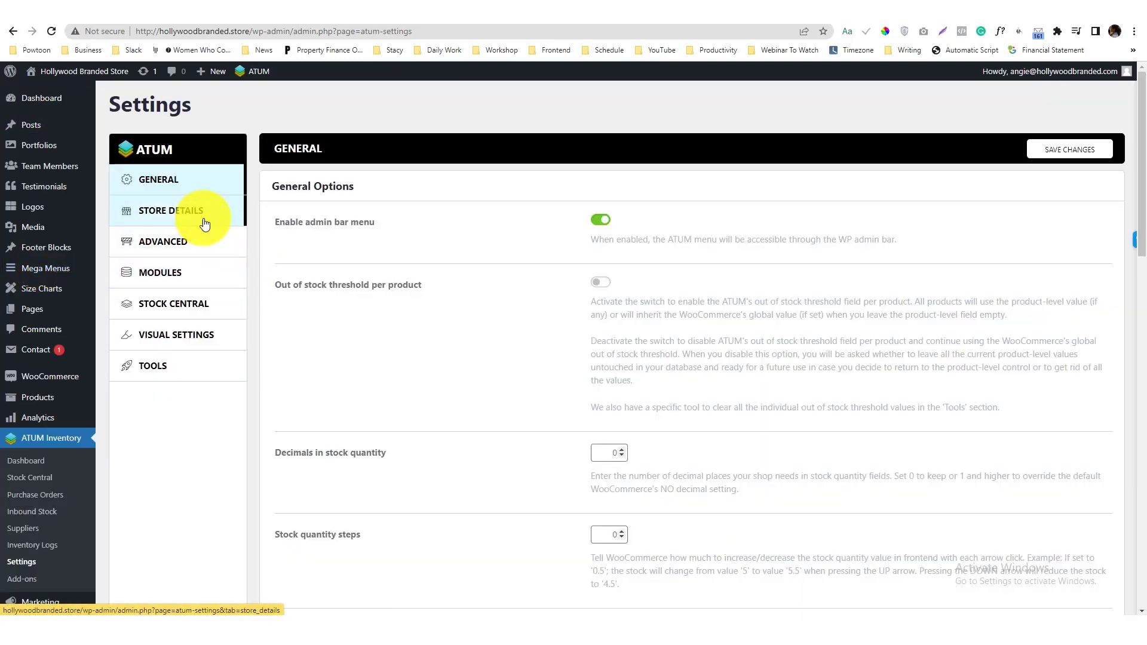
Step: Browse Store Details and Advanced, then set Visual Settings to Dark mode and save
left_click(169, 210)
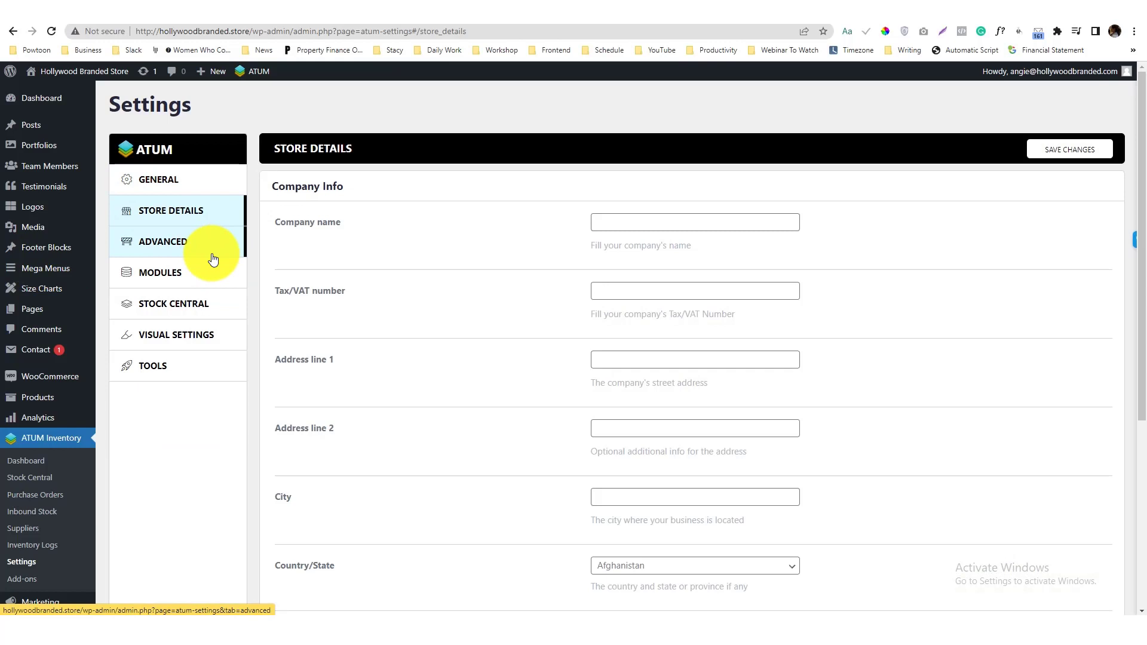
left_click(162, 241)
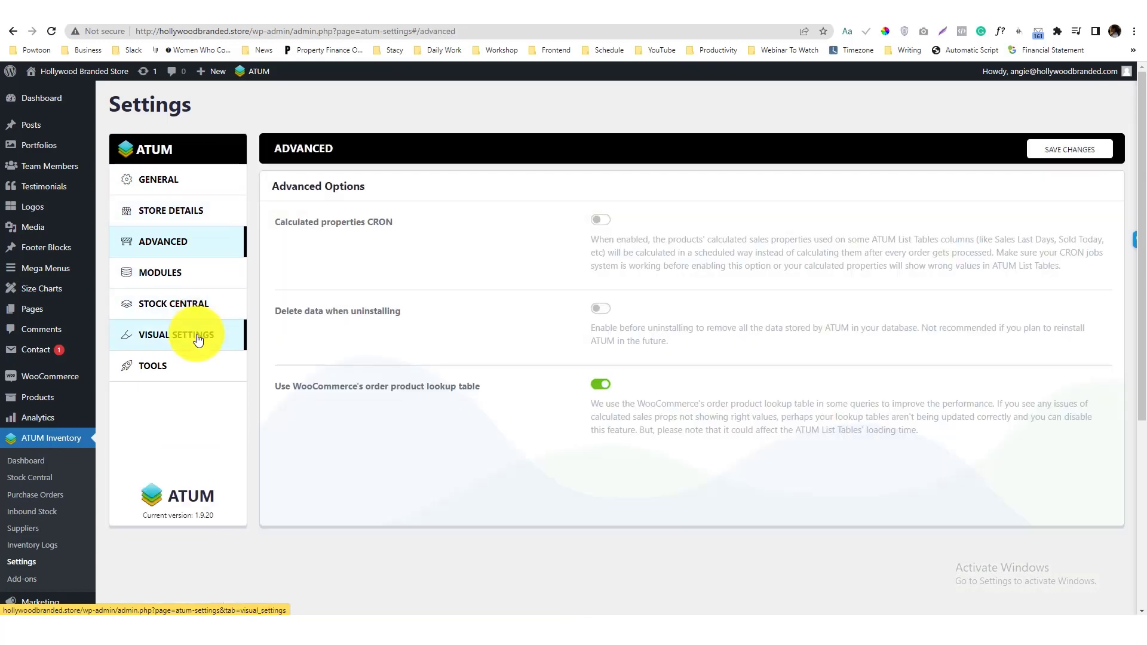
left_click(167, 335)
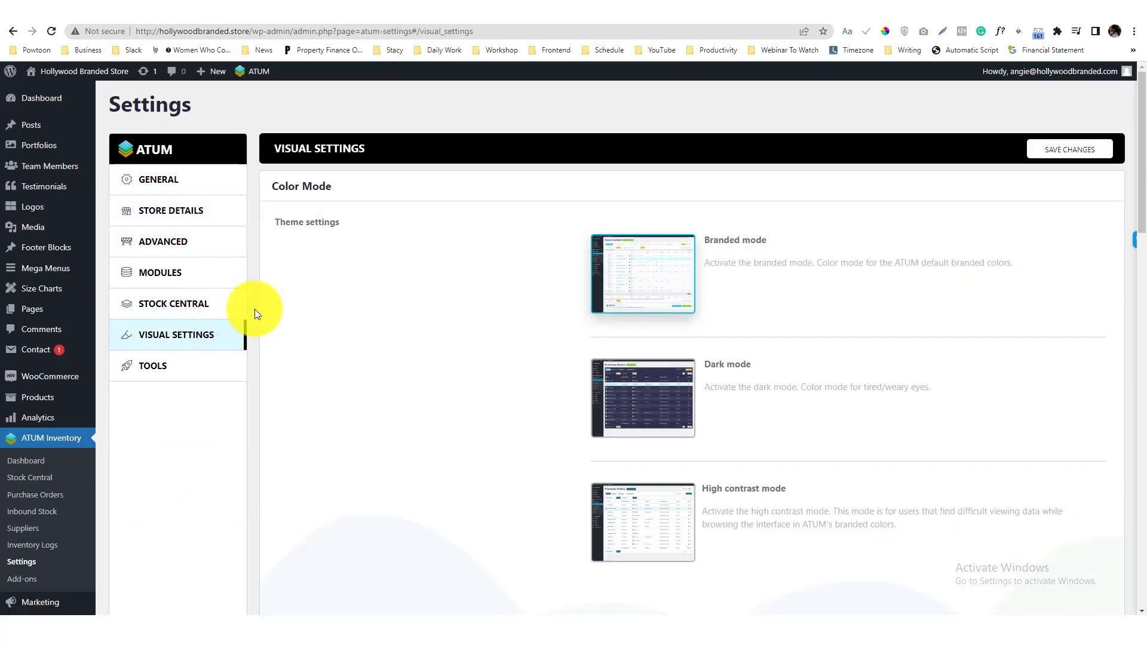
left_click(643, 398)
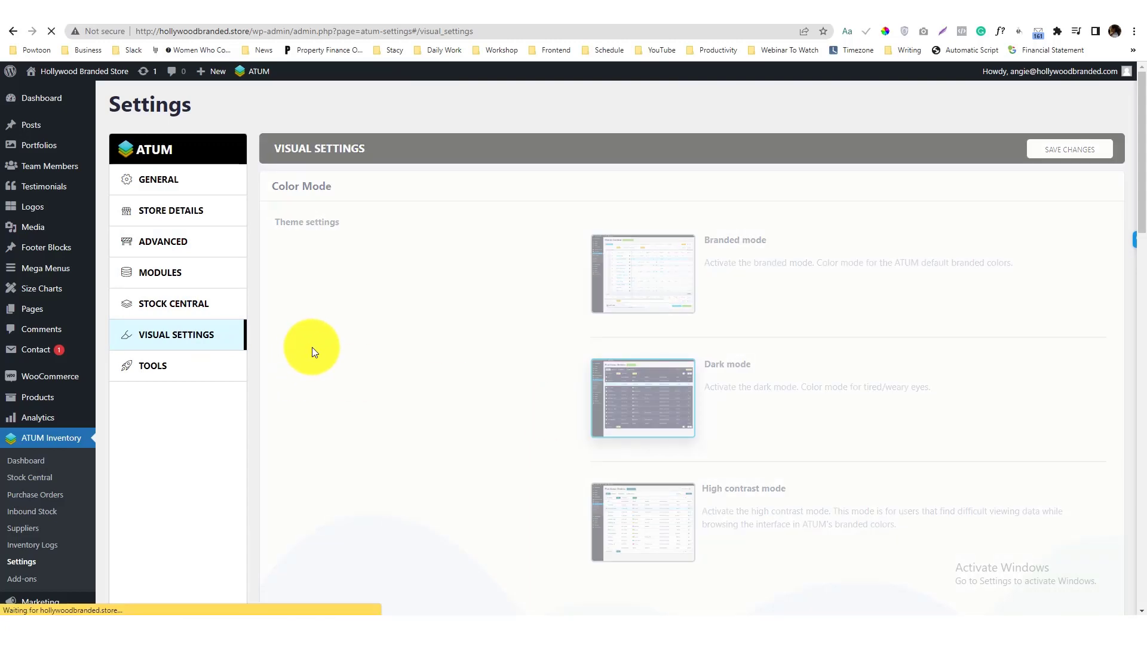
left_click(1069, 149)
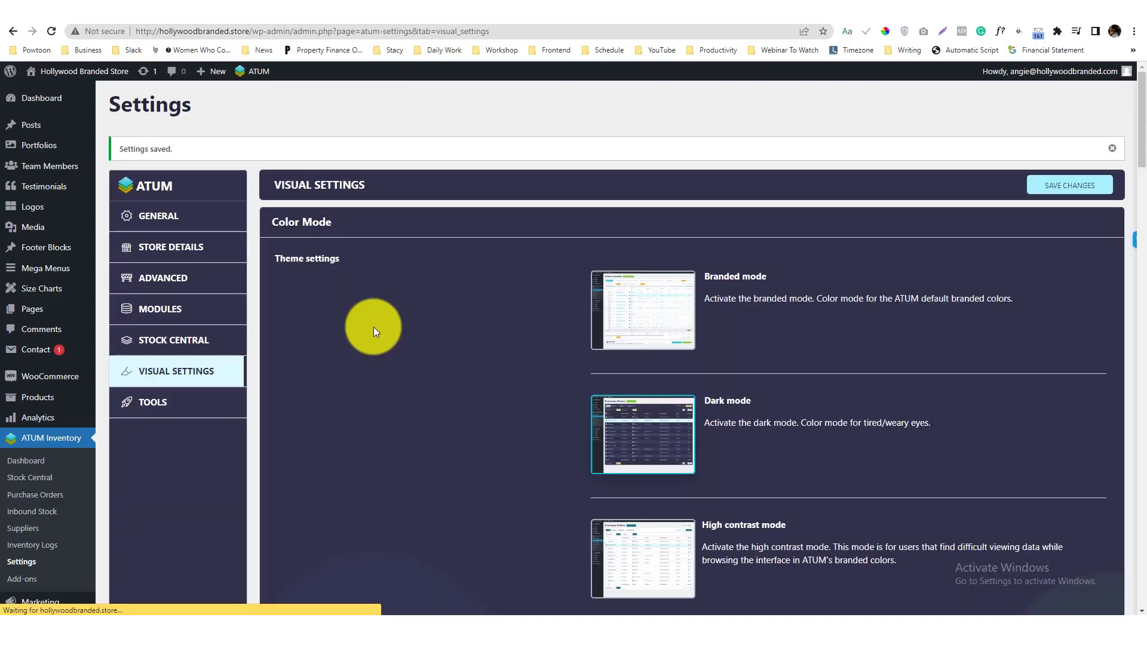
left_click(173, 340)
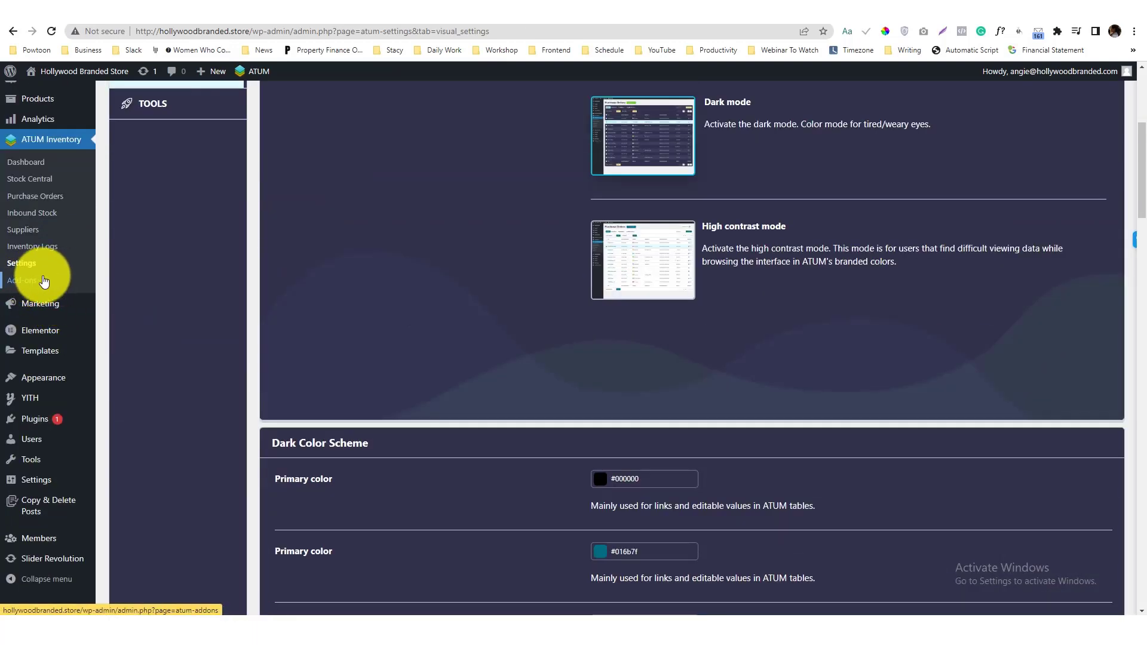
Step: Browse the six ATUM add-on cards, then view Stock Central's 183 items in dark mode
left_click(21, 280)
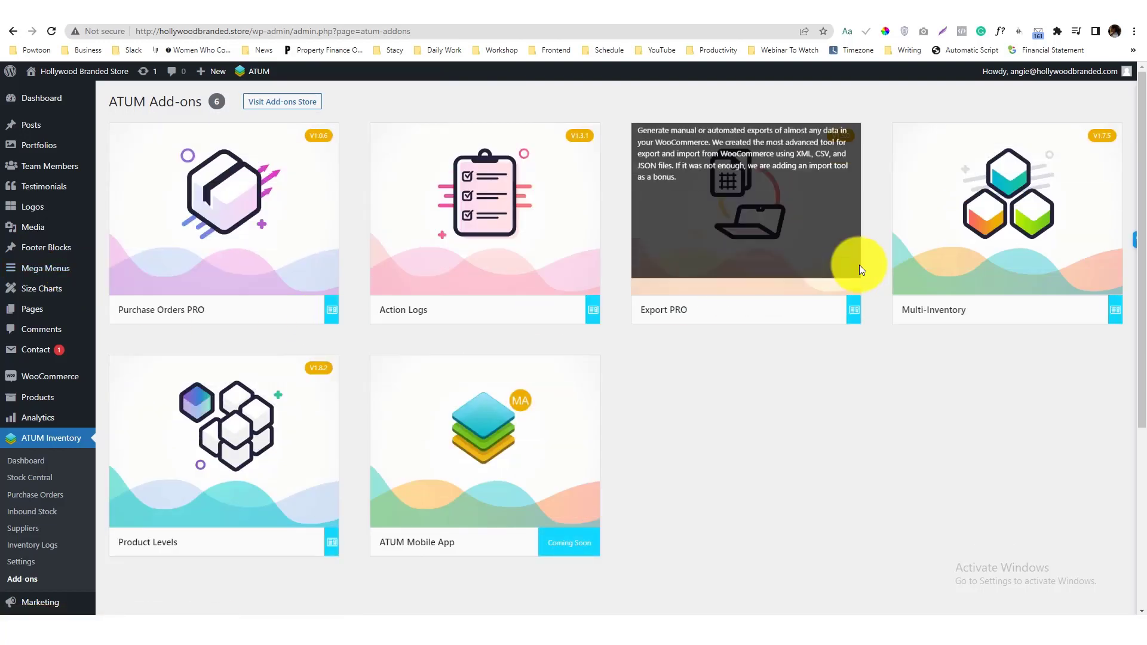
mouse_move(365, 338)
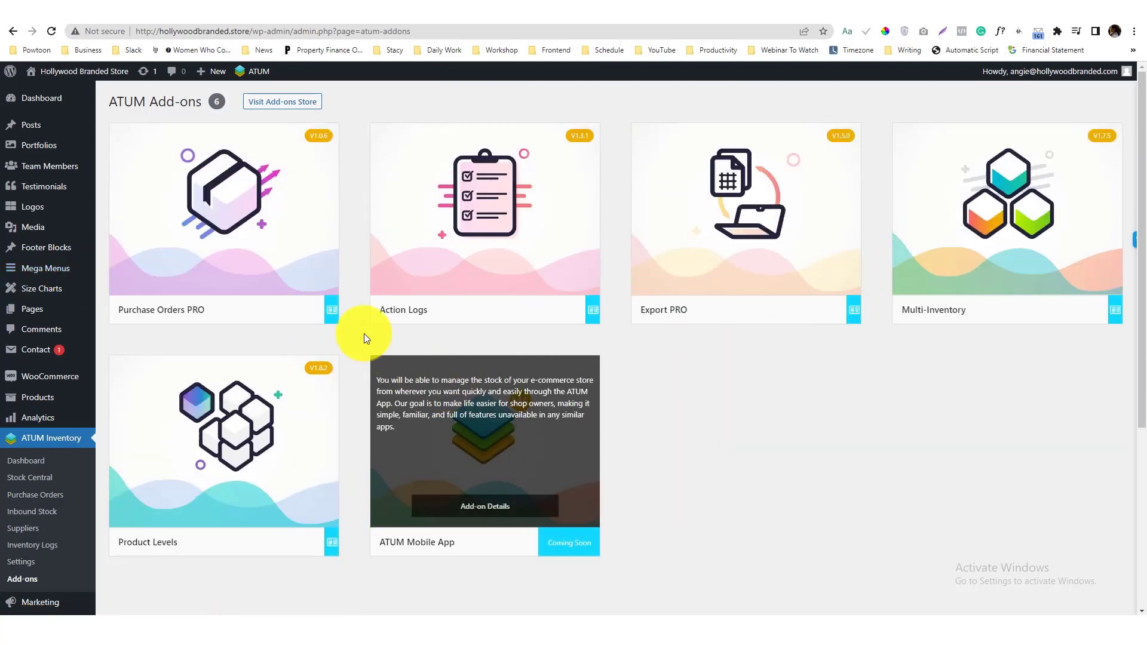
mouse_move(628, 255)
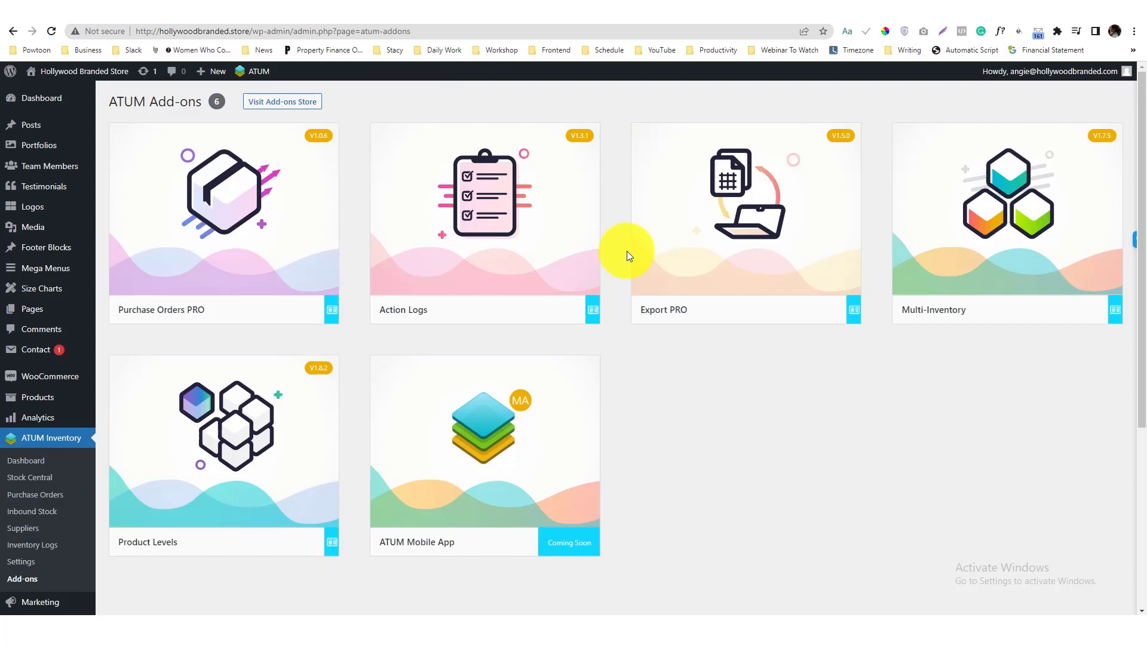
mouse_move(766, 242)
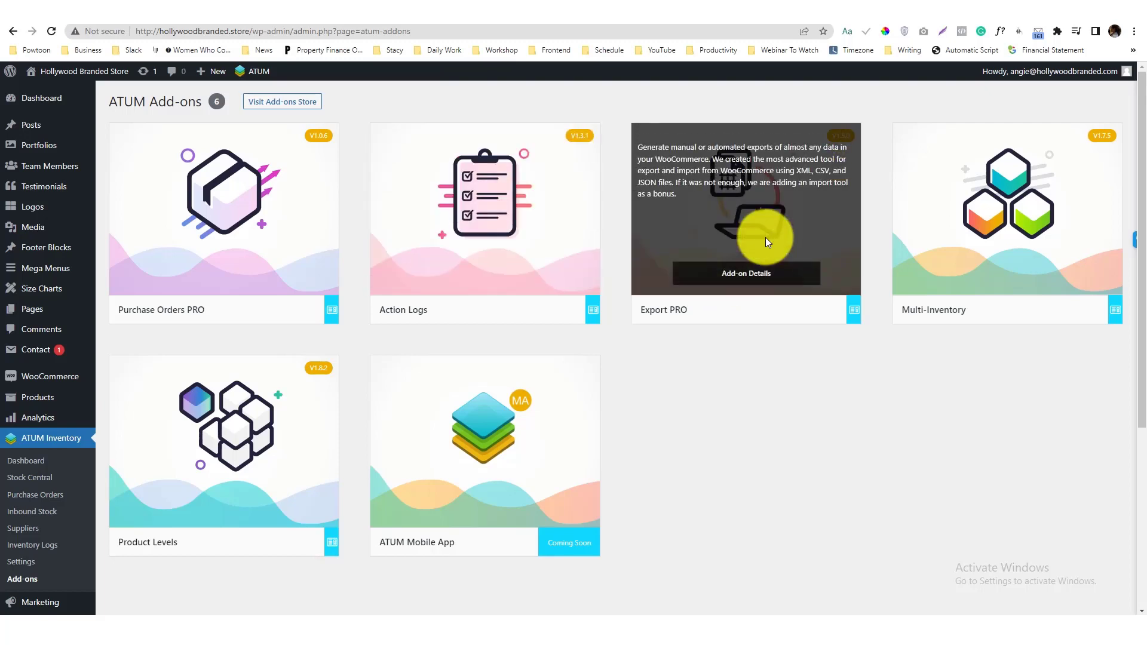
mouse_move(755, 208)
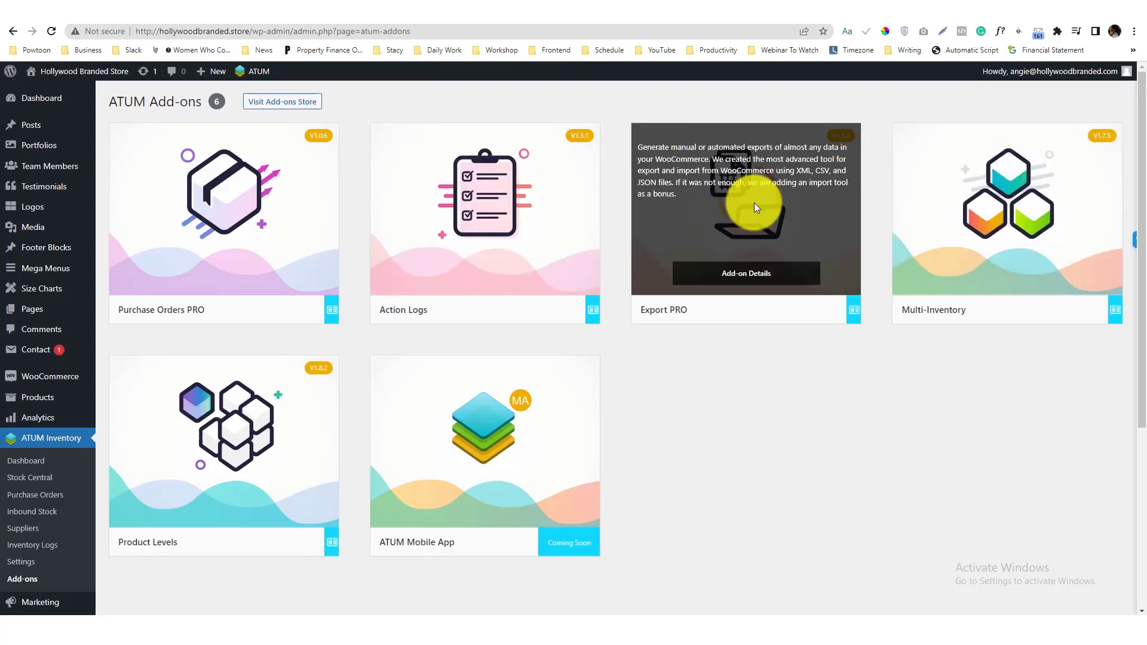
mouse_move(708, 227)
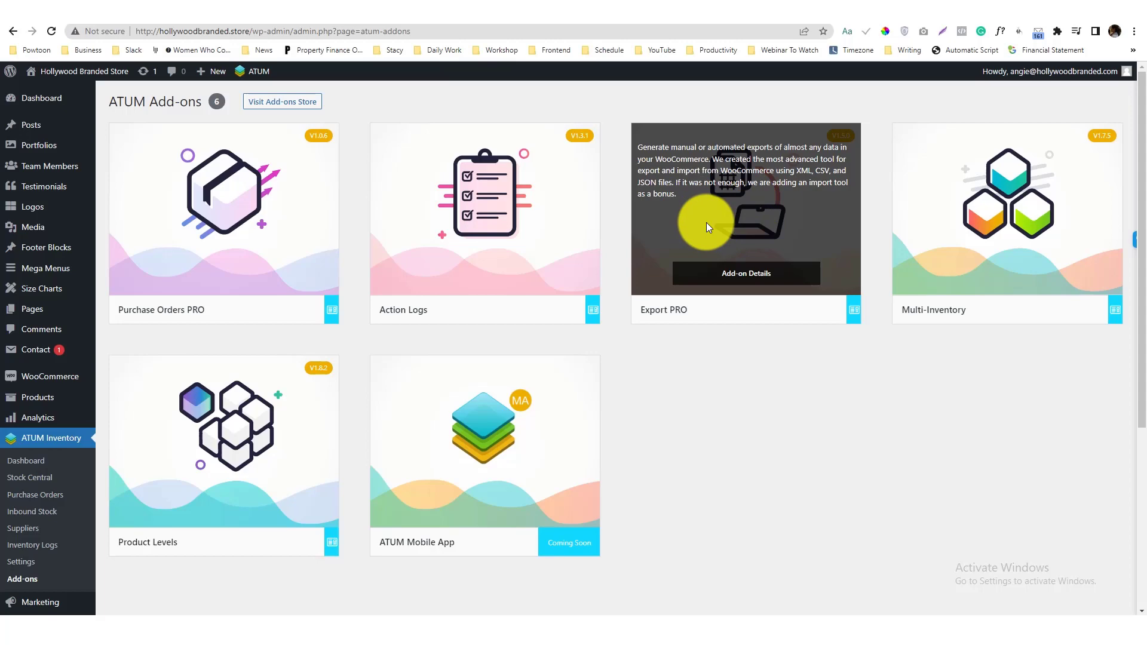
mouse_move(323, 461)
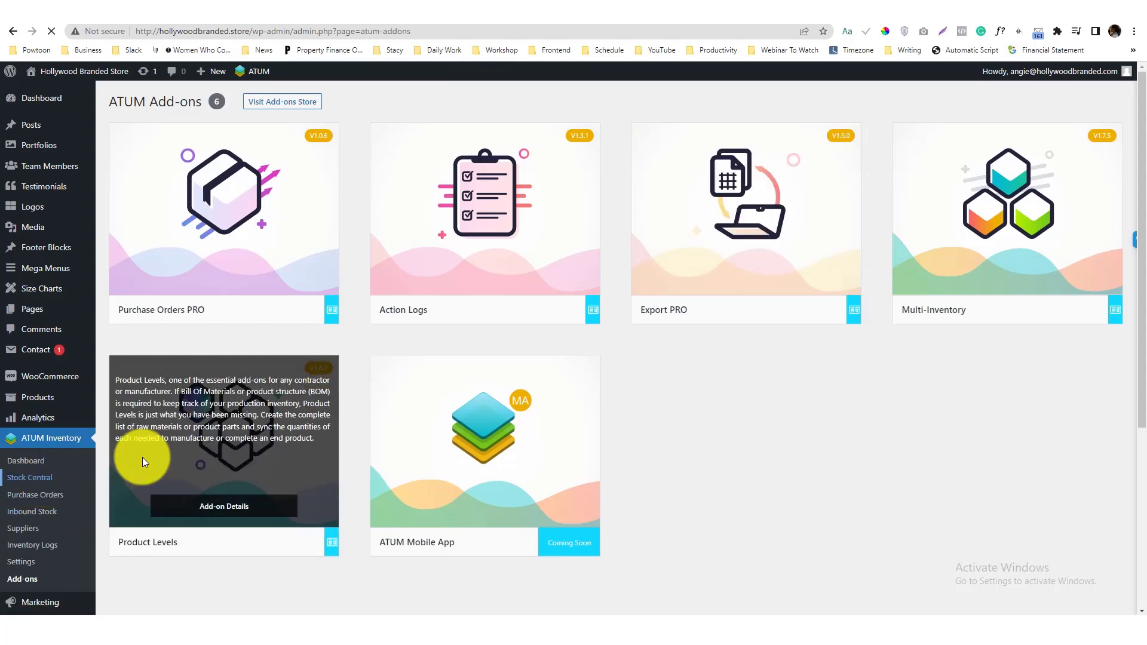
left_click(30, 477)
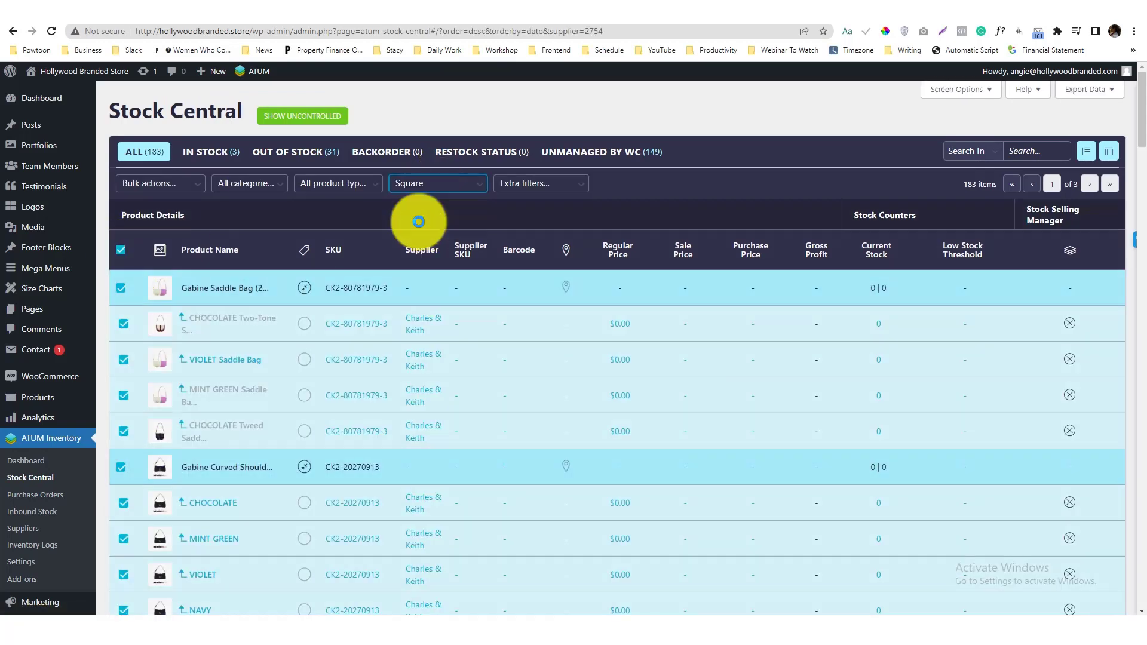
Step: Add the Inbound Stock extra filter and All shoes category to Square's list, finding no products
left_click(541, 184)
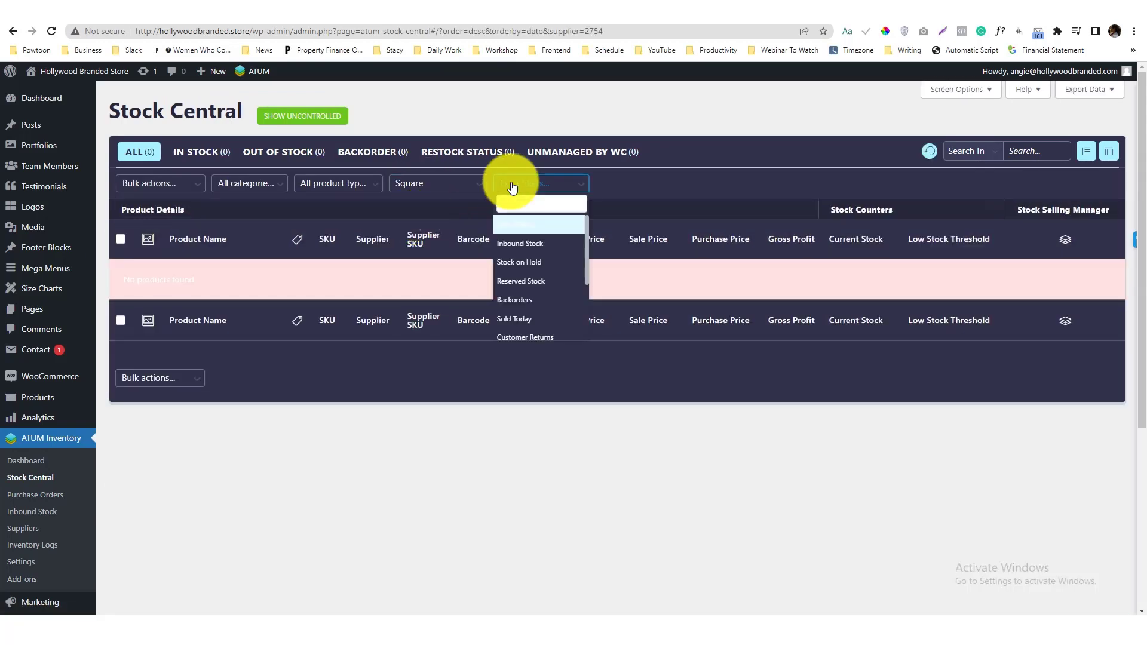
left_click(519, 243)
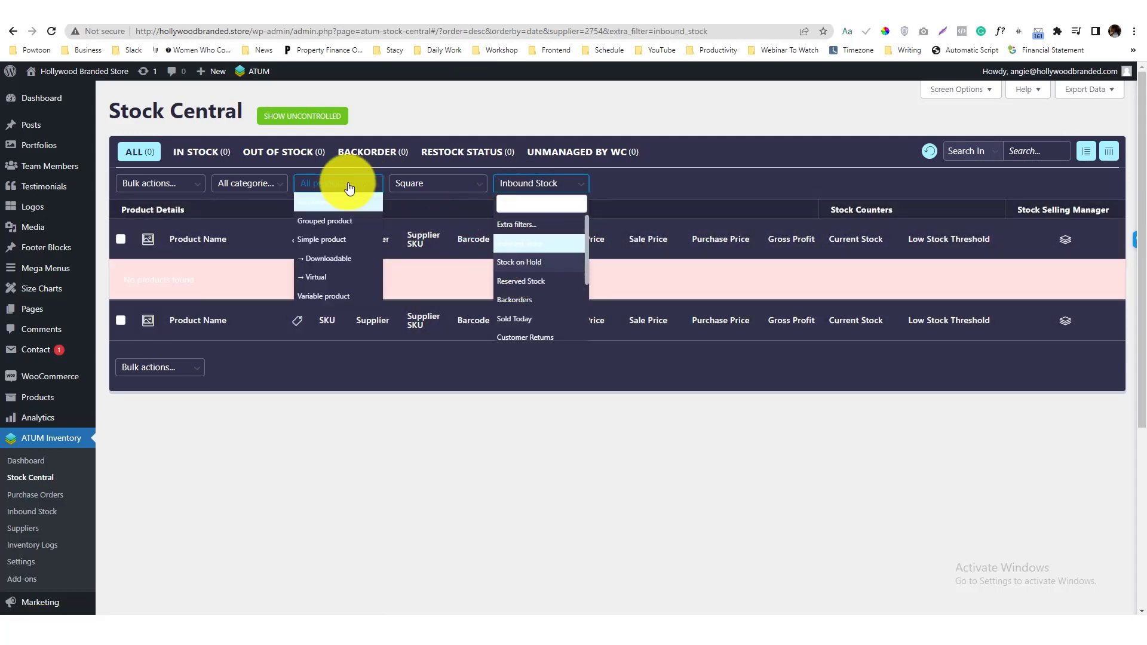
mouse_move(236, 187)
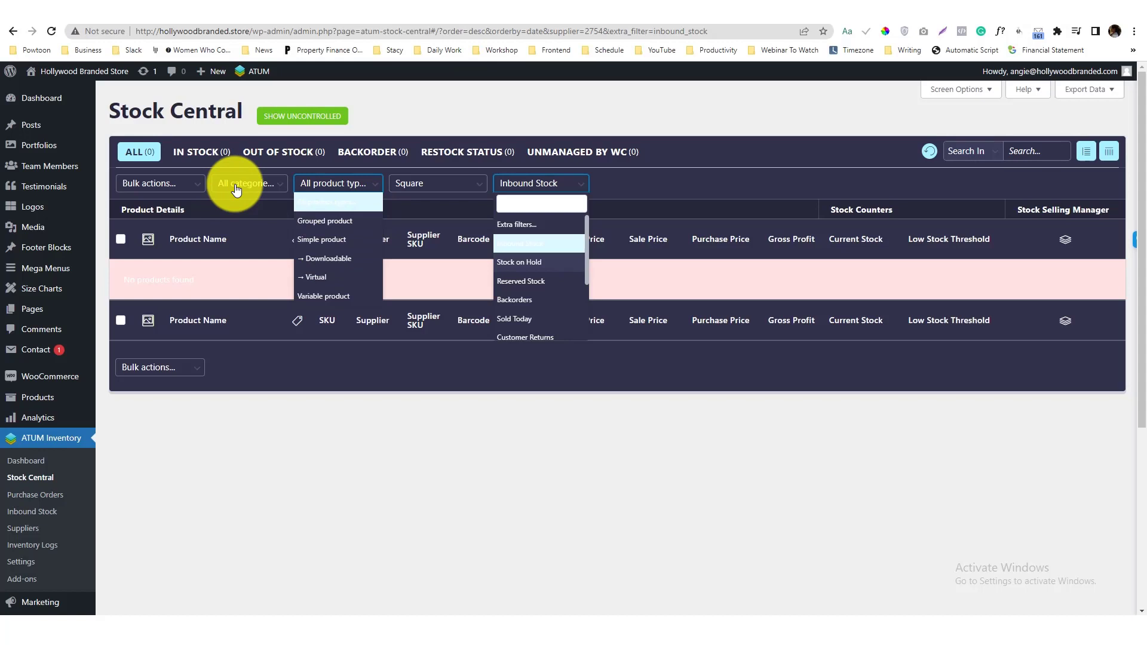
left_click(248, 183)
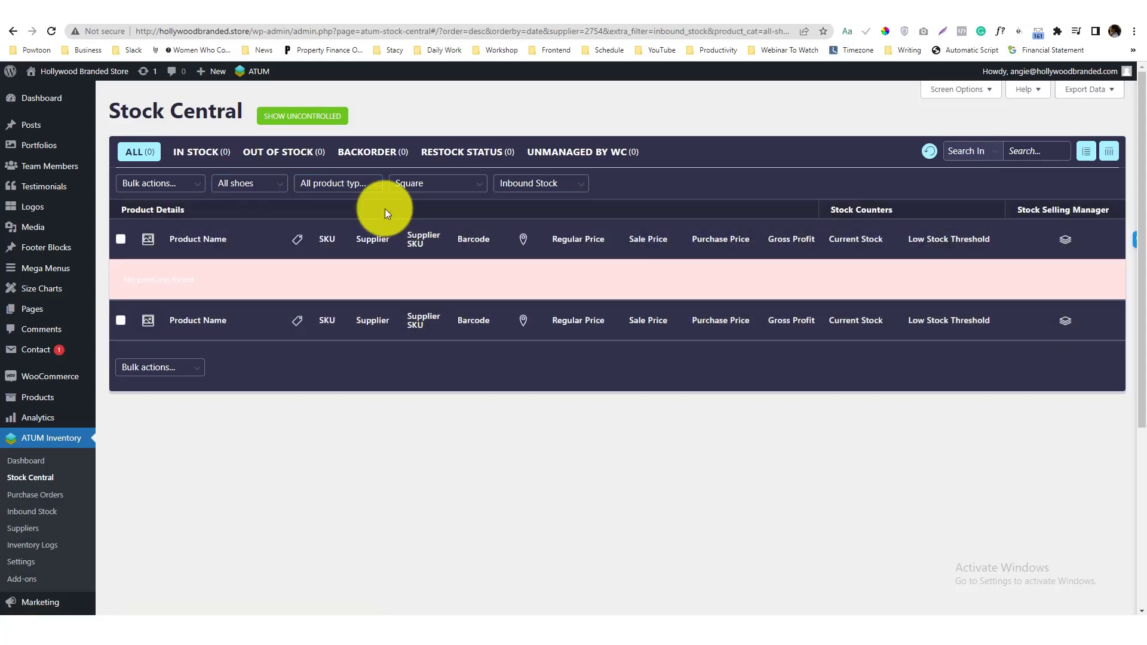
left_click(159, 183)
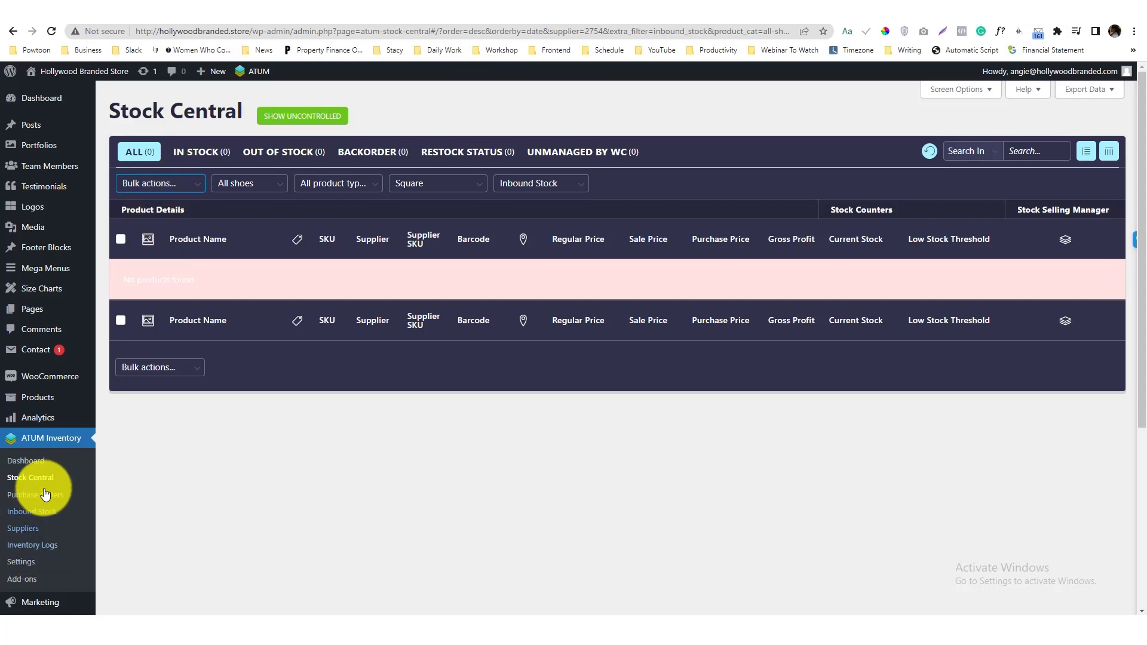
left_click(21, 562)
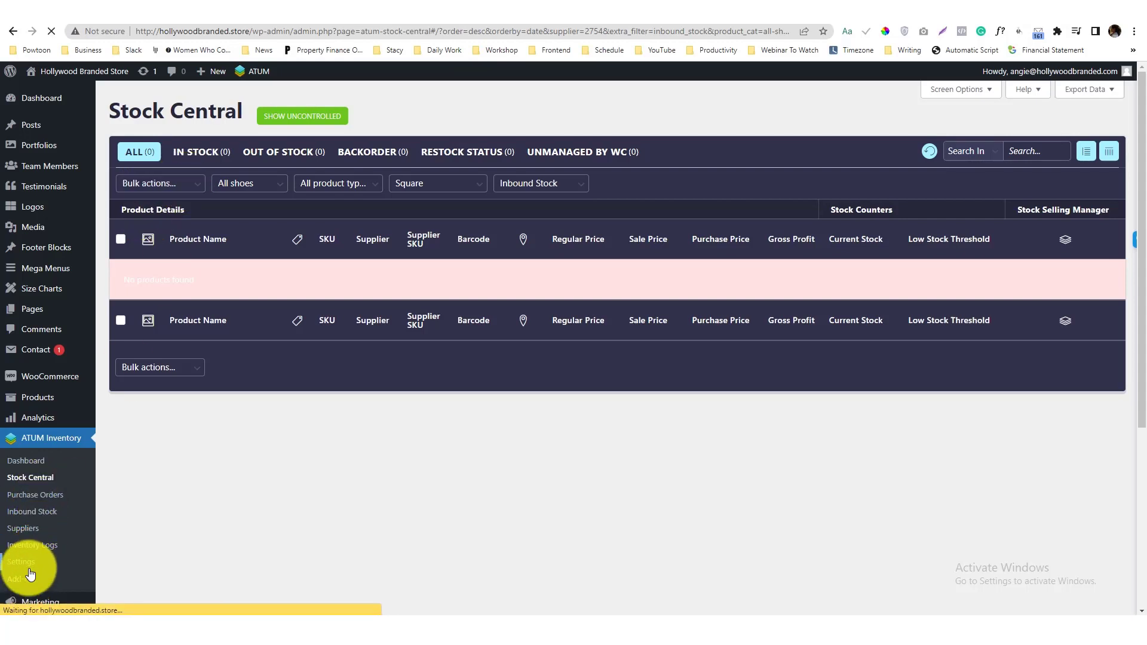
Step: Return to the ATUM Inventory dashboard showing this year's sales and products statistics
left_click(22, 561)
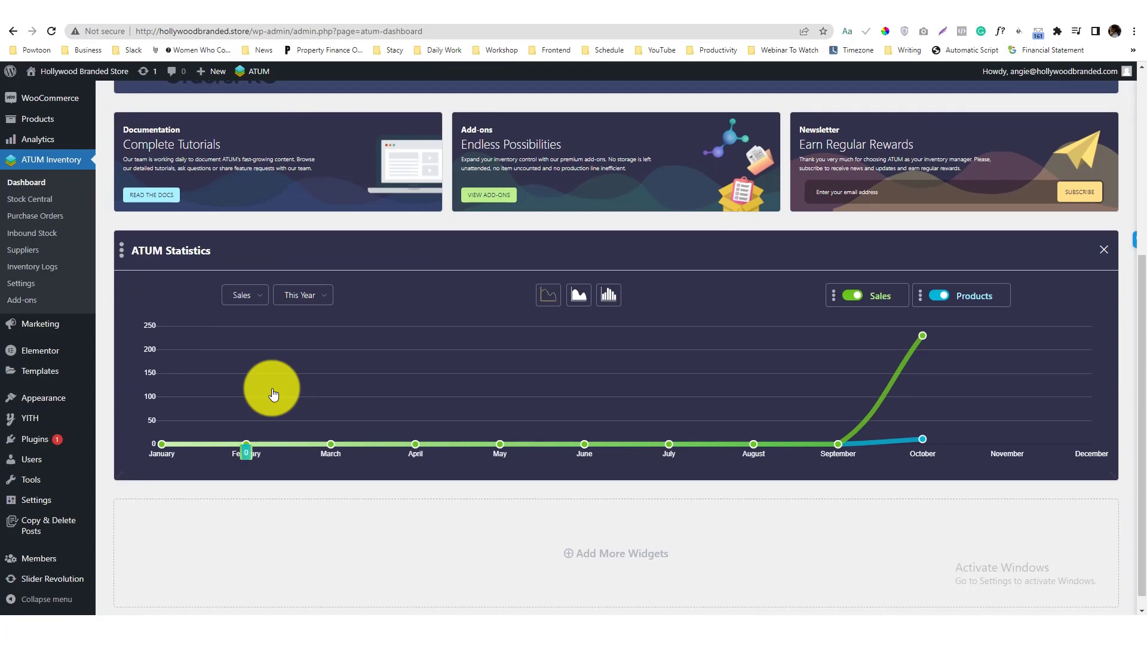
mouse_move(269, 396)
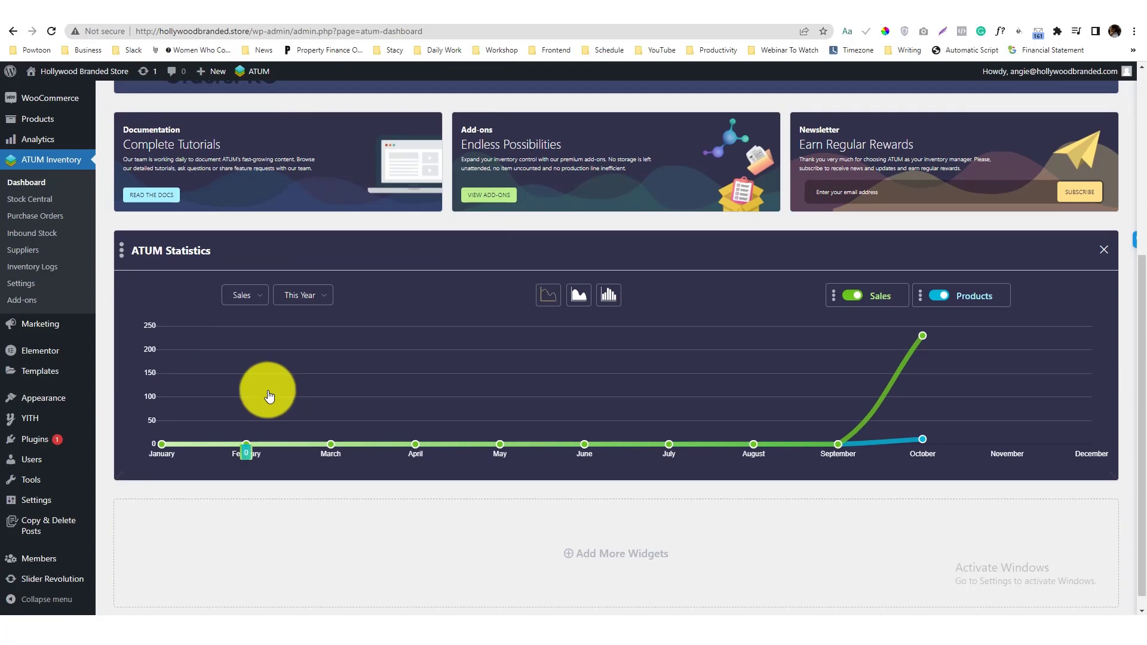